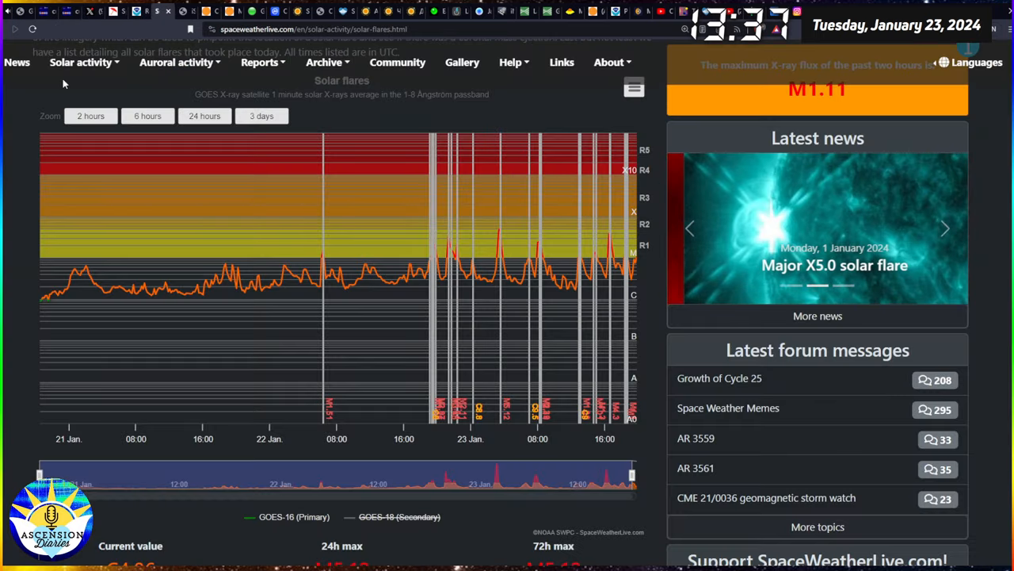
# - Narrow the solar flare X-ray flux chart through 2-hour and 6-hour spans to the last 24 hours
pyautogui.click(89, 116)
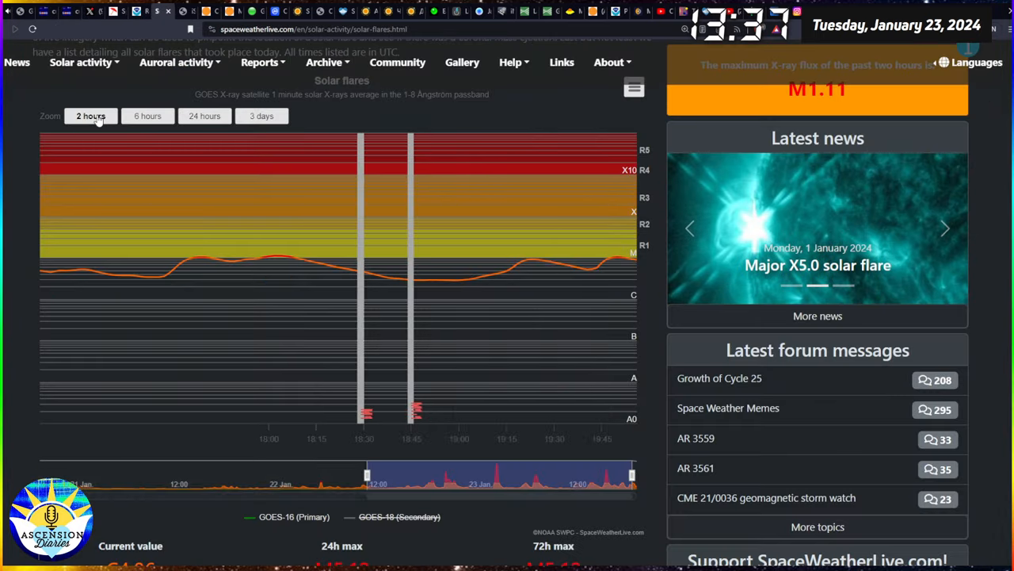
pyautogui.click(147, 115)
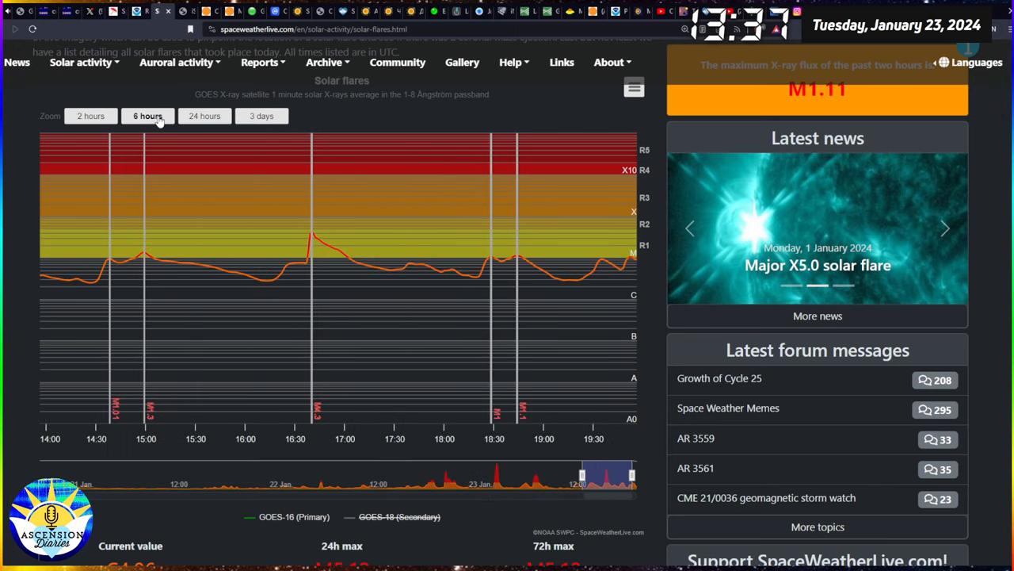
pyautogui.click(944, 228)
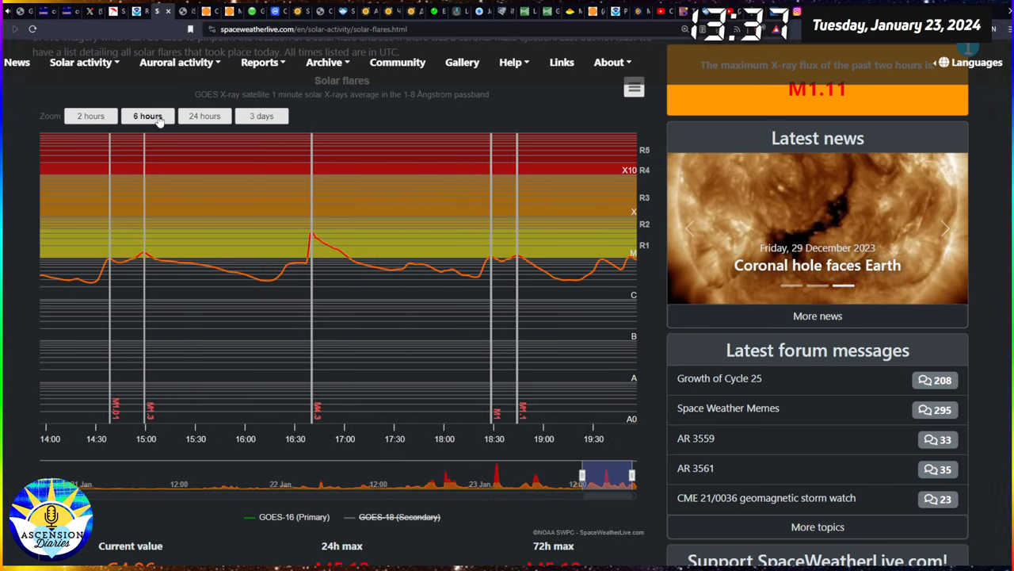
pyautogui.moveTo(312, 231)
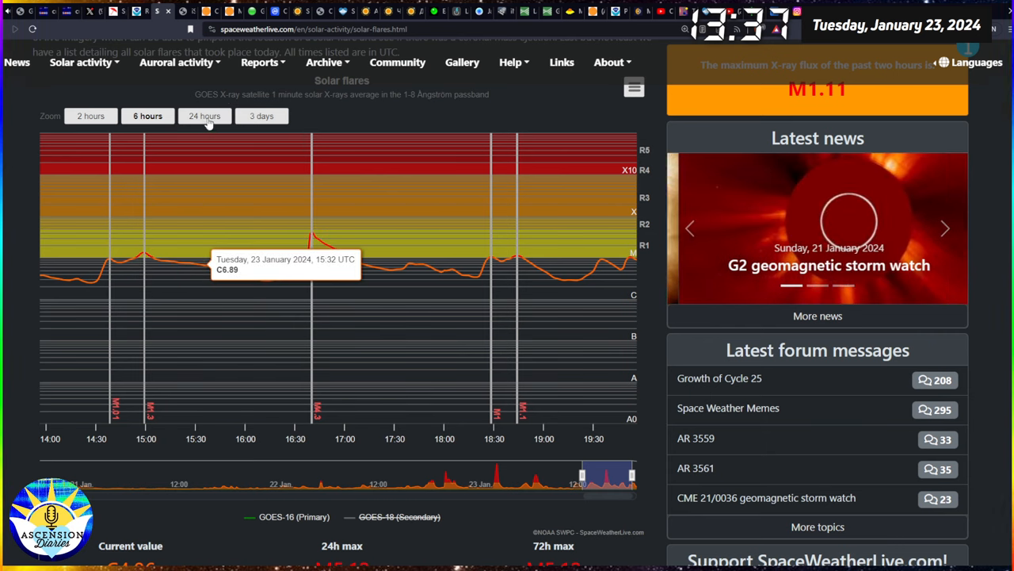
pyautogui.click(204, 115)
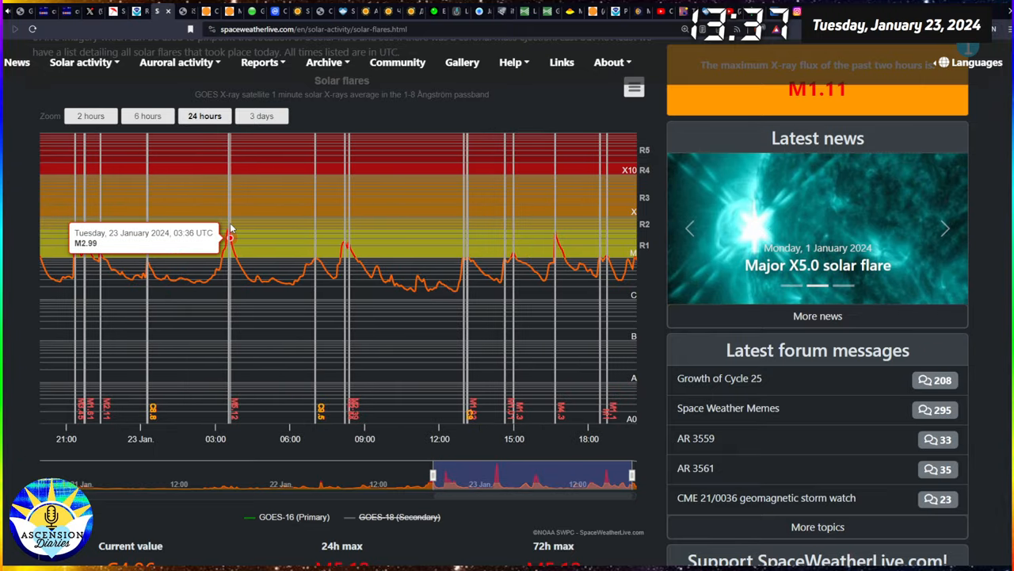
pyautogui.moveTo(228, 228)
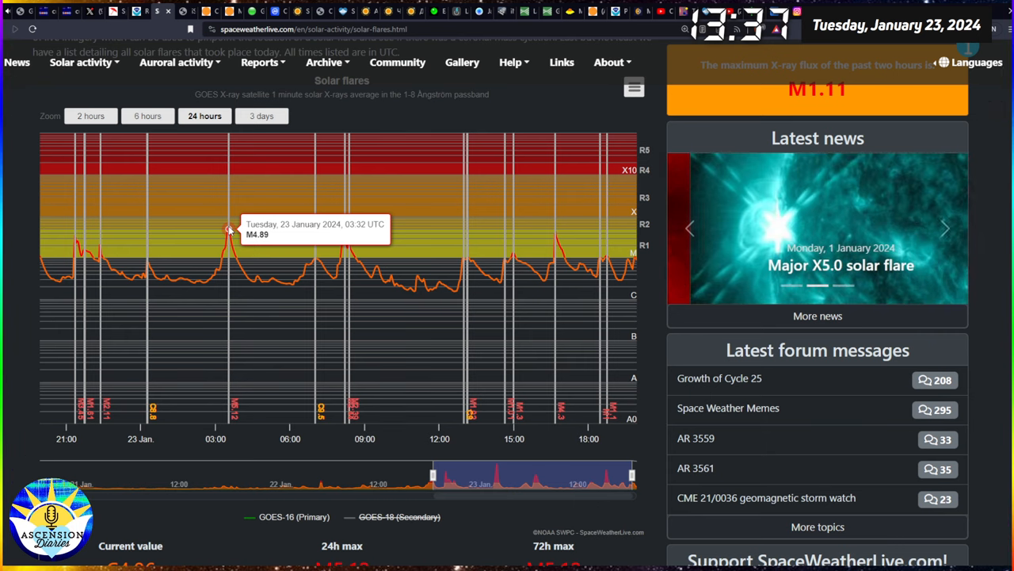
pyautogui.moveTo(228, 231)
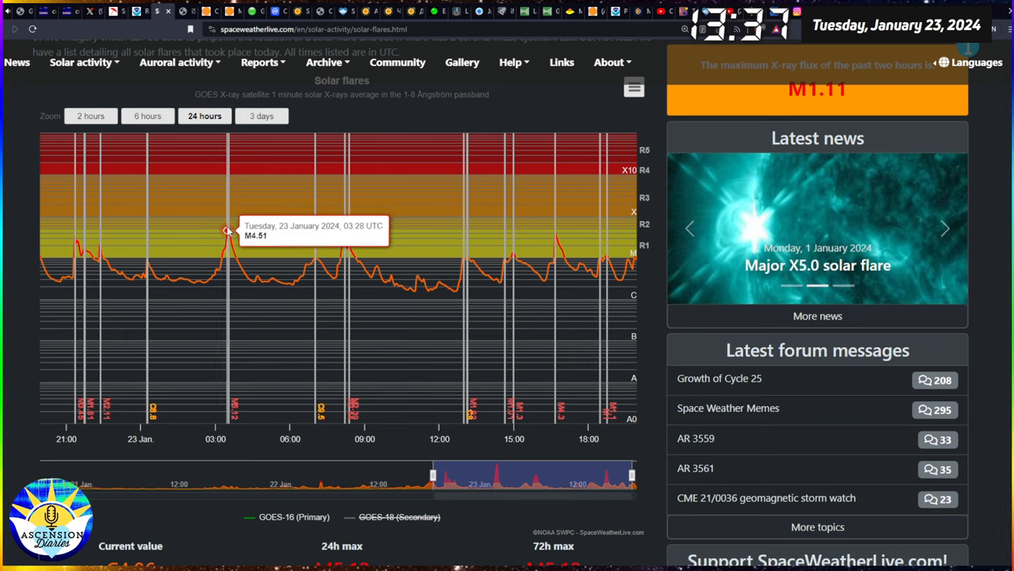
pyautogui.moveTo(228, 231)
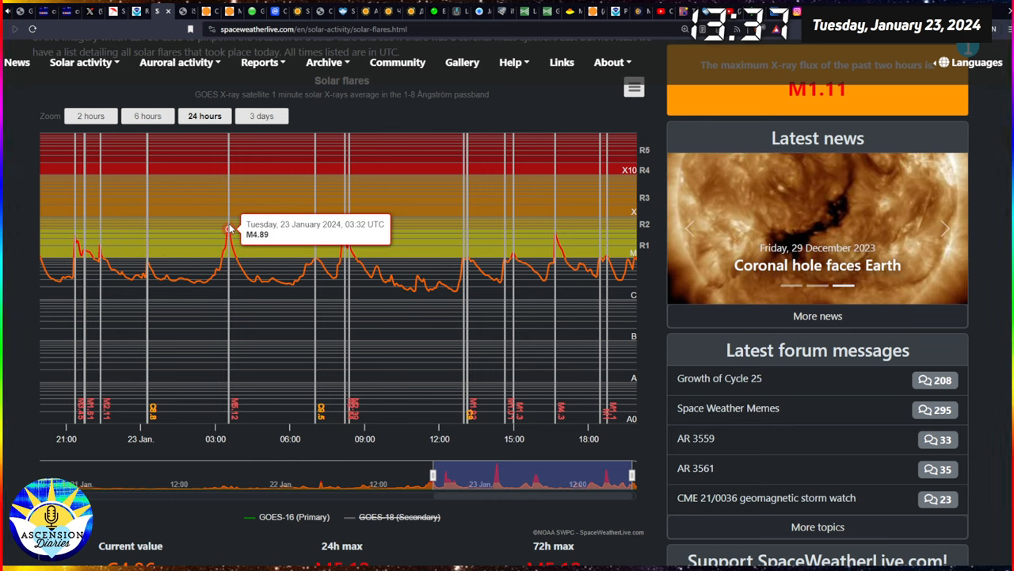
pyautogui.moveTo(26, 247)
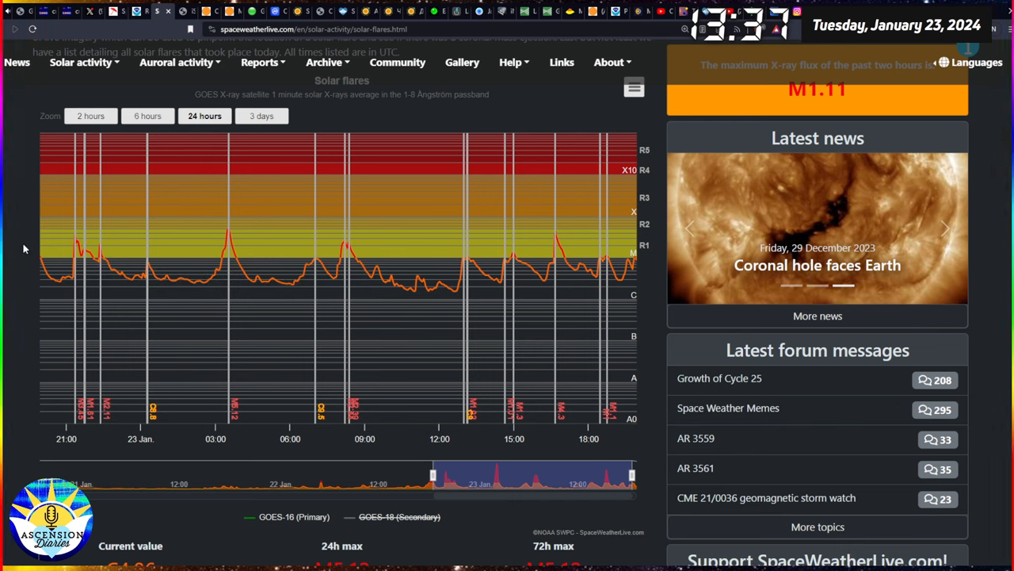
# - Widen the solar flare X-ray flux chart to three days and read the M1.11 peak on 22 January
pyautogui.click(944, 229)
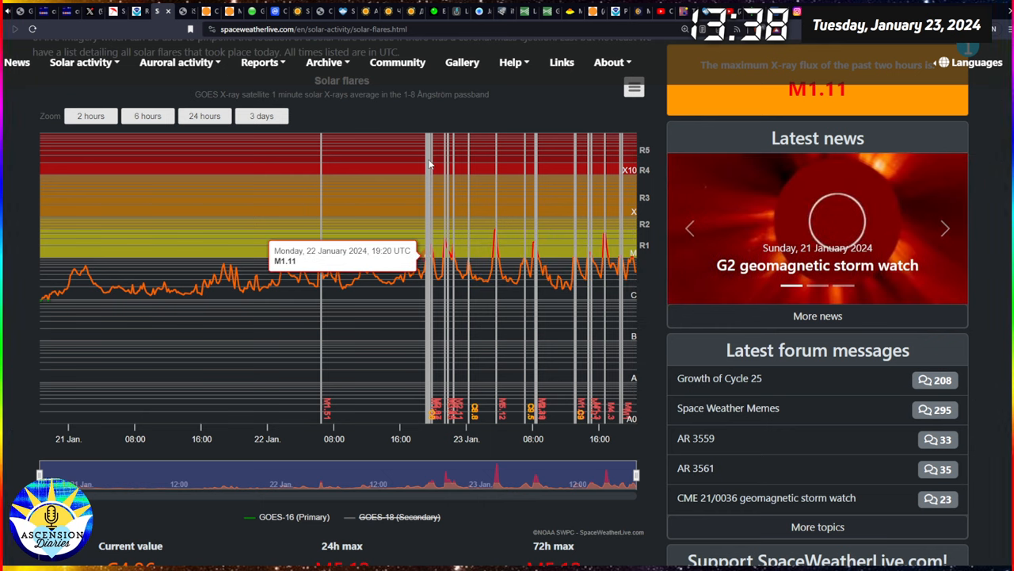
pyautogui.moveTo(305, 226)
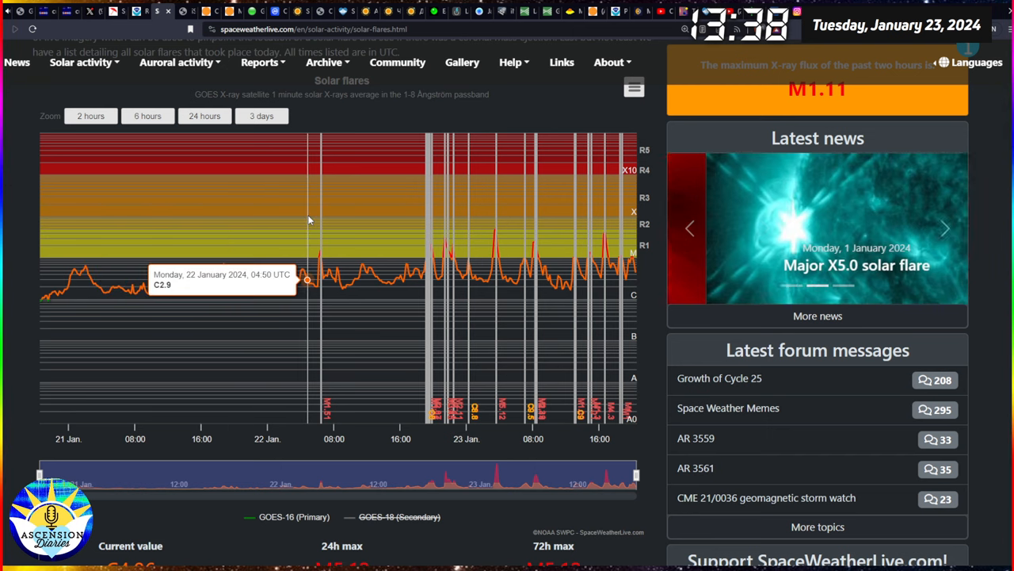
pyautogui.moveTo(429, 259)
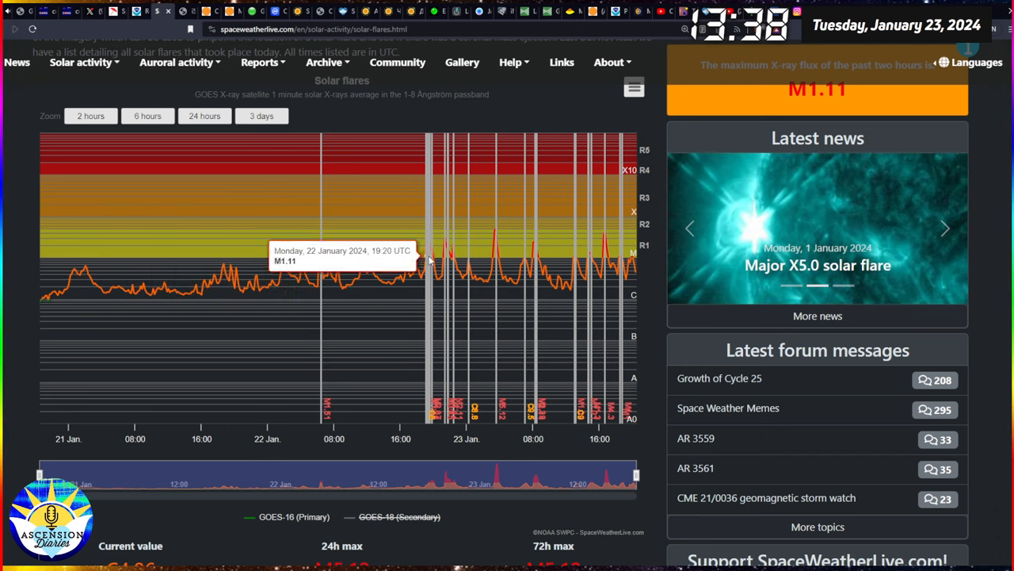
pyautogui.moveTo(488, 279)
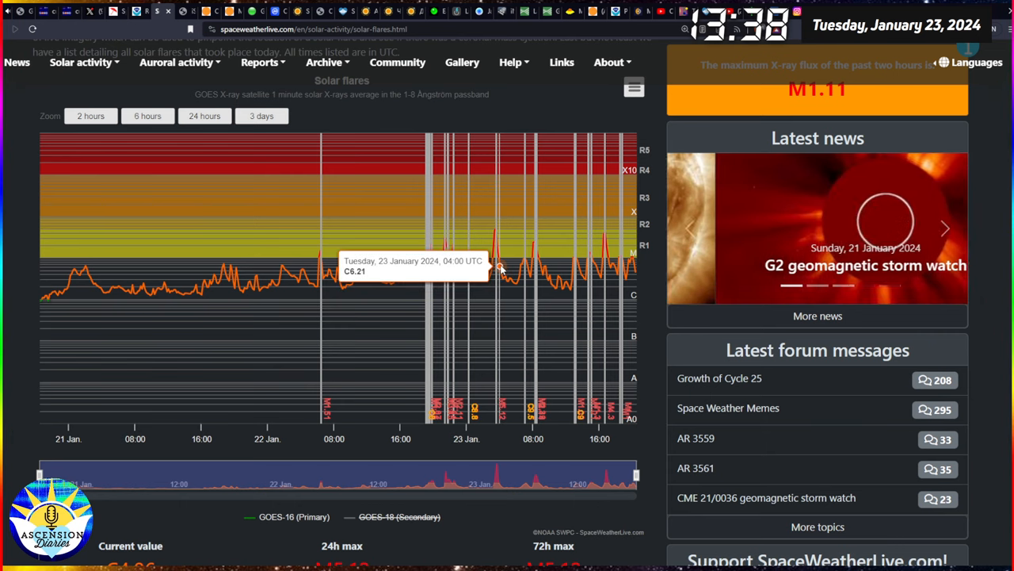
pyautogui.moveTo(545, 253)
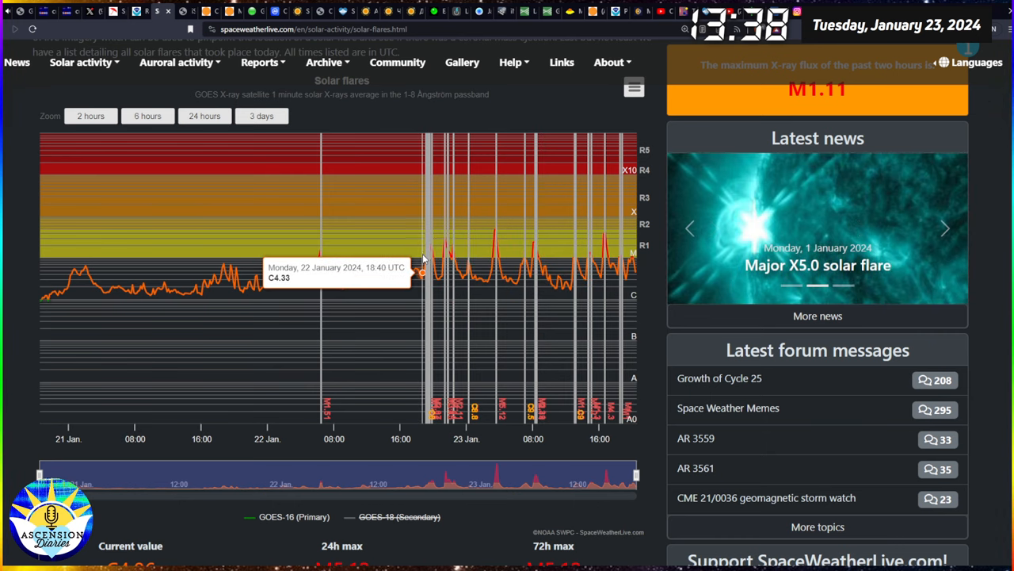
pyautogui.moveTo(408, 273)
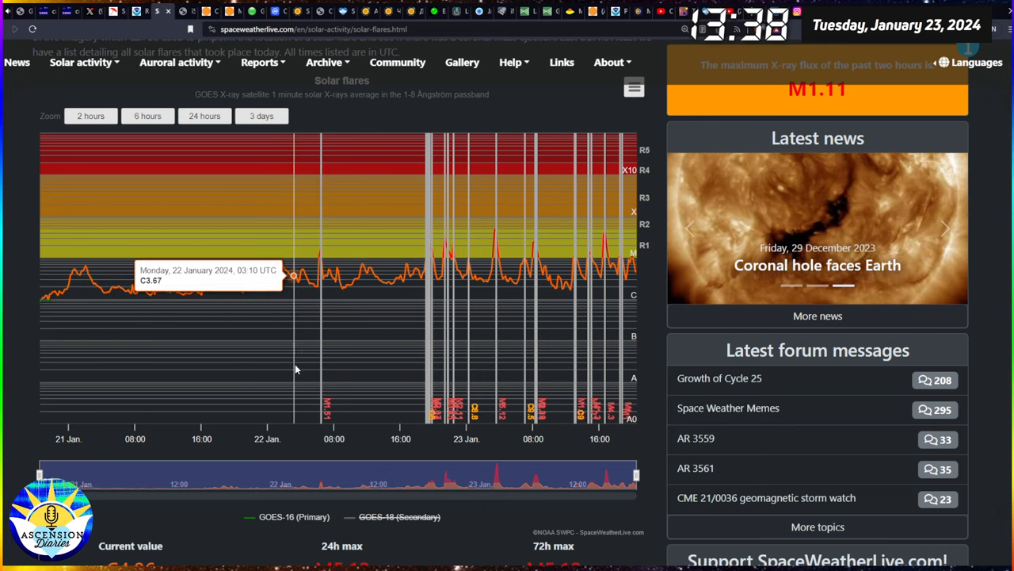
pyautogui.moveTo(200, 292)
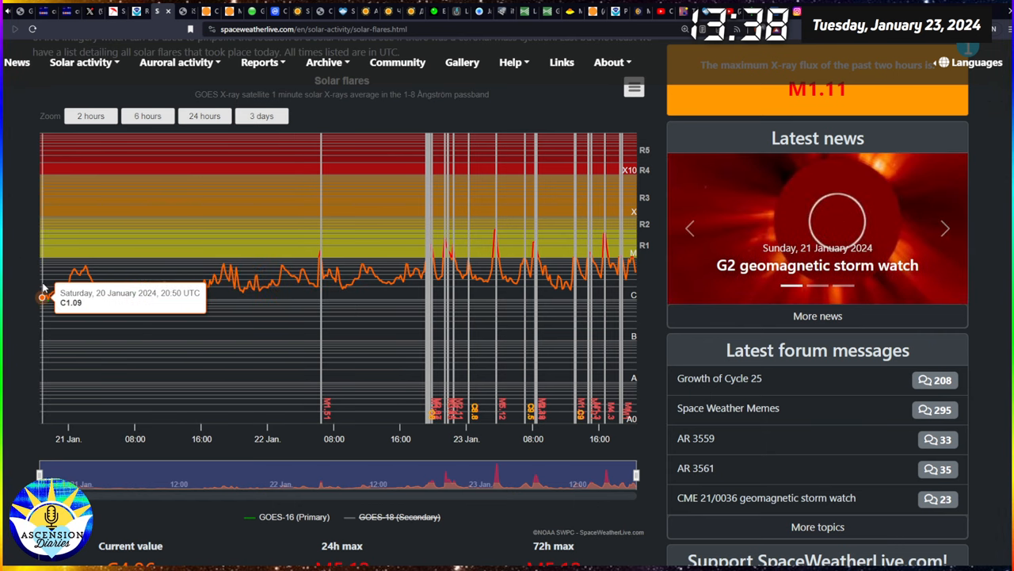
pyautogui.moveTo(147, 328)
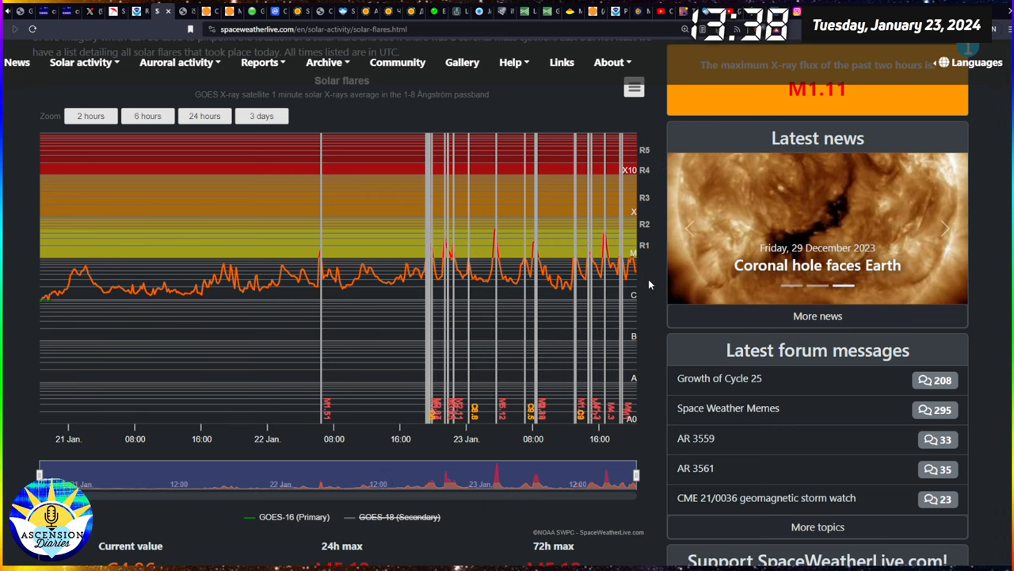
pyautogui.moveTo(436, 428)
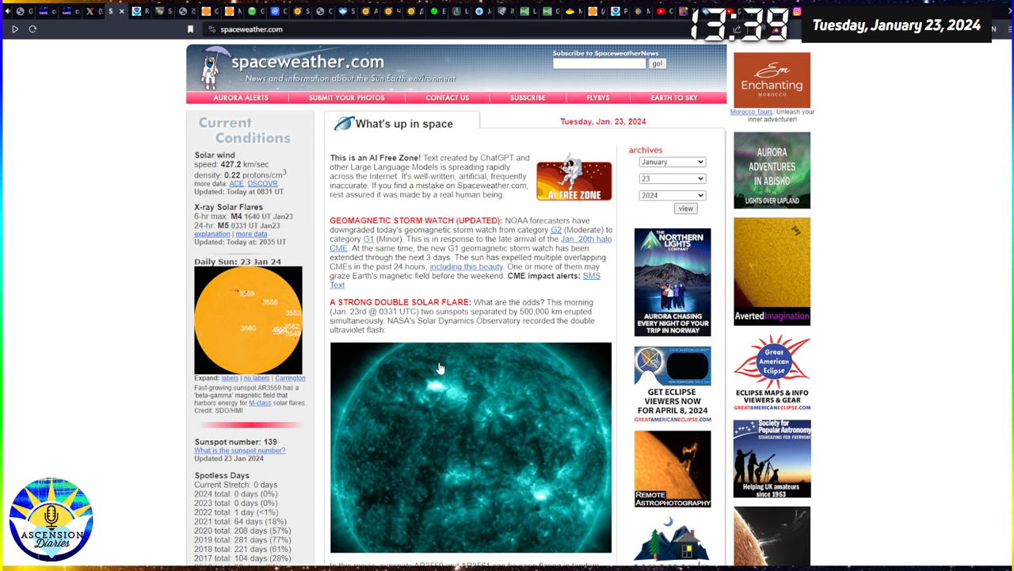
# - Scroll the Spaceweather.com front page through the What's up in space stories
pyautogui.scroll(-3)
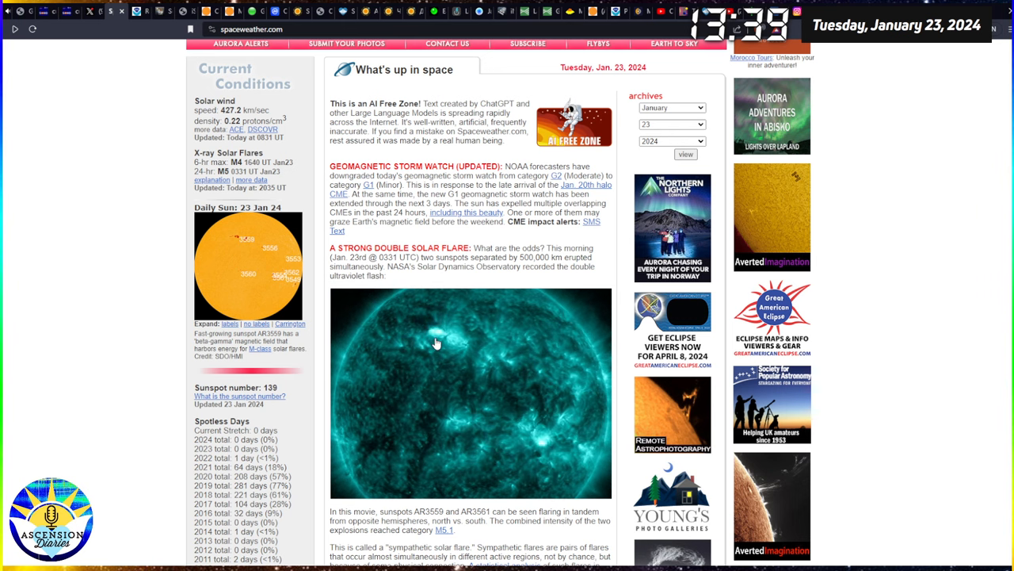
pyautogui.moveTo(451, 380)
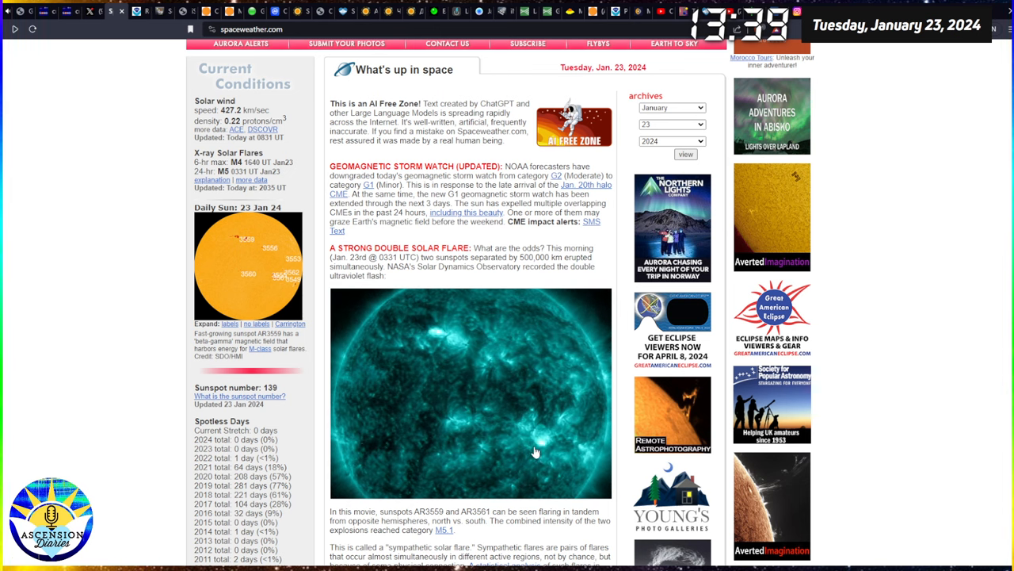
pyautogui.moveTo(539, 473)
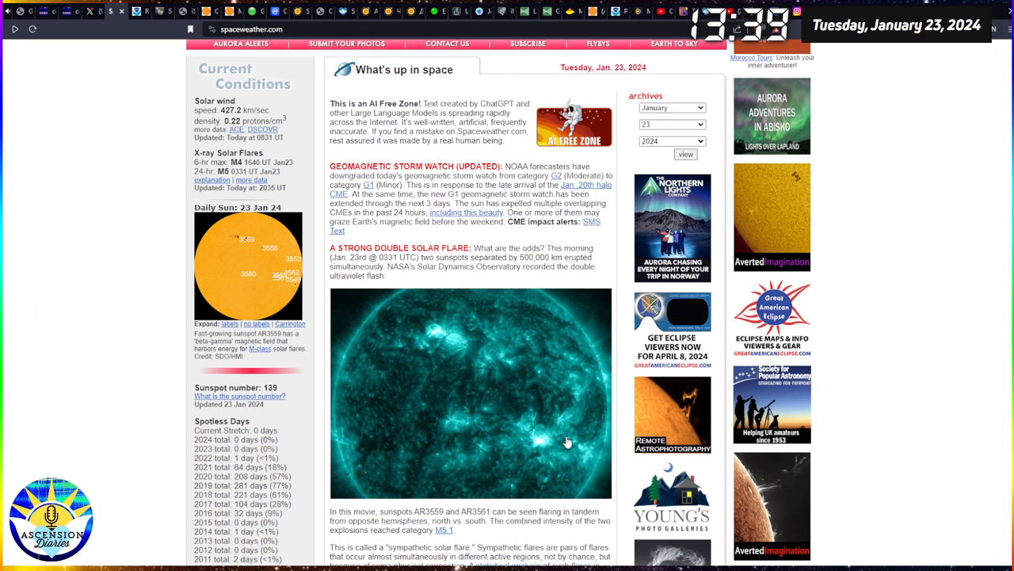
pyautogui.moveTo(468, 358)
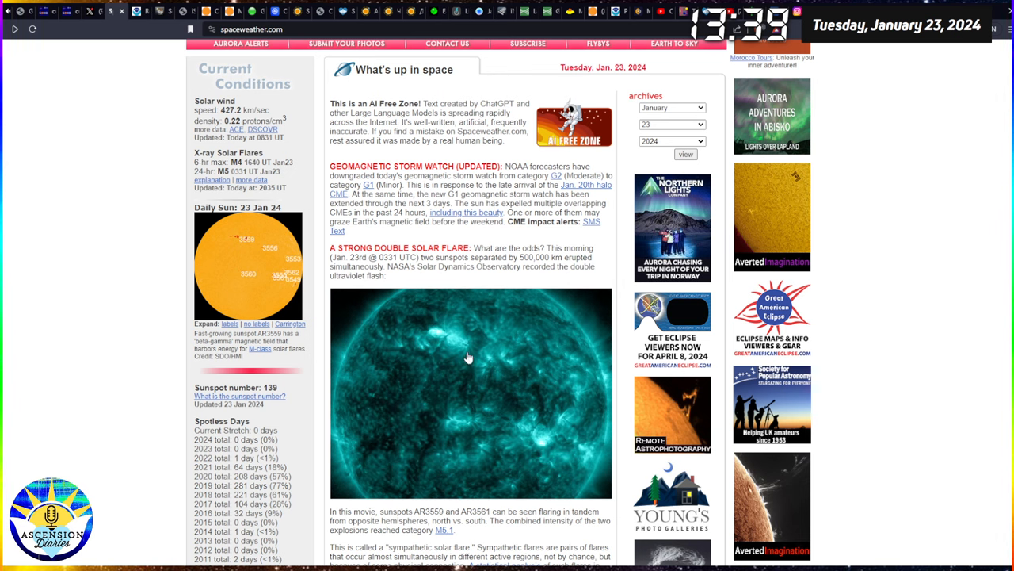
pyautogui.moveTo(452, 361)
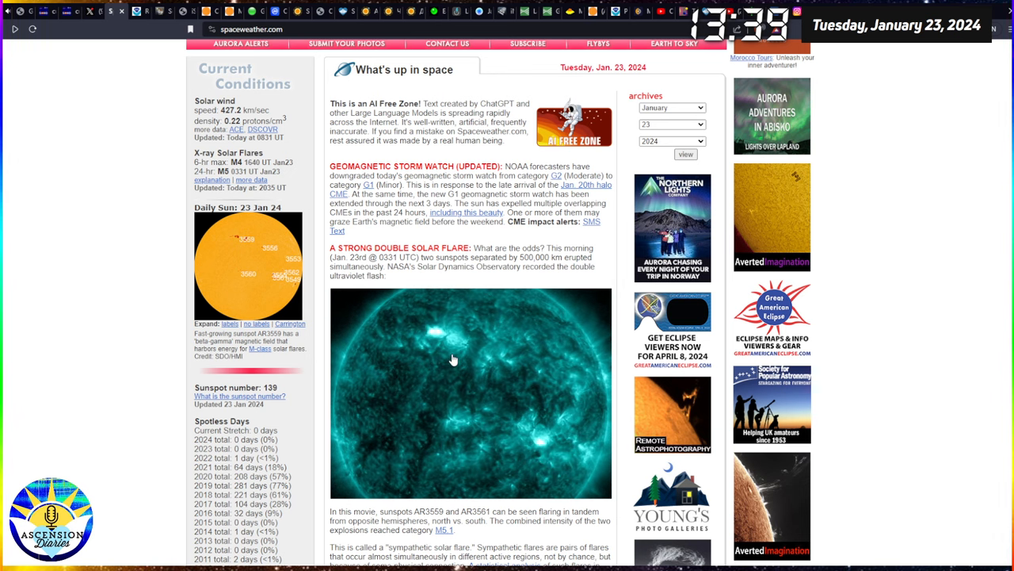
pyautogui.moveTo(549, 457)
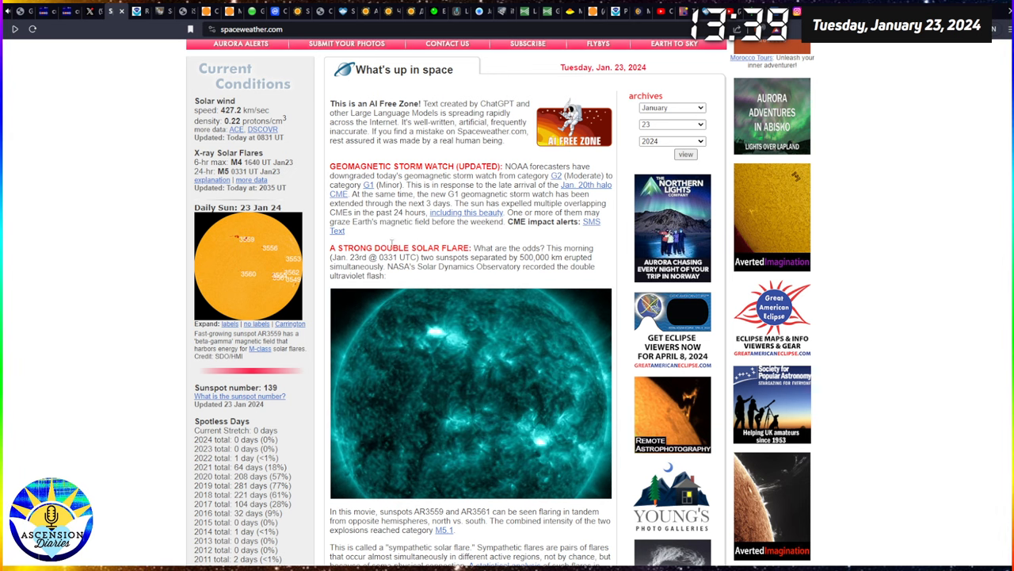
pyautogui.moveTo(433, 239)
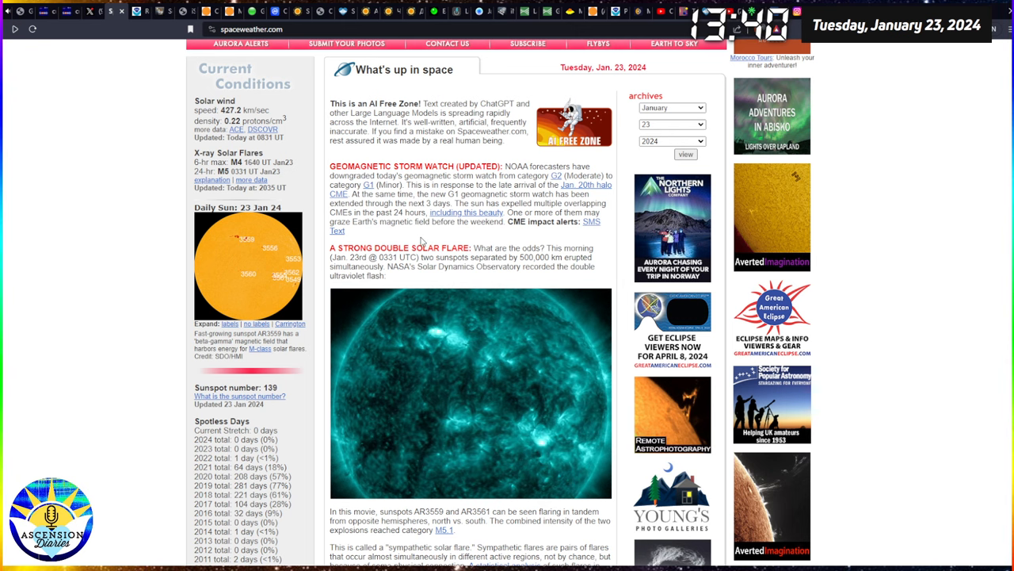
pyautogui.moveTo(133, 22)
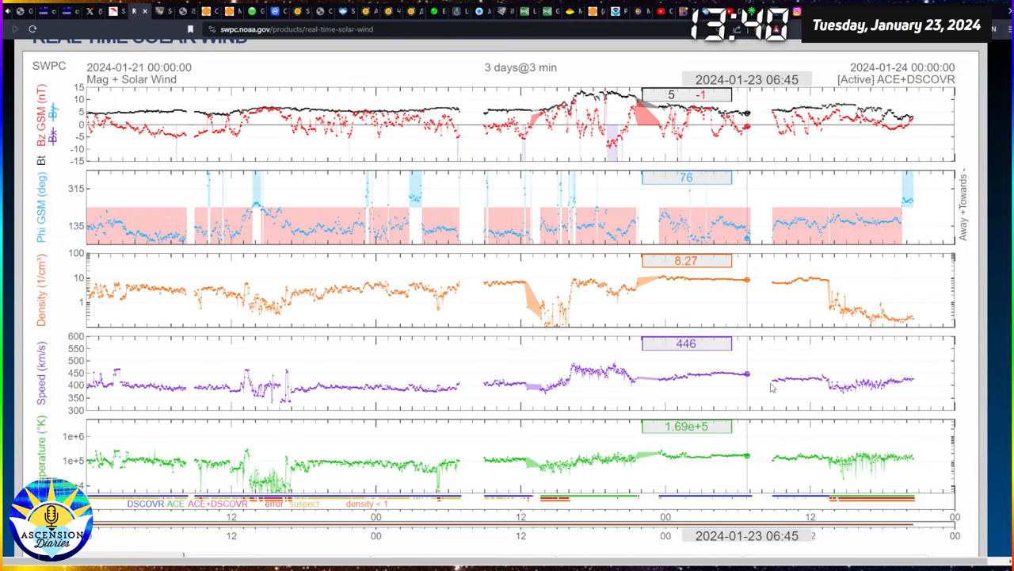
pyautogui.moveTo(753, 381)
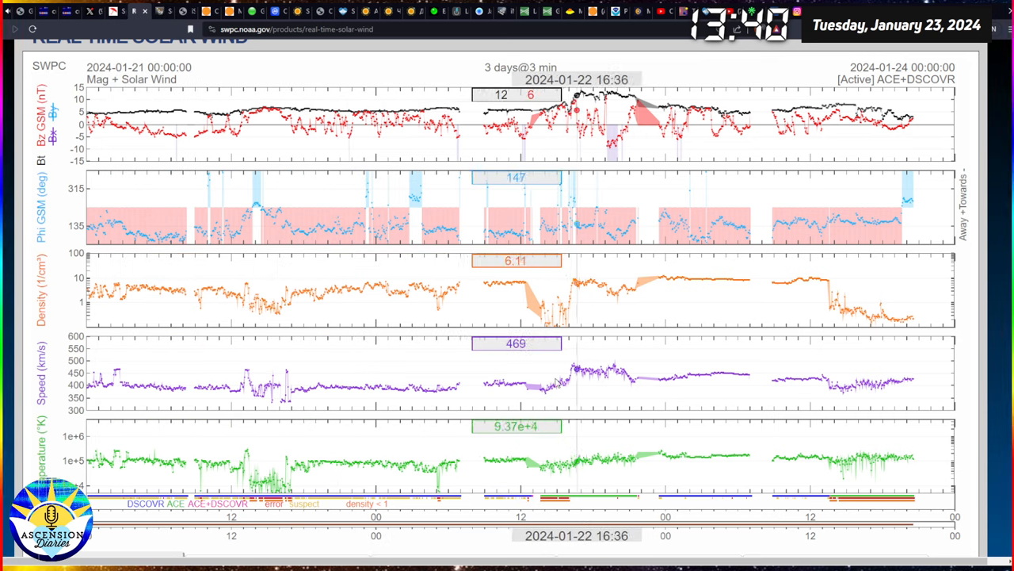
pyautogui.moveTo(463, 401)
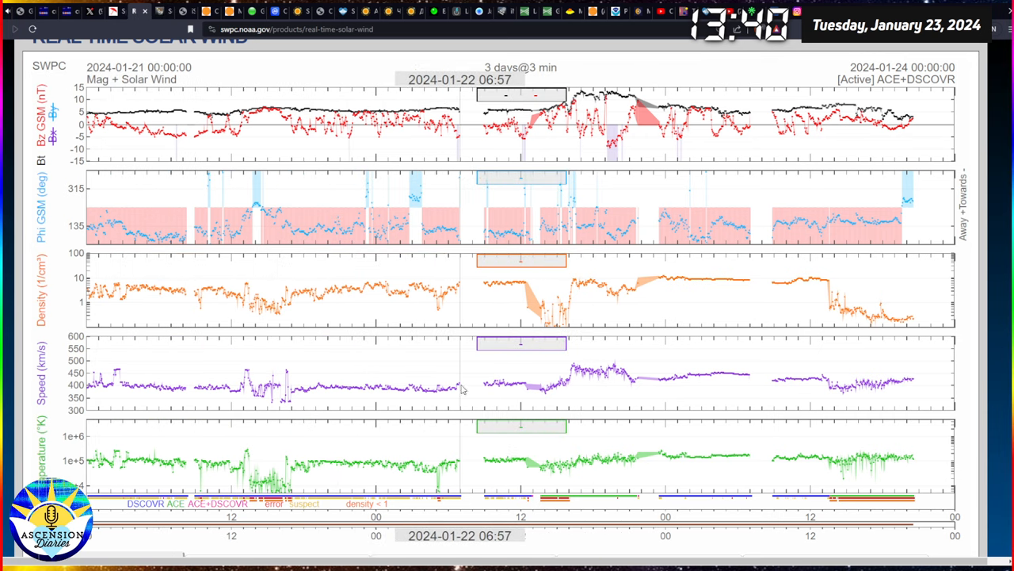
pyautogui.moveTo(465, 388)
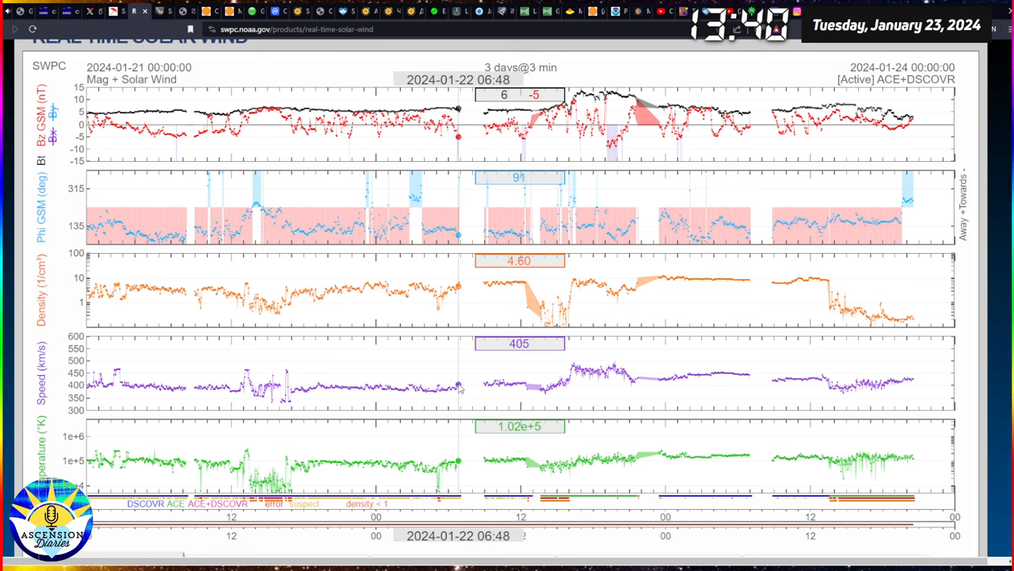
pyautogui.moveTo(493, 293)
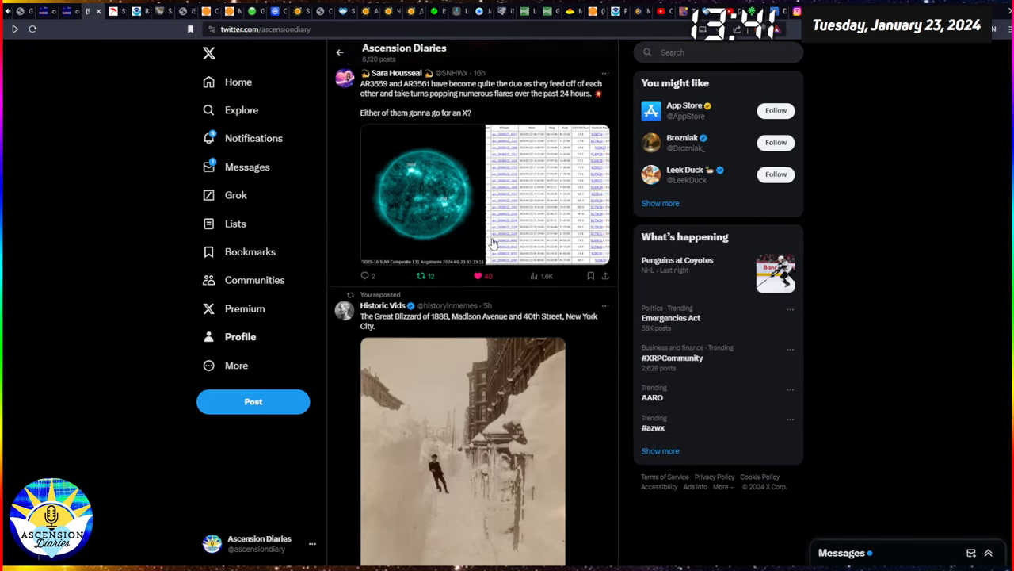
pyautogui.scroll(-3)
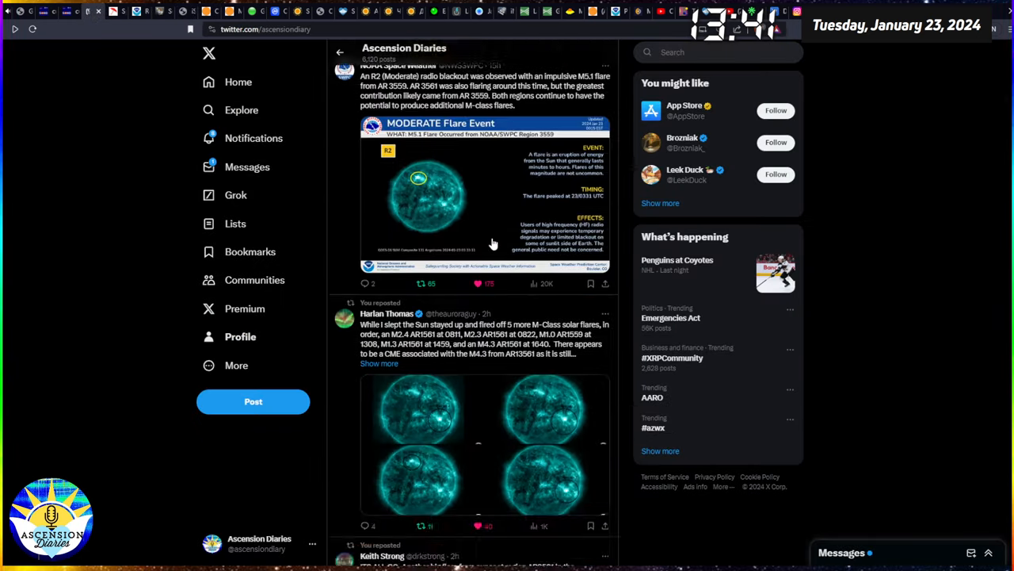
pyautogui.scroll(-3)
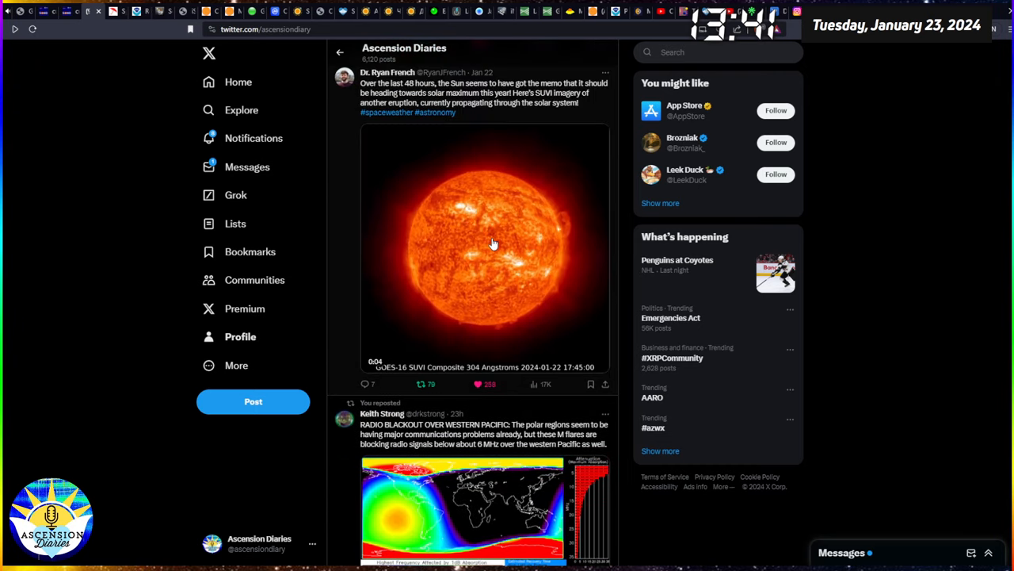
pyautogui.click(493, 244)
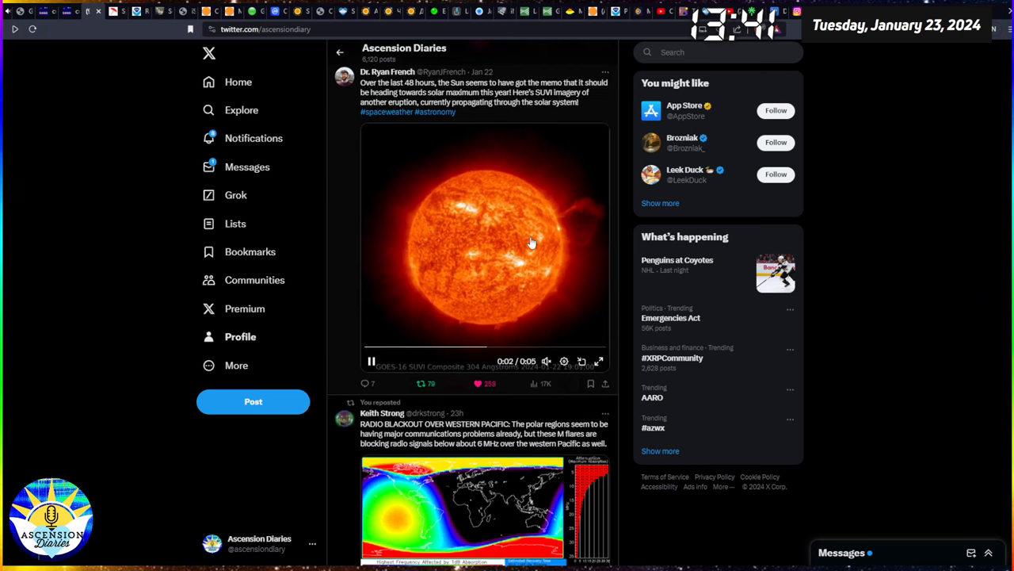
pyautogui.scroll(-3)
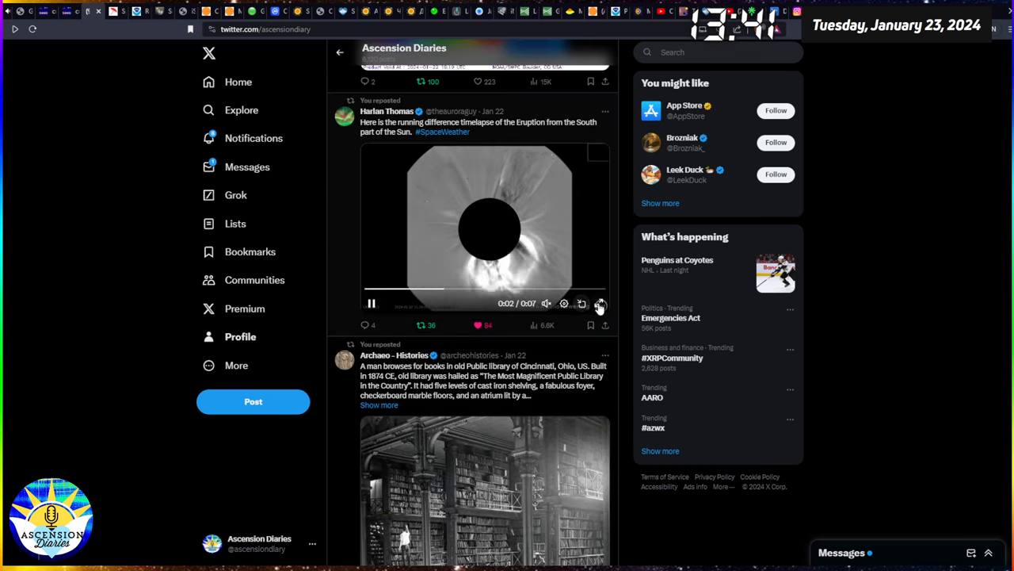
pyautogui.click(599, 304)
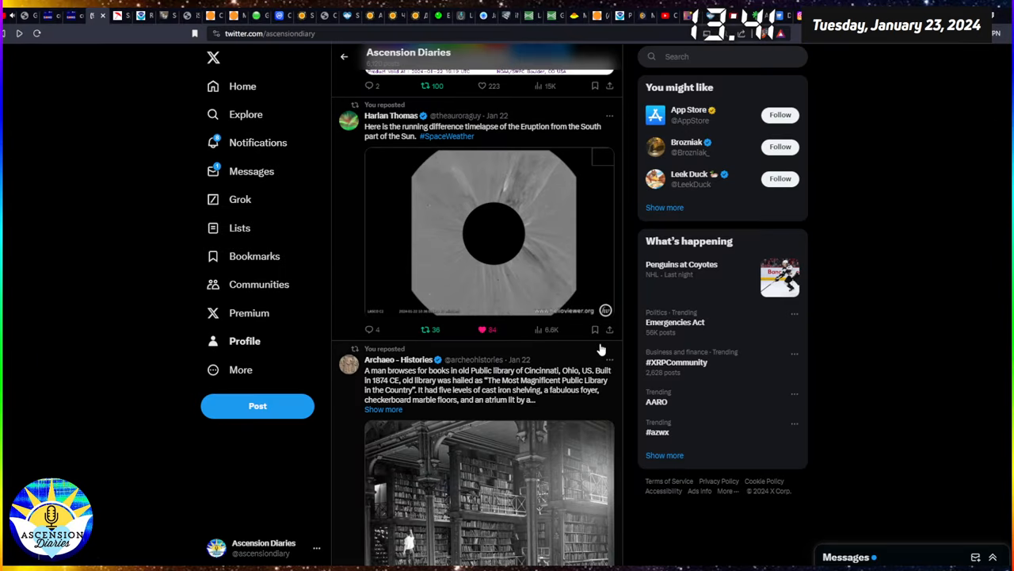
pyautogui.moveTo(352, 254)
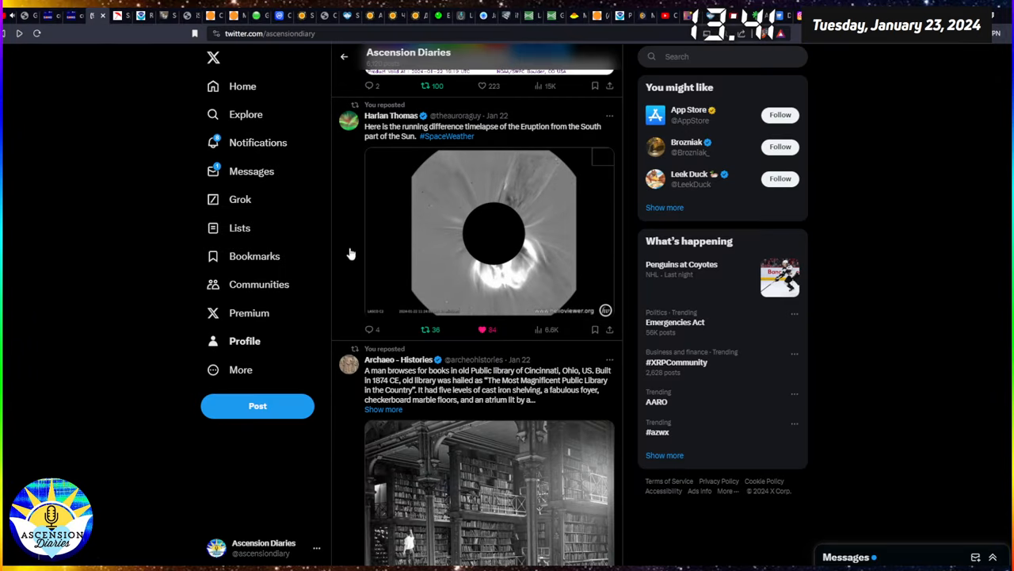
pyautogui.scroll(3)
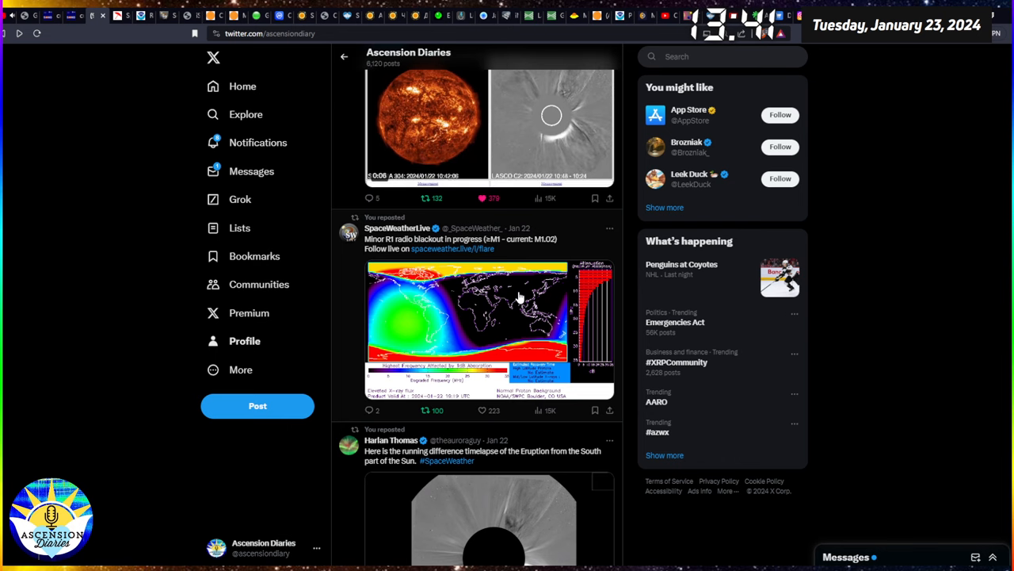
pyautogui.moveTo(516, 322)
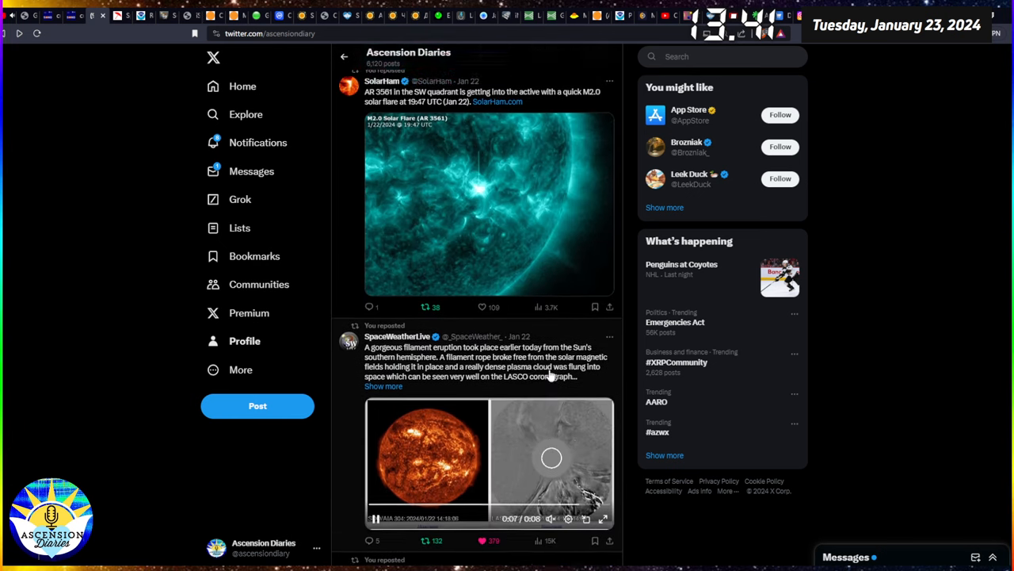
pyautogui.scroll(3)
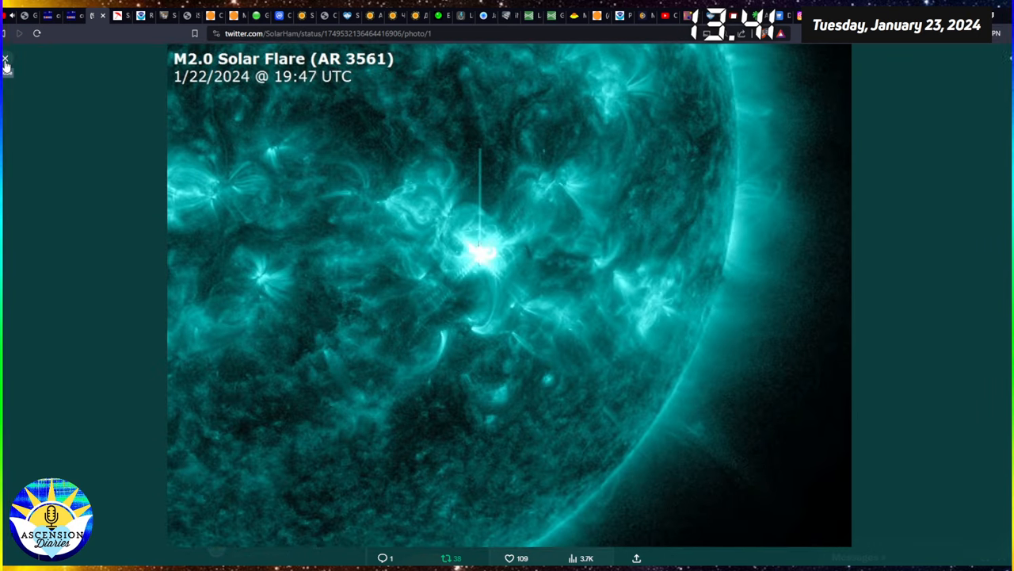
pyautogui.click(5, 61)
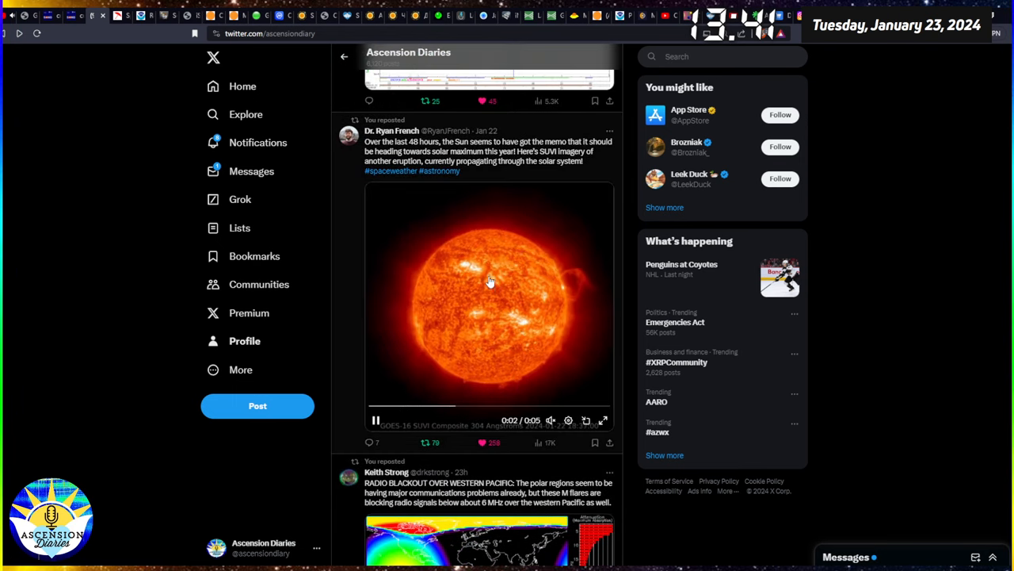
pyautogui.scroll(-3)
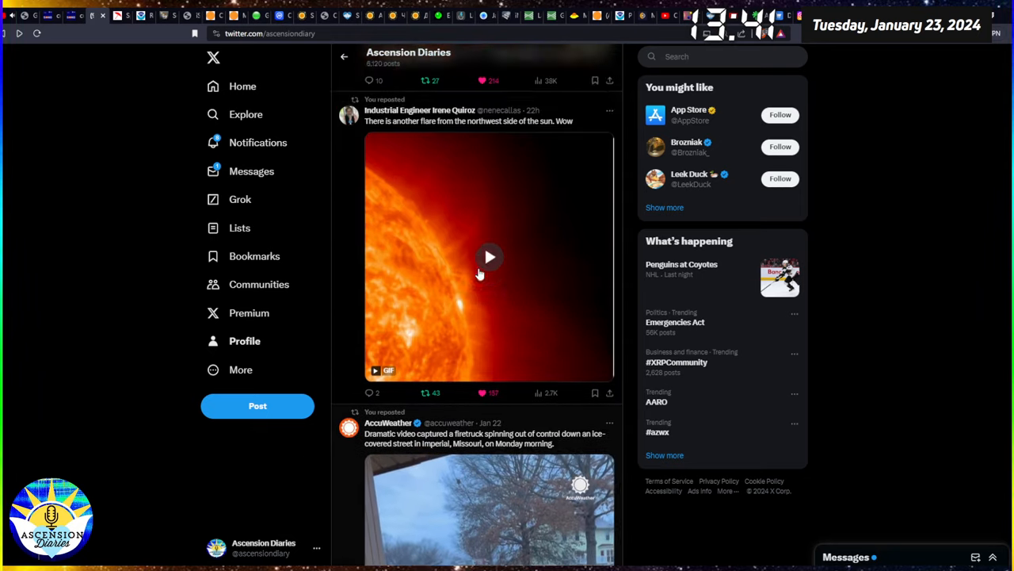
pyautogui.scroll(-3)
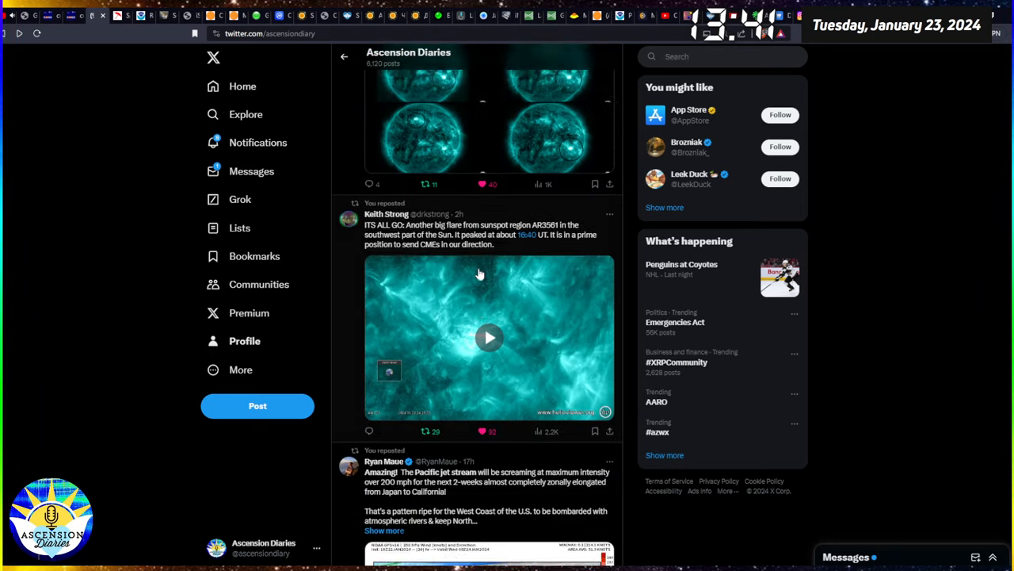
pyautogui.scroll(-3)
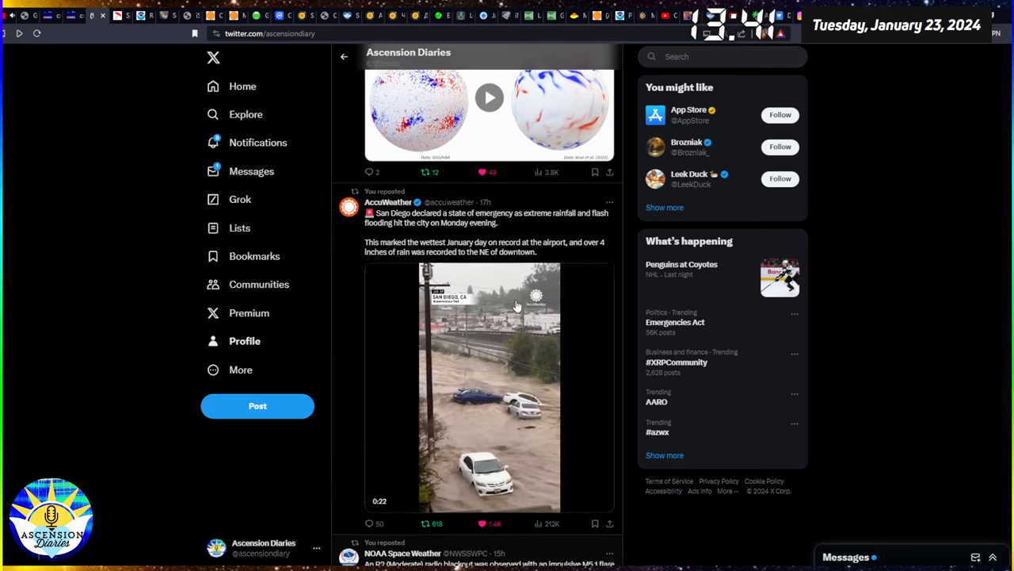
pyautogui.scroll(-3)
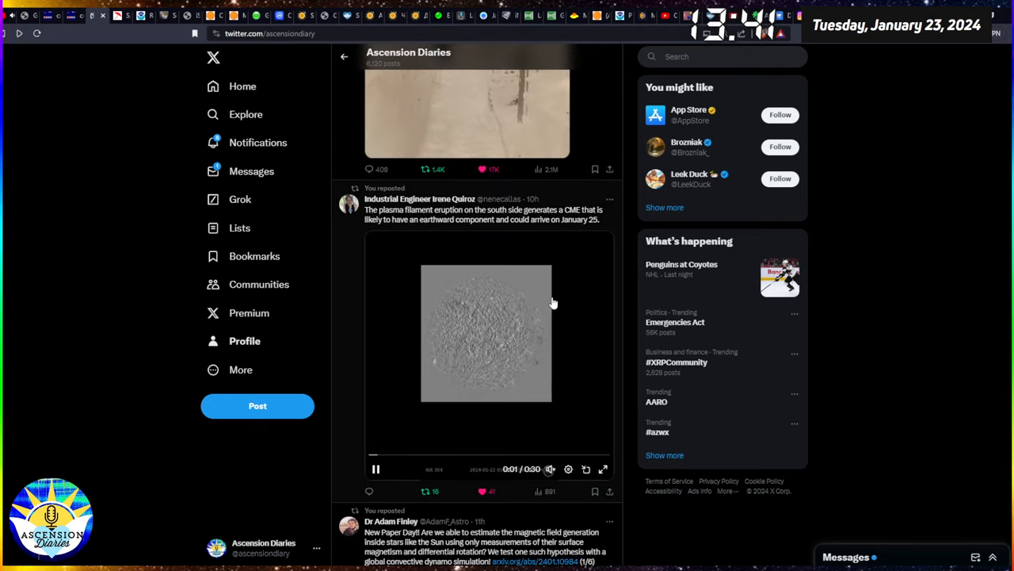
pyautogui.moveTo(577, 438)
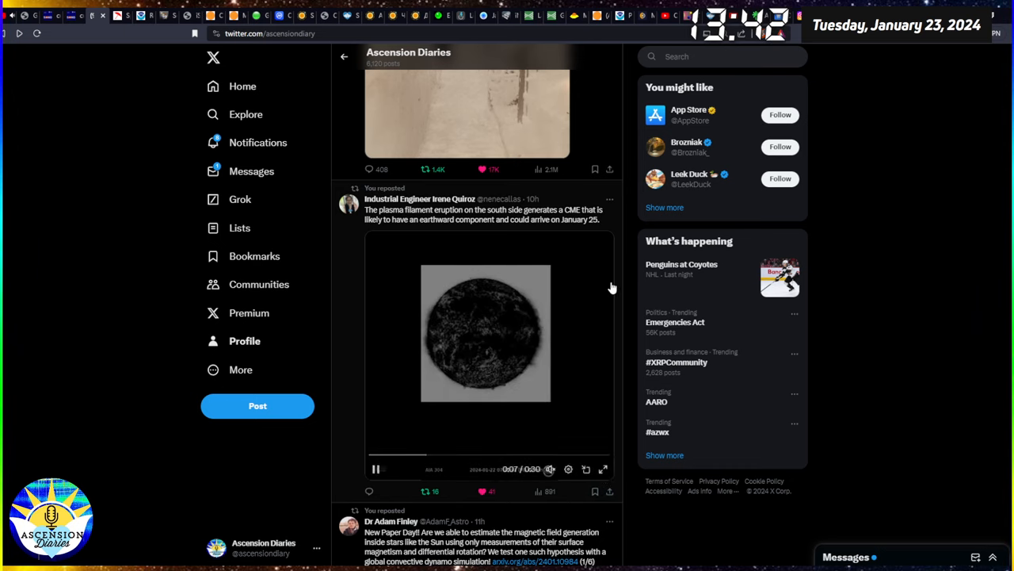
pyautogui.scroll(-3)
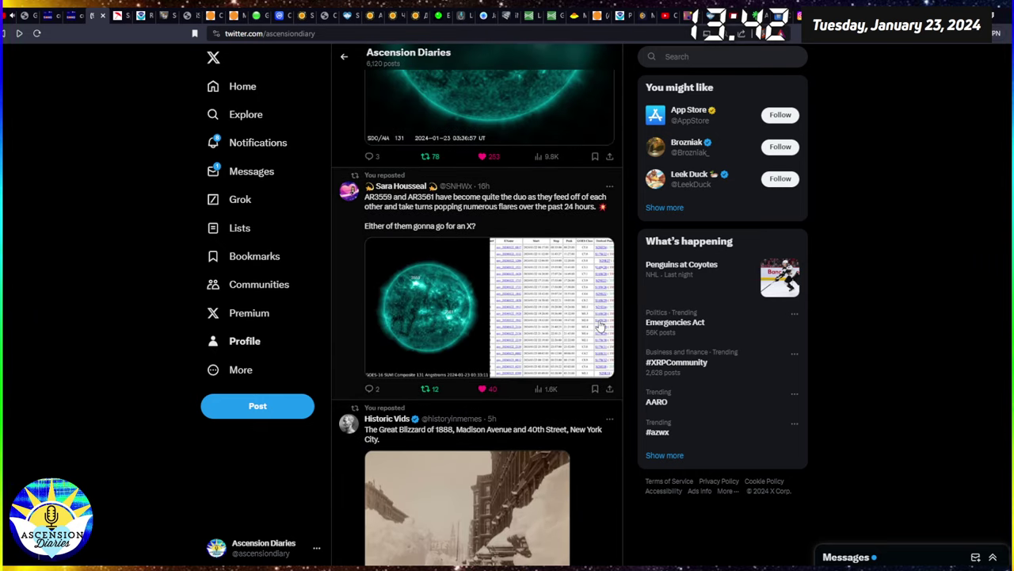
# - View the AR3559 and AR3561 sun image full size, then return to the SpaceWeatherLive flares page
pyautogui.click(428, 310)
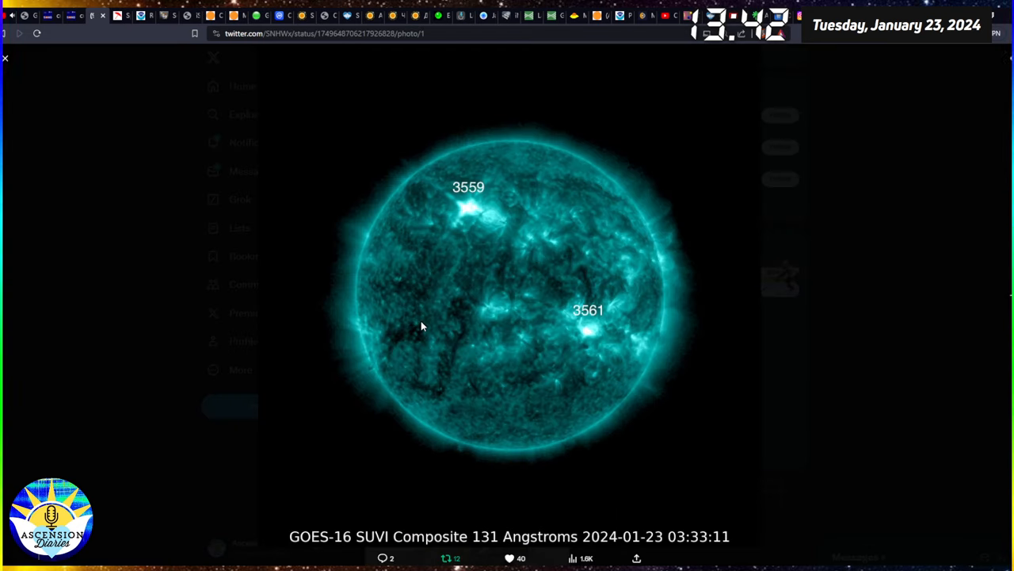
pyautogui.moveTo(466, 202)
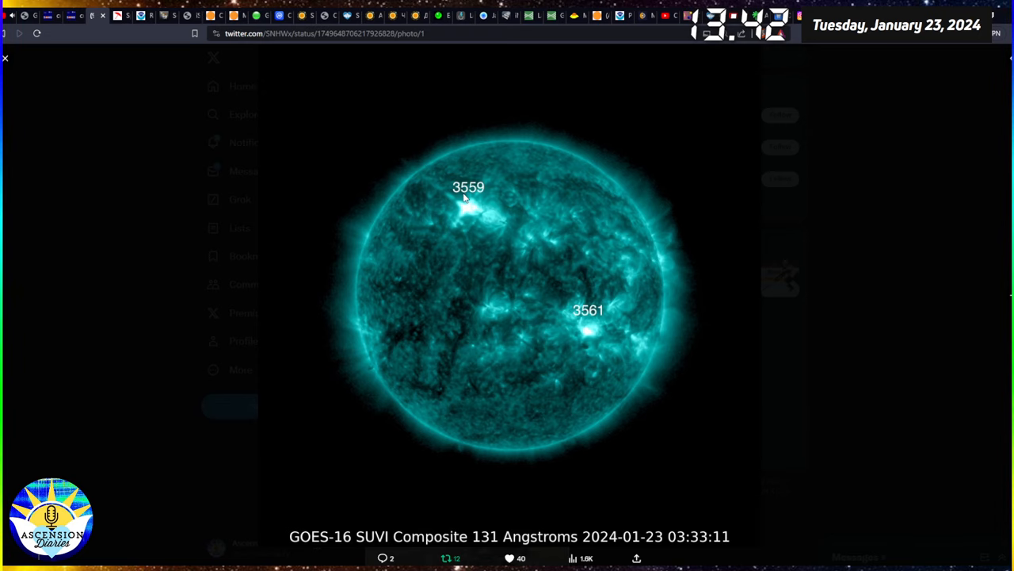
pyautogui.moveTo(475, 225)
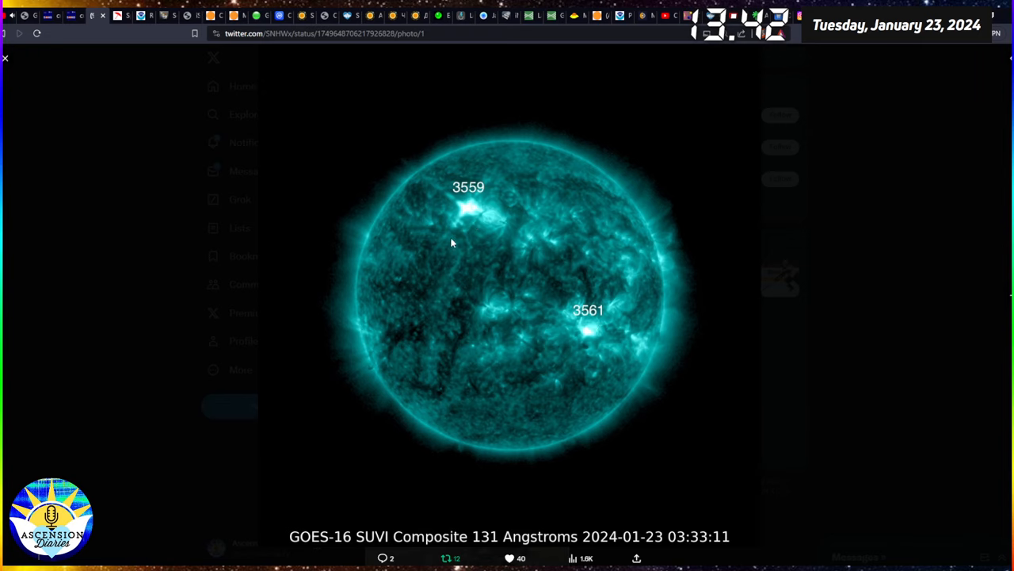
pyautogui.moveTo(599, 322)
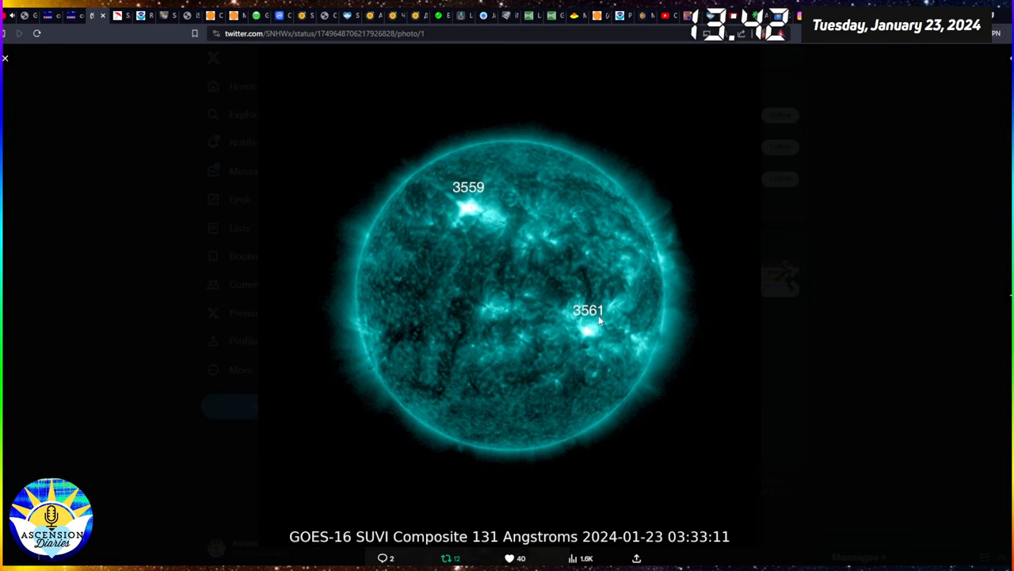
pyautogui.moveTo(631, 345)
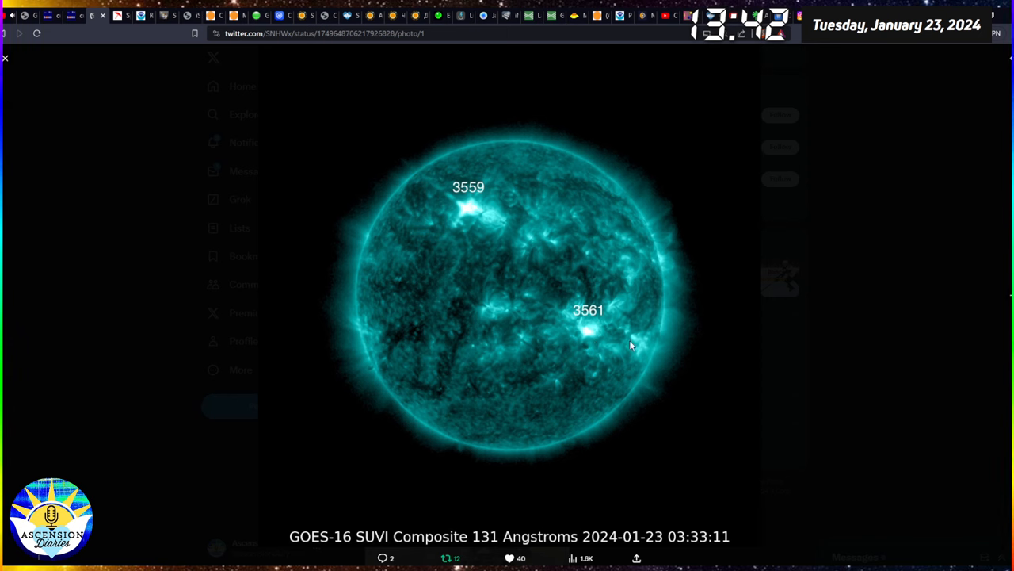
pyautogui.click(7, 58)
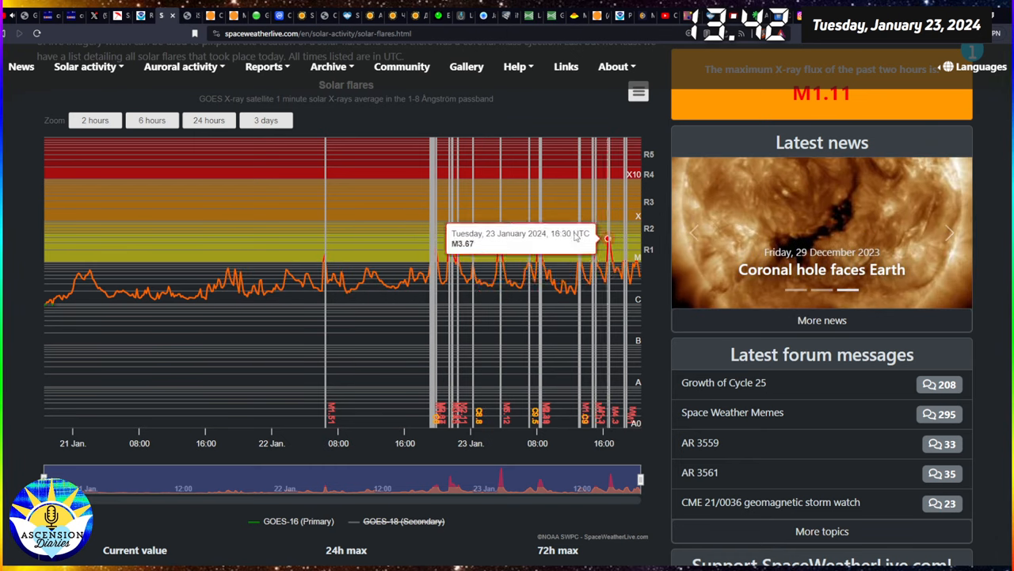
pyautogui.moveTo(193, 28)
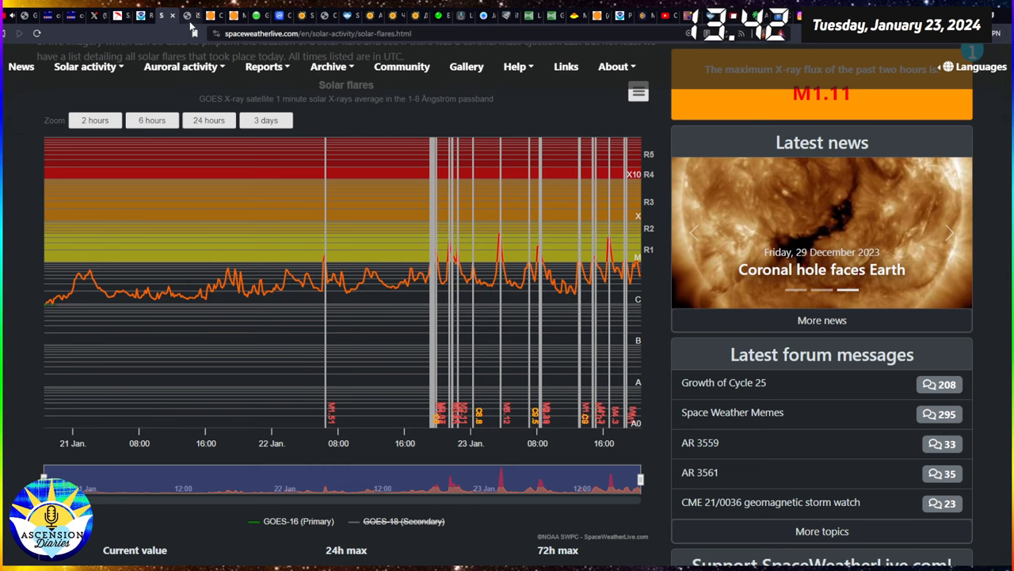
# - Move from the GOES X-ray flux chart to the SolarHam magnetogram page
pyautogui.click(158, 16)
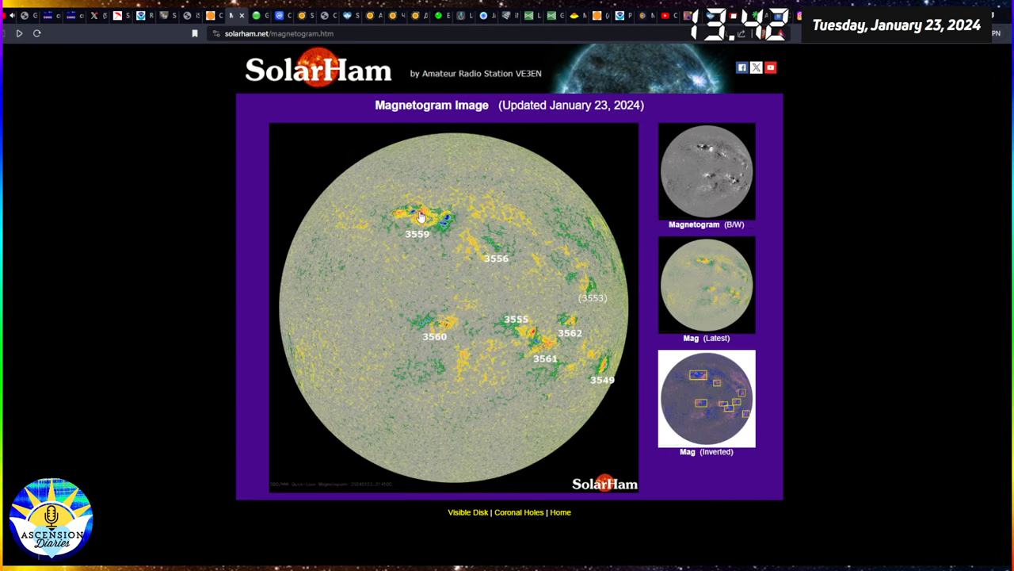
pyautogui.moveTo(416, 222)
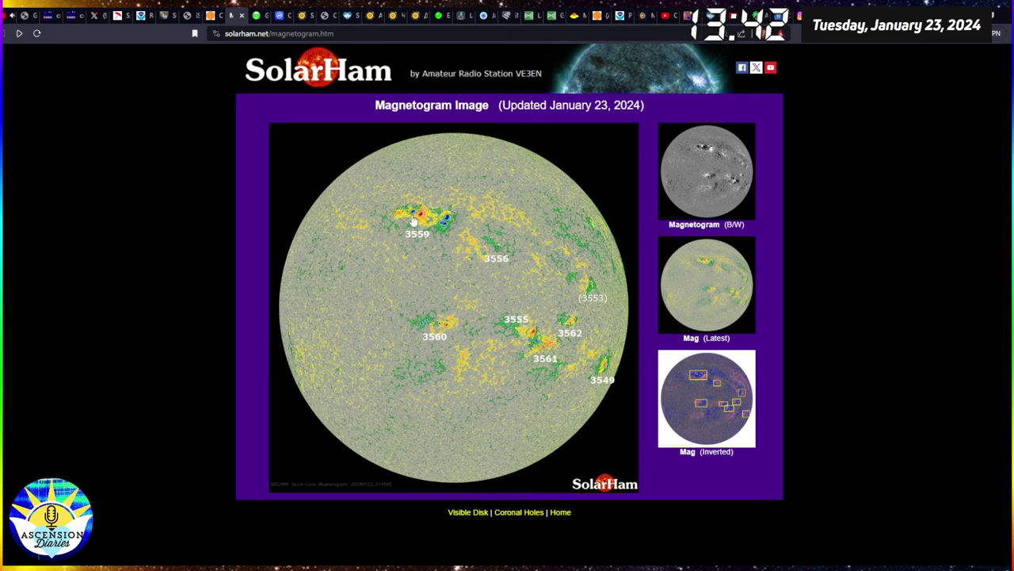
pyautogui.moveTo(257, 14)
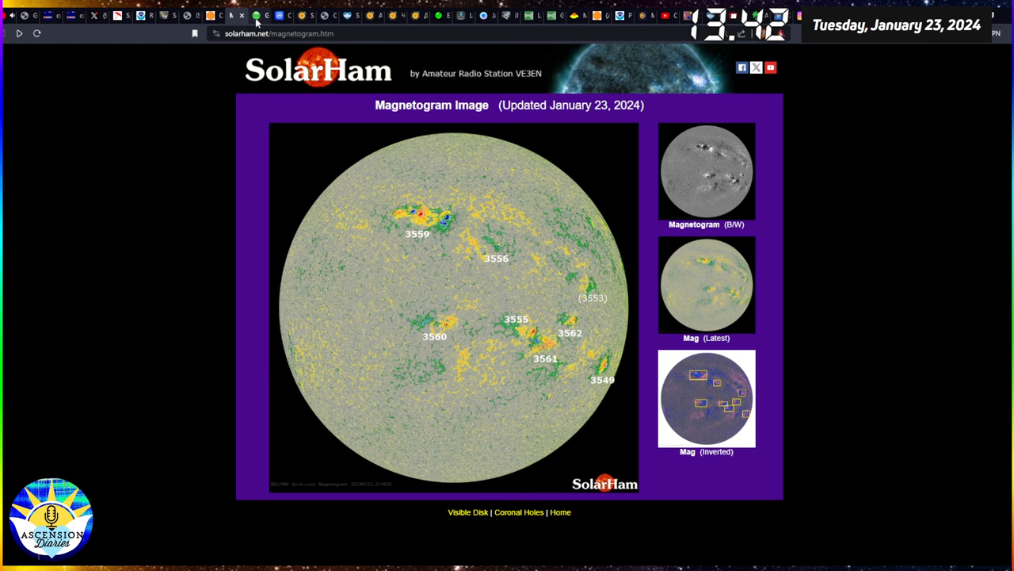
pyautogui.moveTo(349, 17)
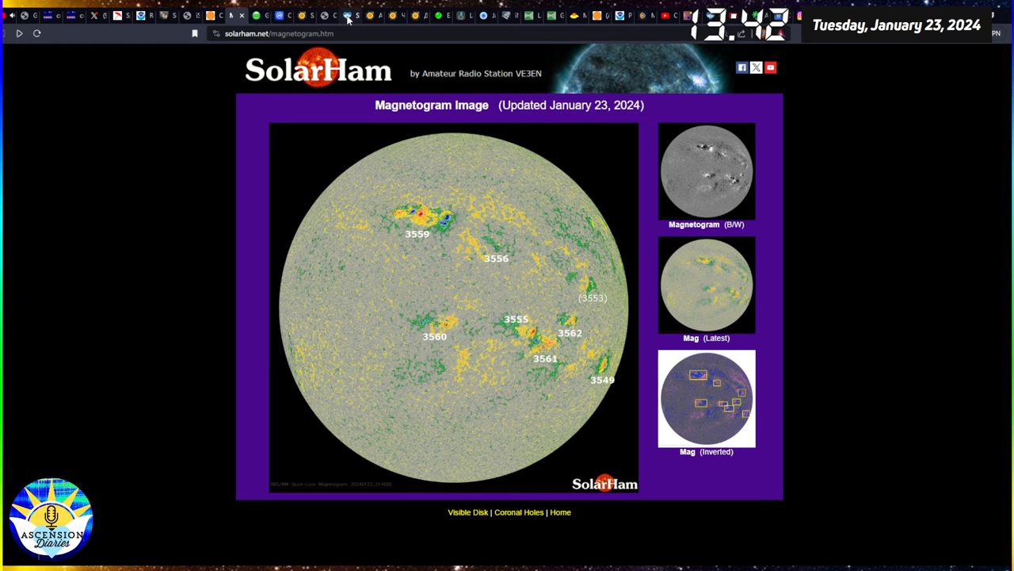
# - Move from the SolarHam January 23 magnetogram to the CoinMarketCap price list
pyautogui.click(252, 16)
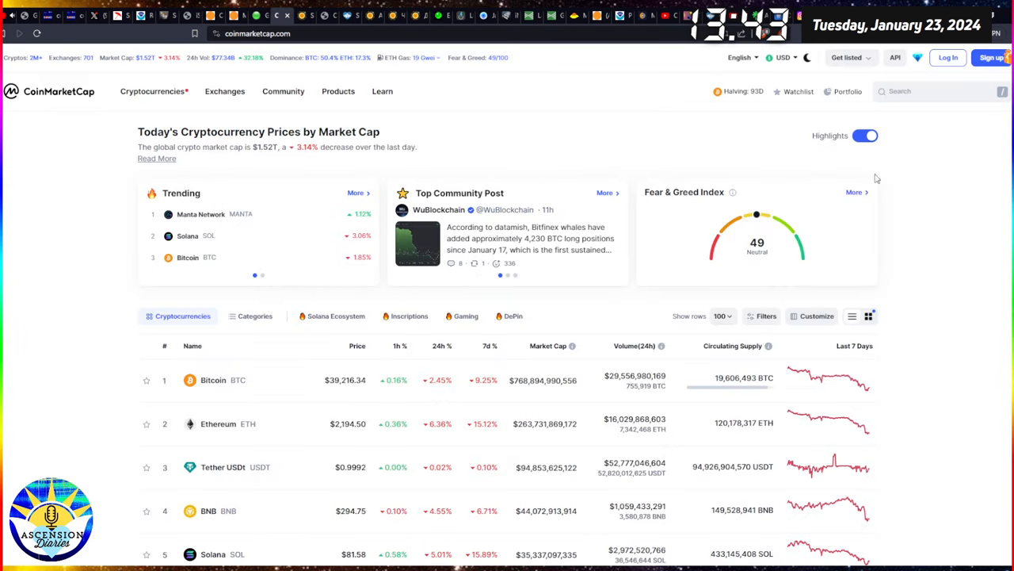
# - Scroll the CoinMarketCap price table from Bitcoin down past Cardano and Litecoin
pyautogui.scroll(-3)
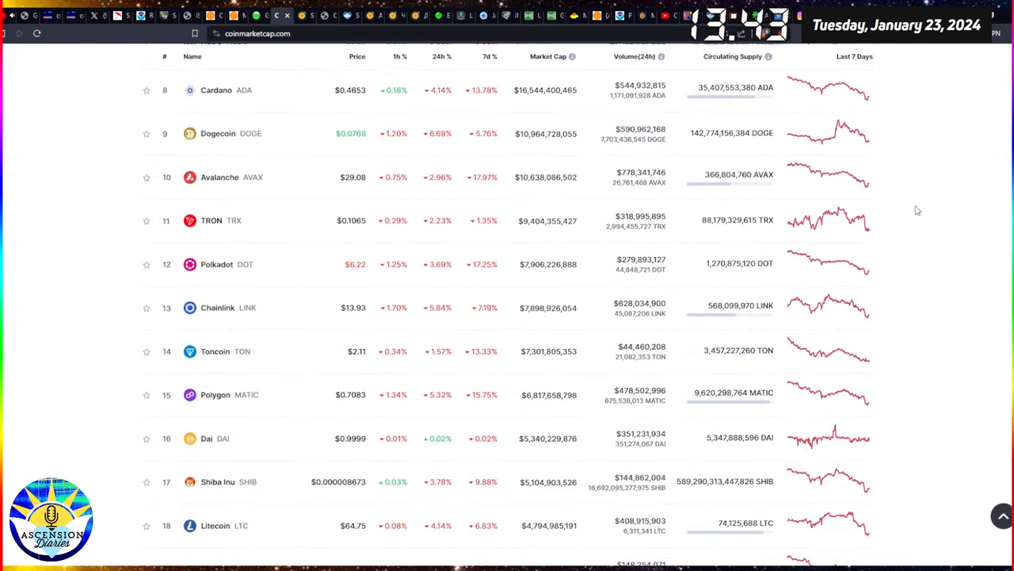
pyautogui.scroll(-3)
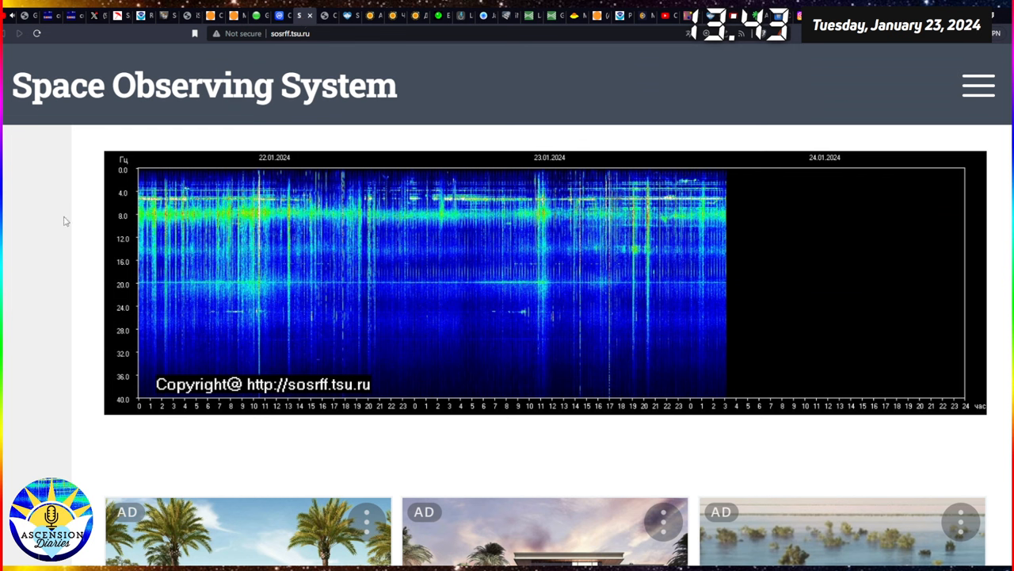
pyautogui.moveTo(70, 219)
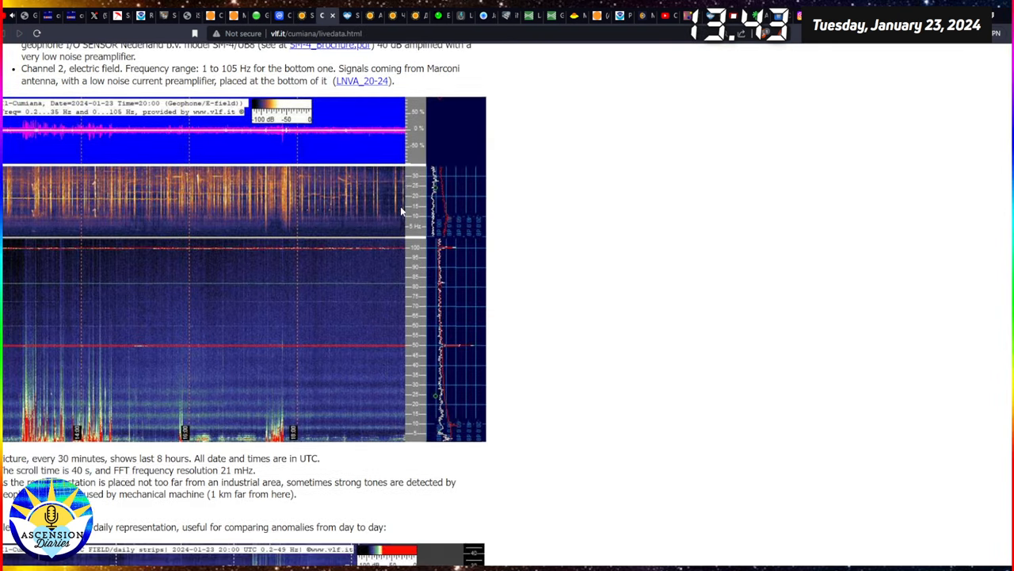
# - Scroll the vlf.it page past the 8-hour spectrogram to the electric field daily multistrip images
pyautogui.scroll(-3)
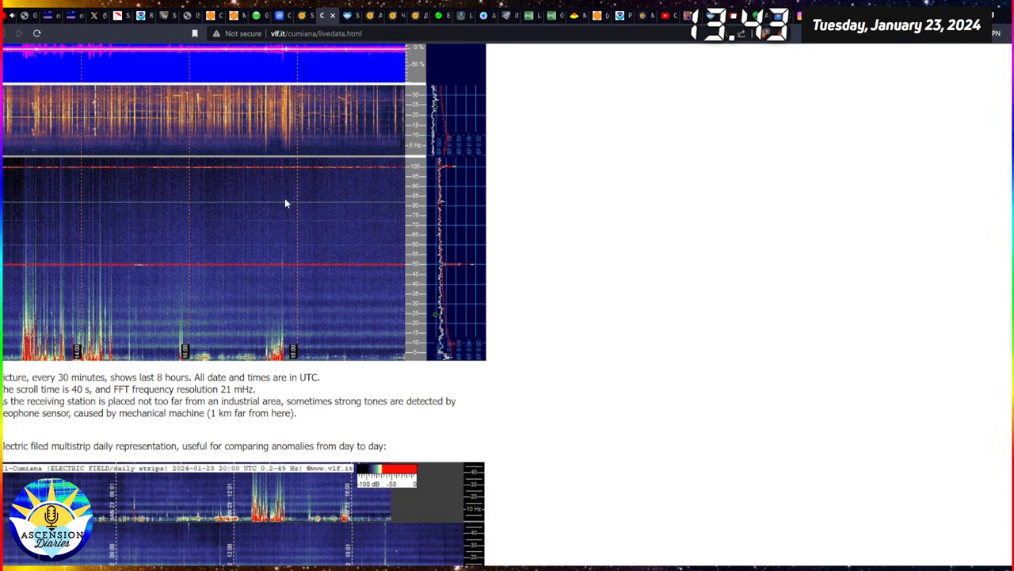
pyautogui.moveTo(97, 131)
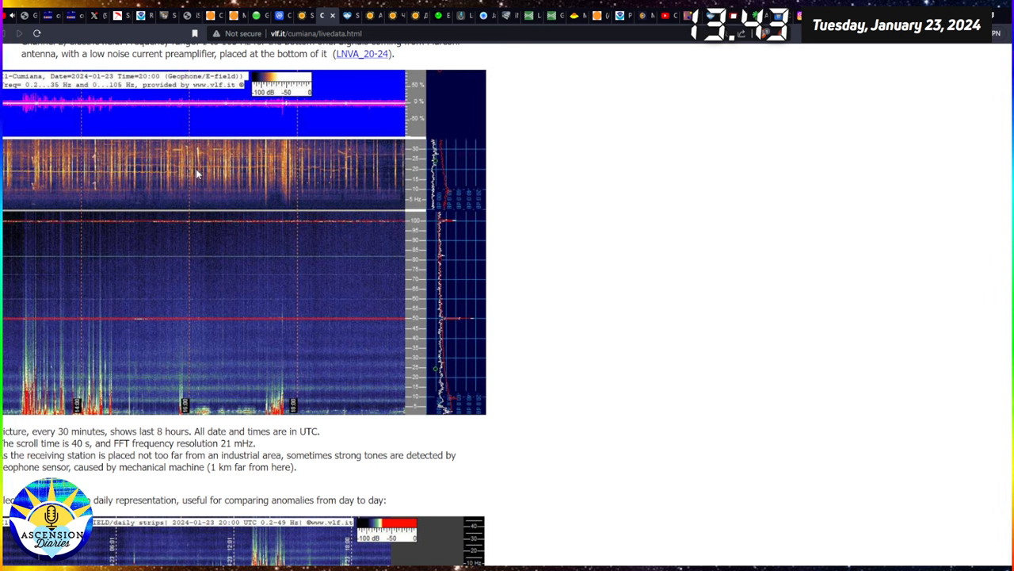
pyautogui.moveTo(108, 250)
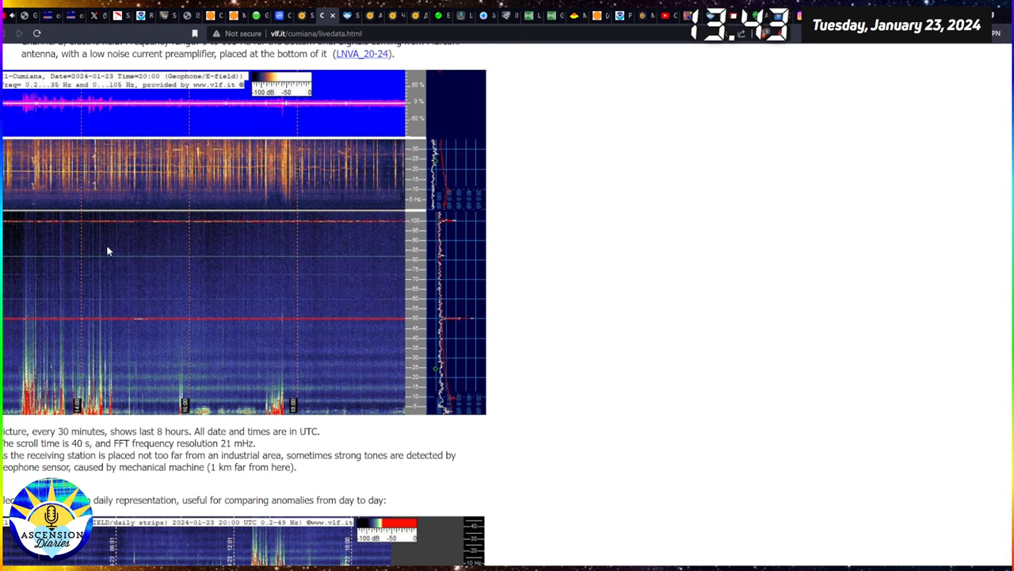
pyautogui.scroll(-3)
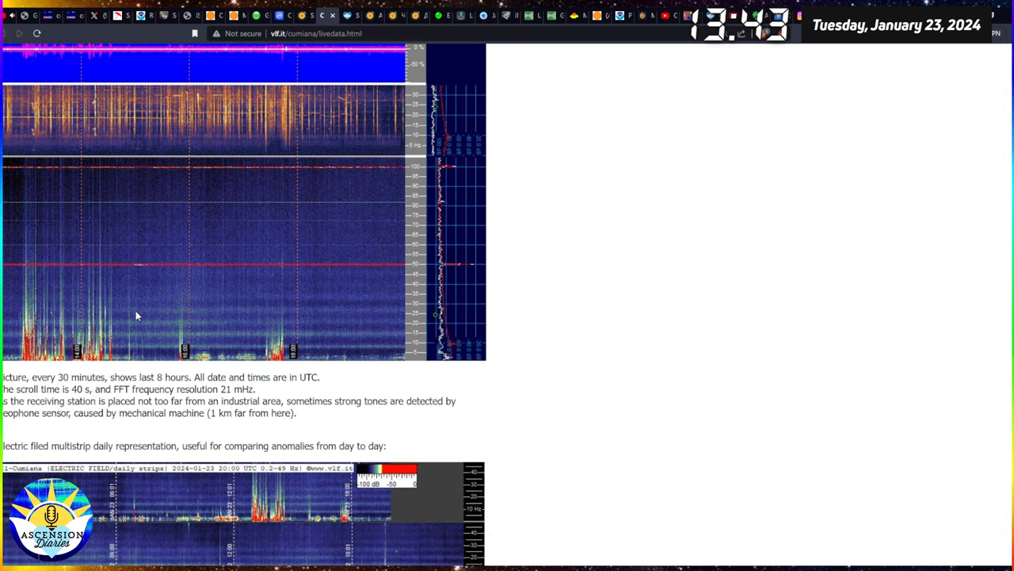
pyautogui.scroll(-3)
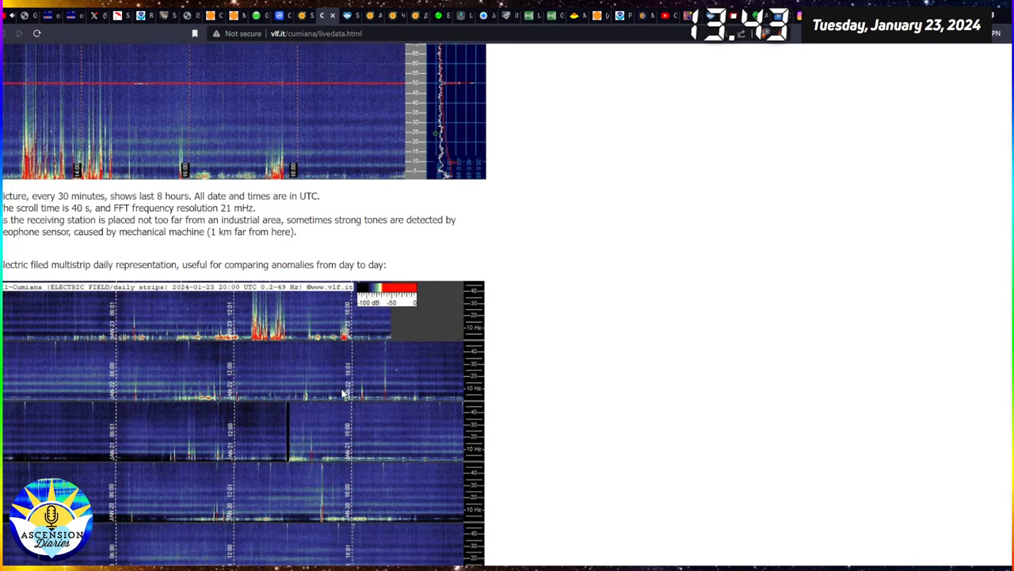
pyautogui.scroll(-3)
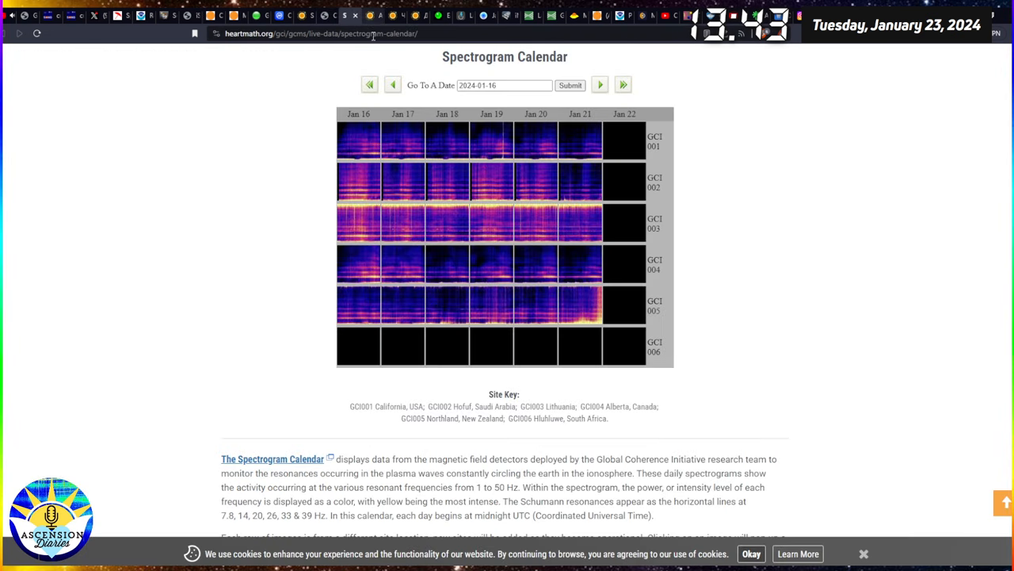
pyautogui.moveTo(621, 225)
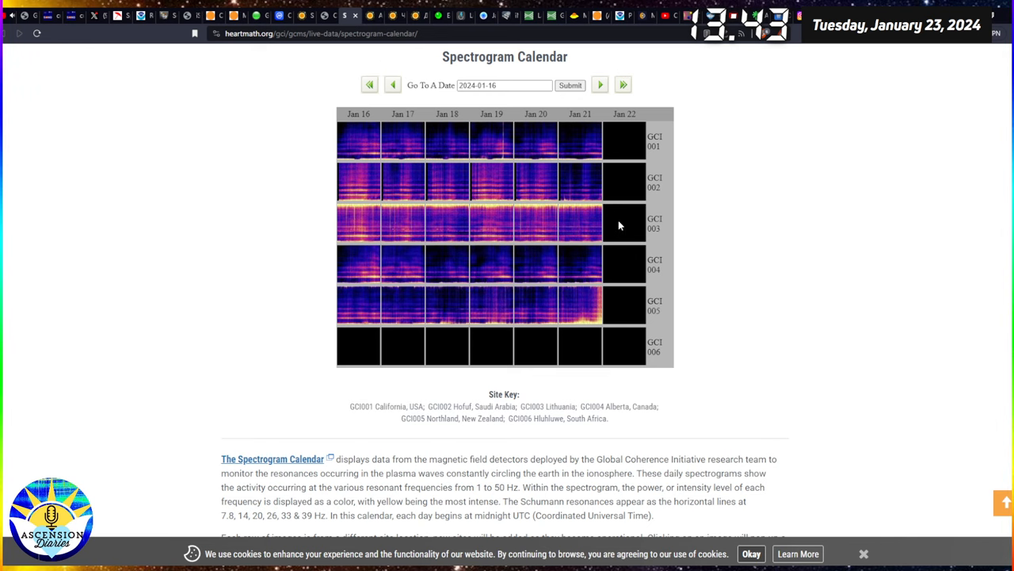
pyautogui.moveTo(593, 194)
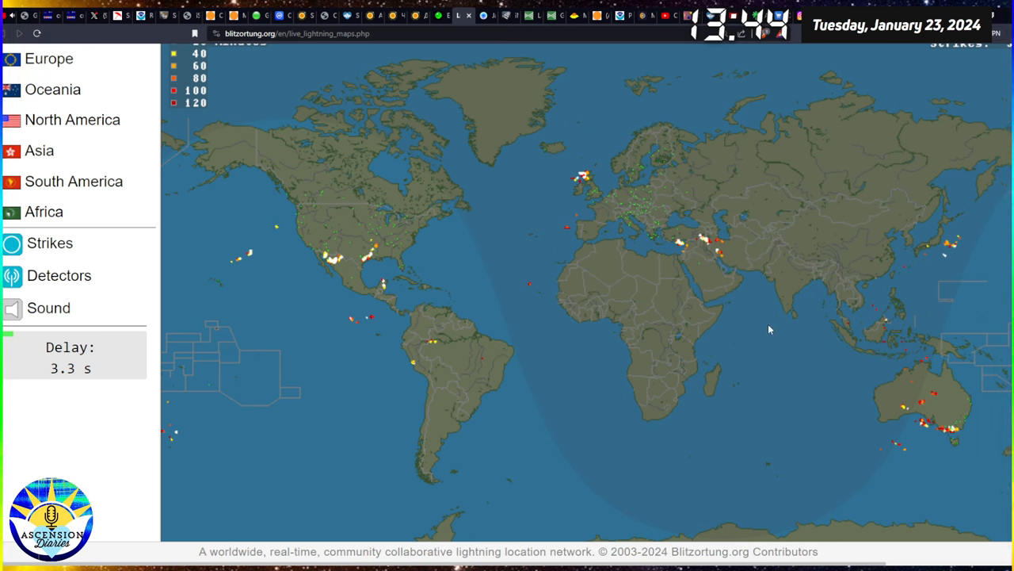
pyautogui.moveTo(331, 269)
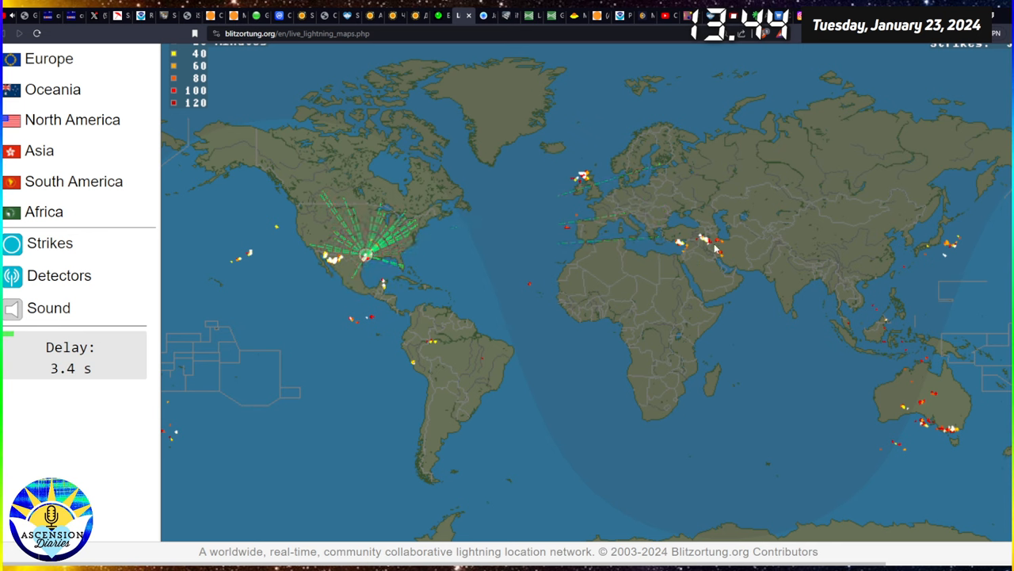
pyautogui.moveTo(695, 252)
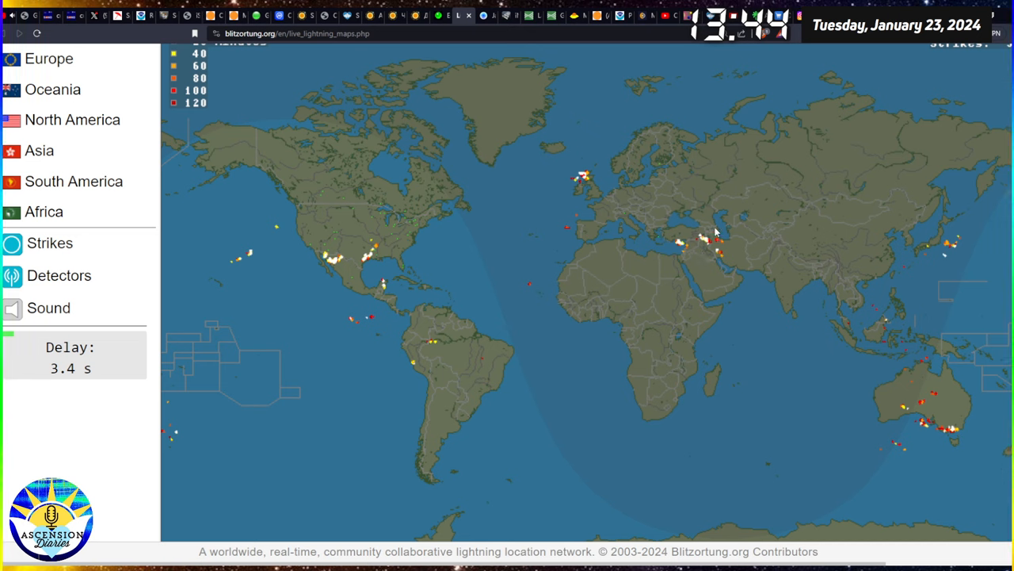
pyautogui.moveTo(717, 263)
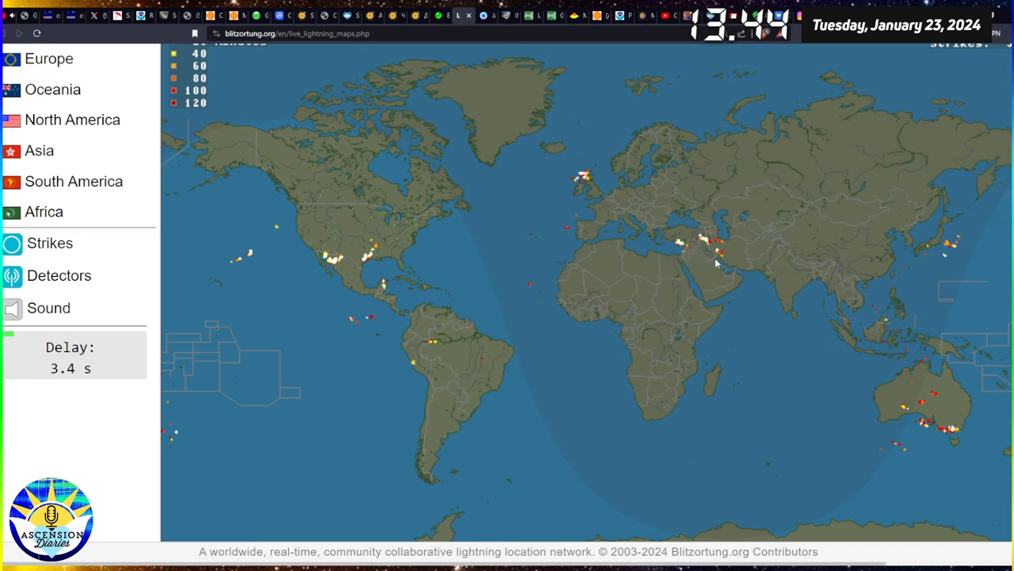
pyautogui.moveTo(703, 236)
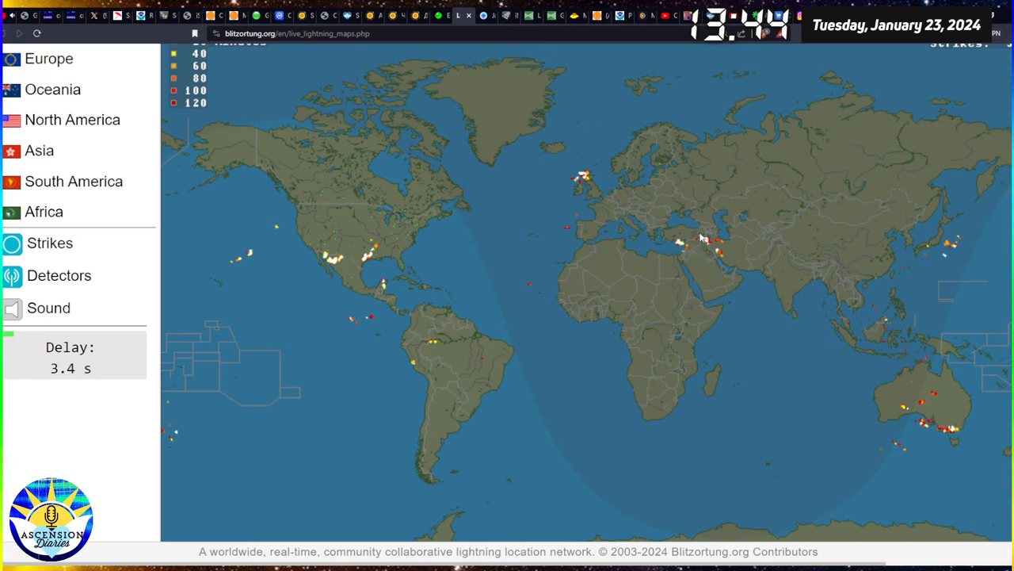
pyautogui.moveTo(716, 270)
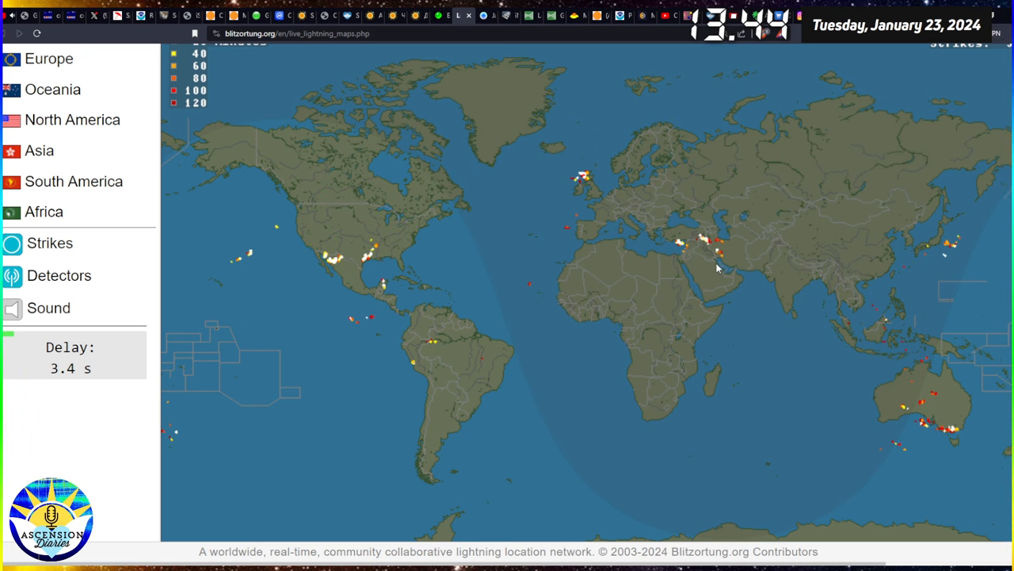
pyautogui.moveTo(487, 22)
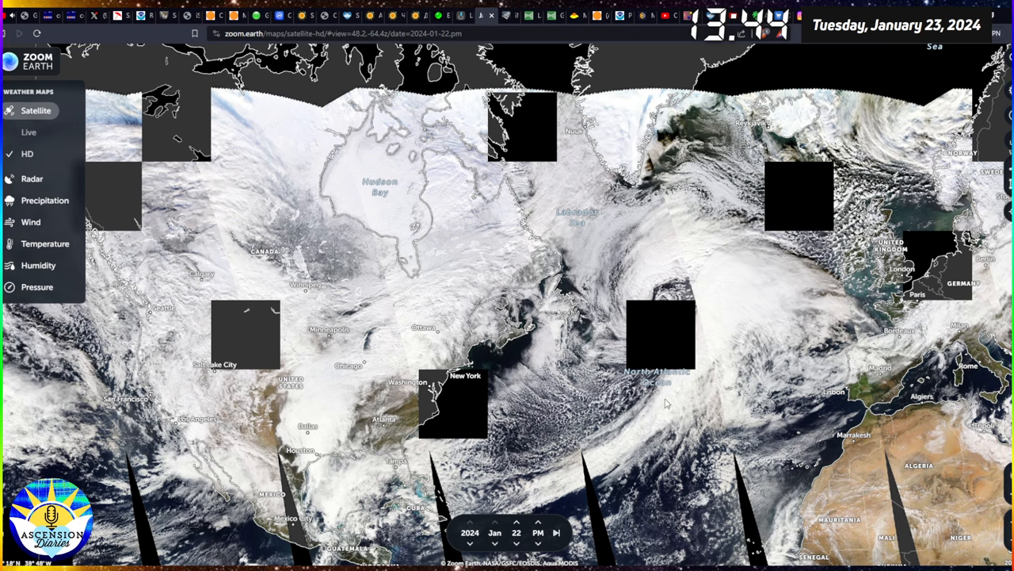
pyautogui.moveTo(372, 291)
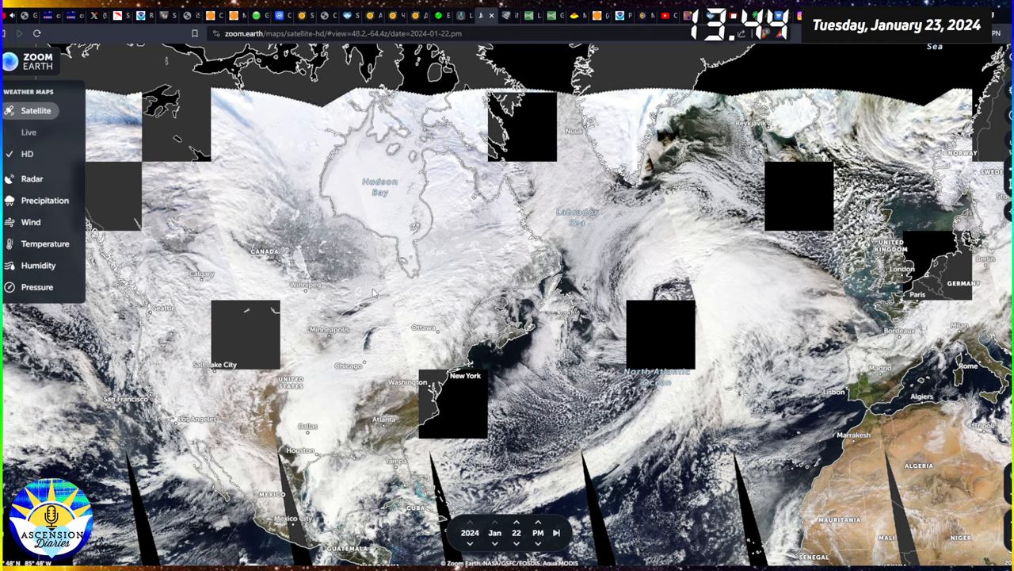
pyautogui.moveTo(421, 295)
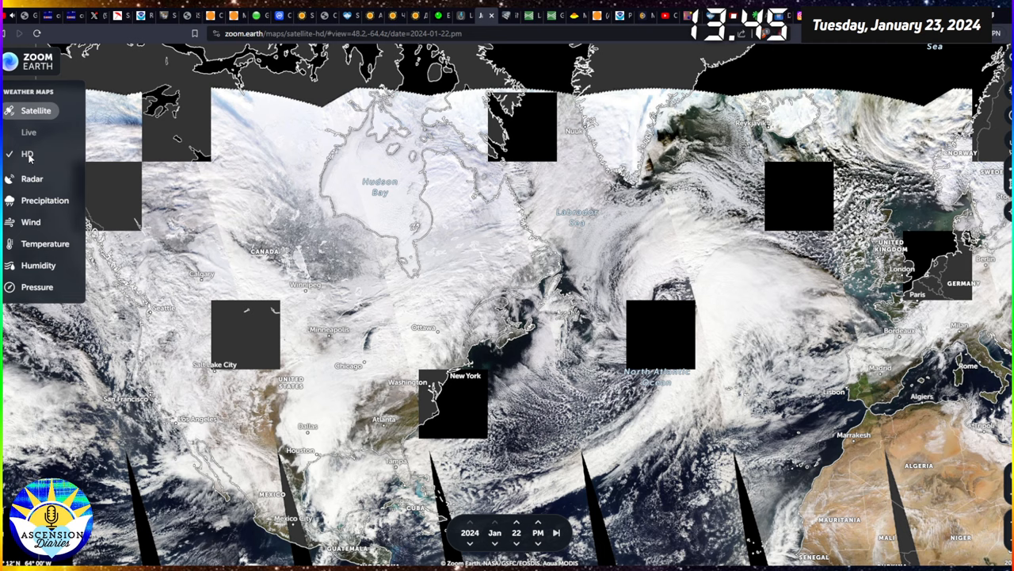
pyautogui.moveTo(705, 357)
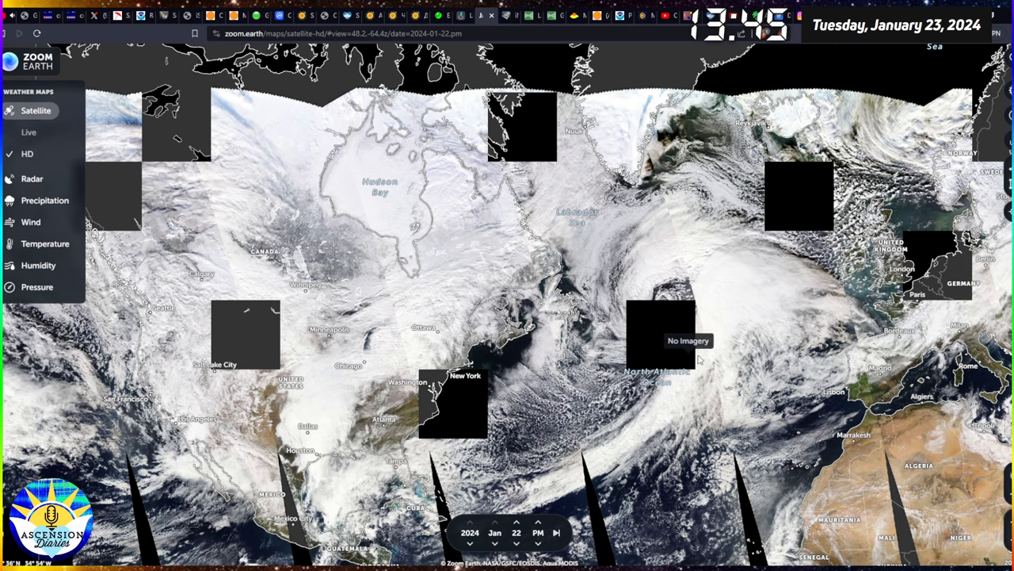
pyautogui.moveTo(642, 341)
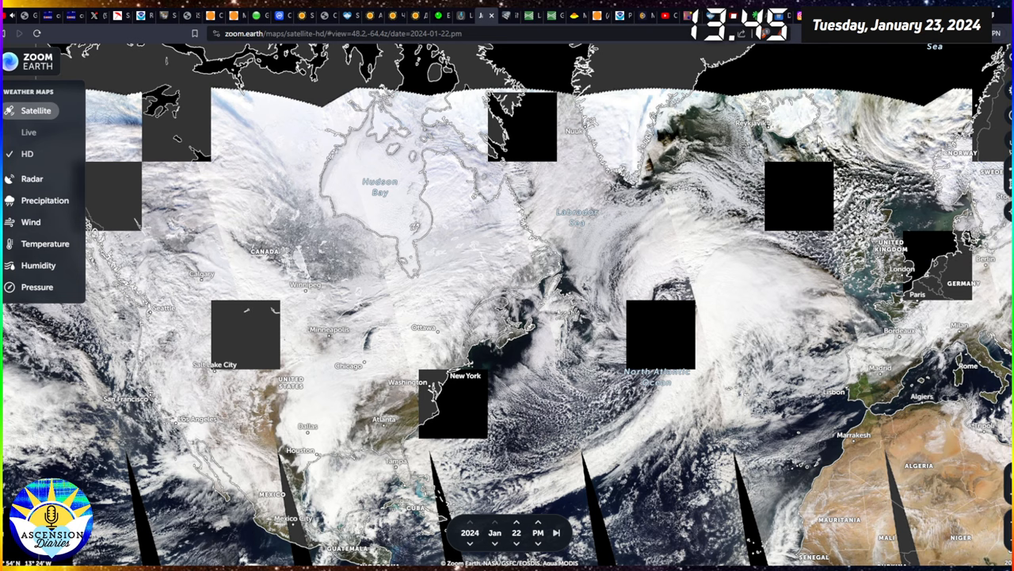
pyautogui.moveTo(775, 171)
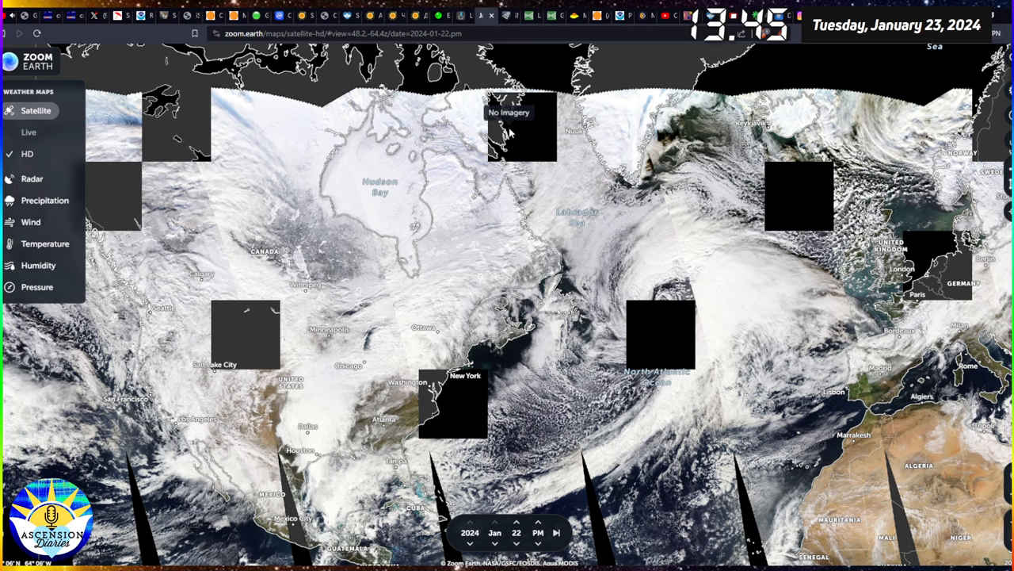
pyautogui.moveTo(103, 204)
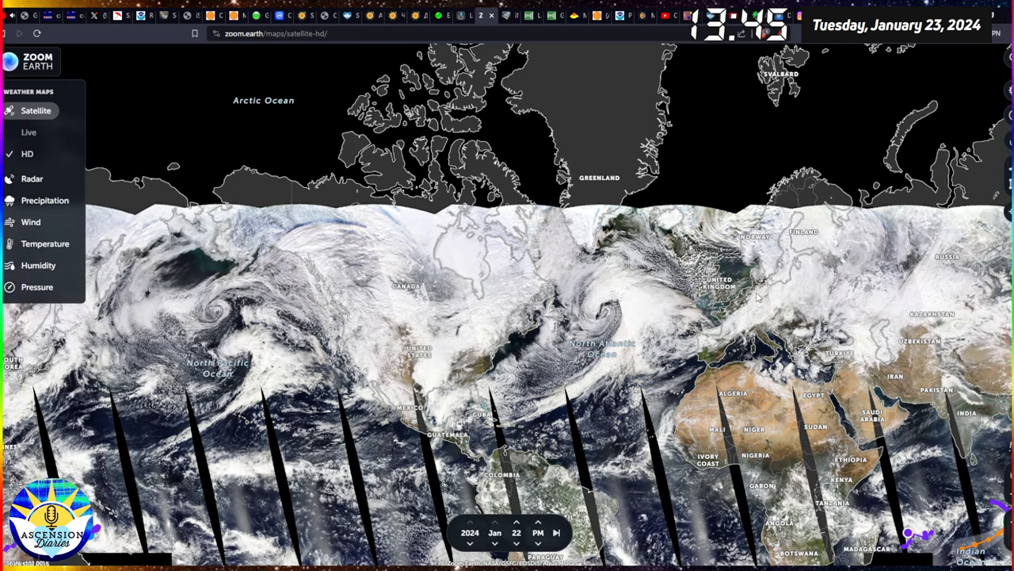
pyautogui.moveTo(403, 309)
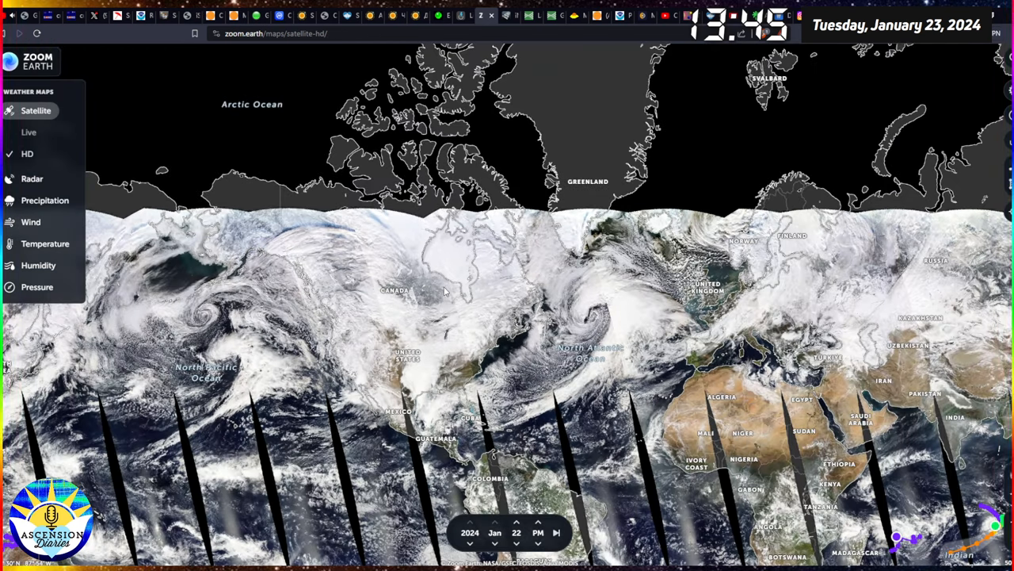
pyautogui.moveTo(555, 127)
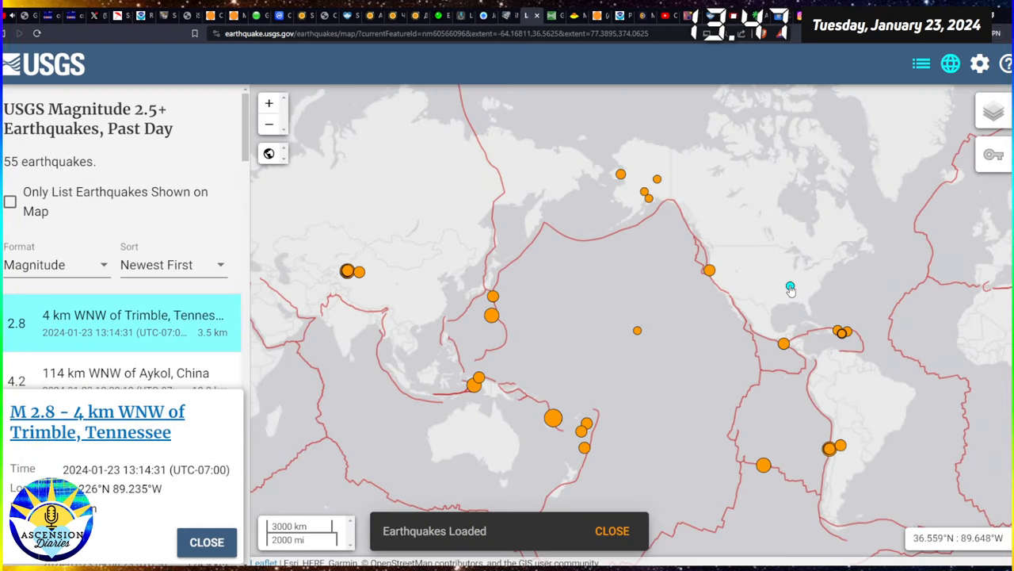
# - Show the Klamath, CA and M 5.2 Aykol, China quake details and zoom in on the Aykol cluster
pyautogui.click(612, 530)
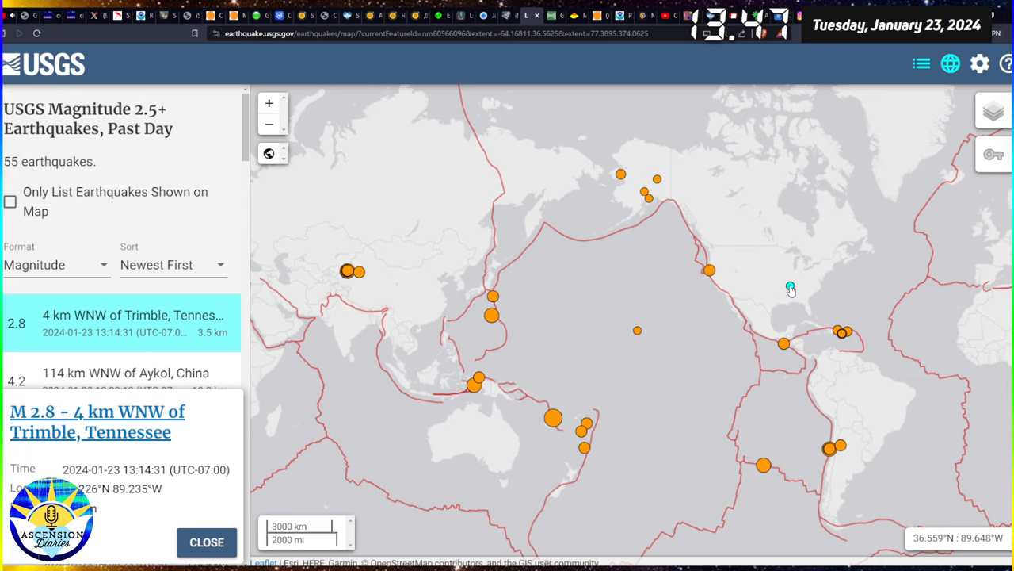
pyautogui.moveTo(710, 279)
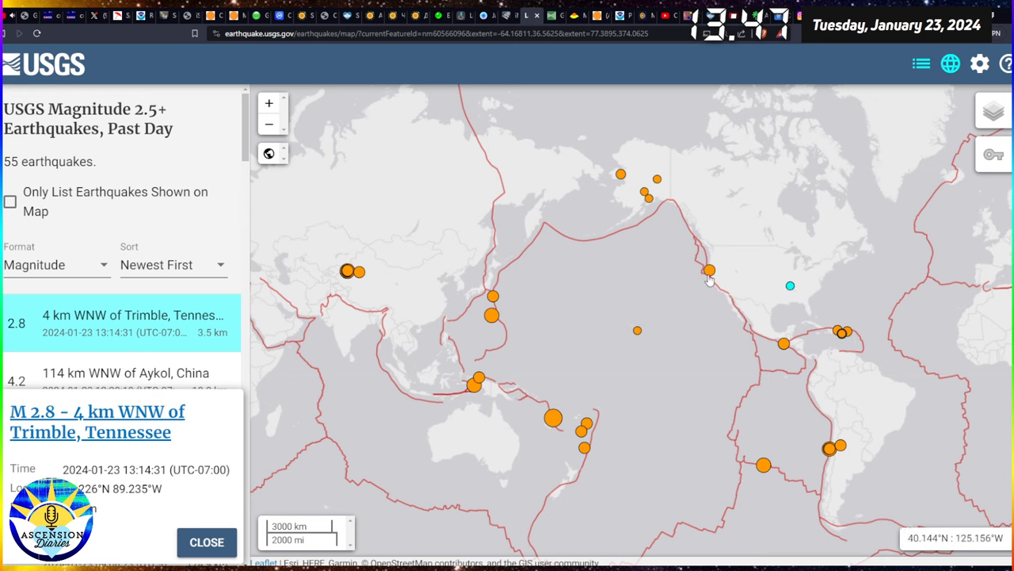
pyautogui.click(710, 271)
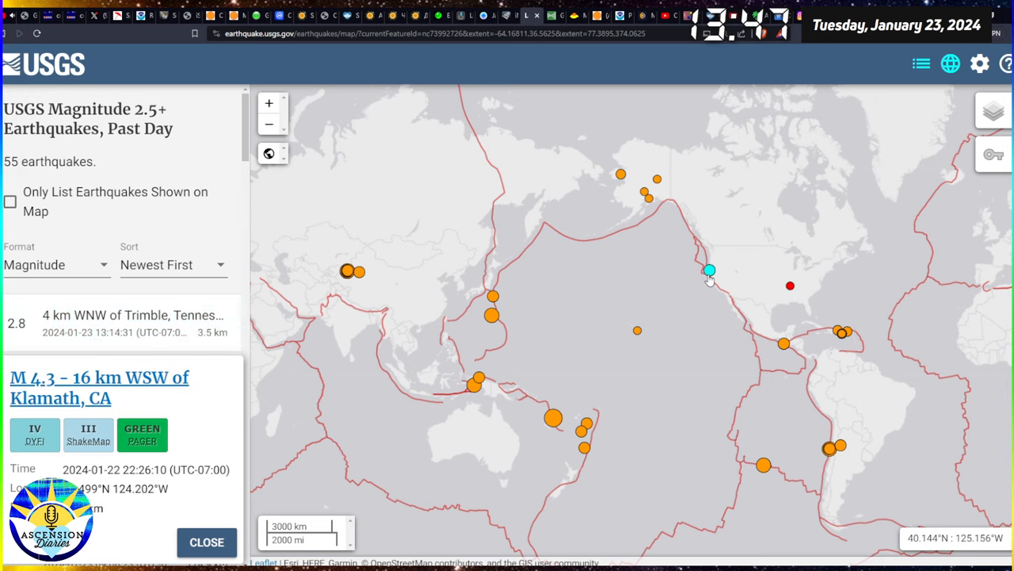
pyautogui.moveTo(567, 266)
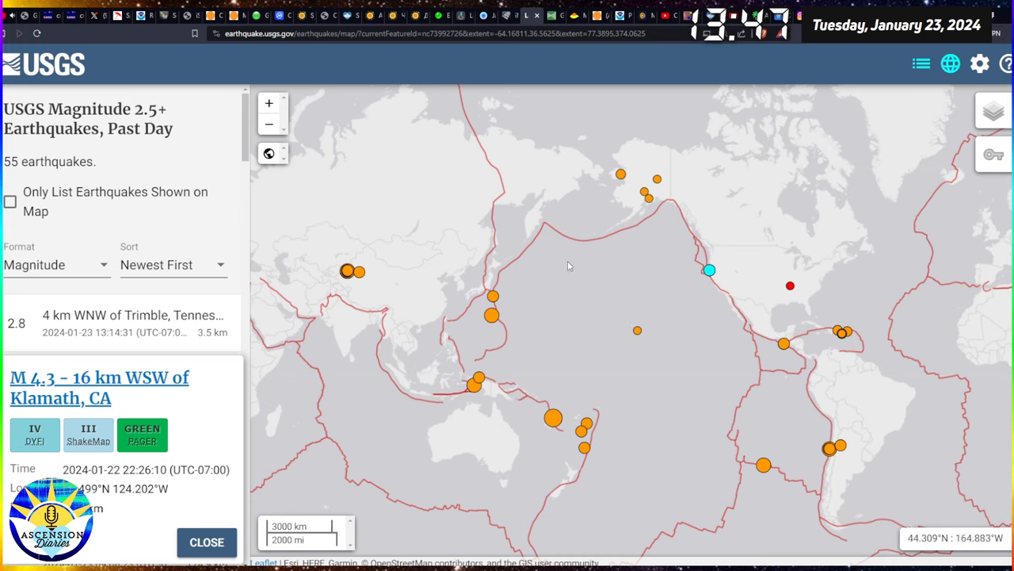
pyautogui.click(345, 271)
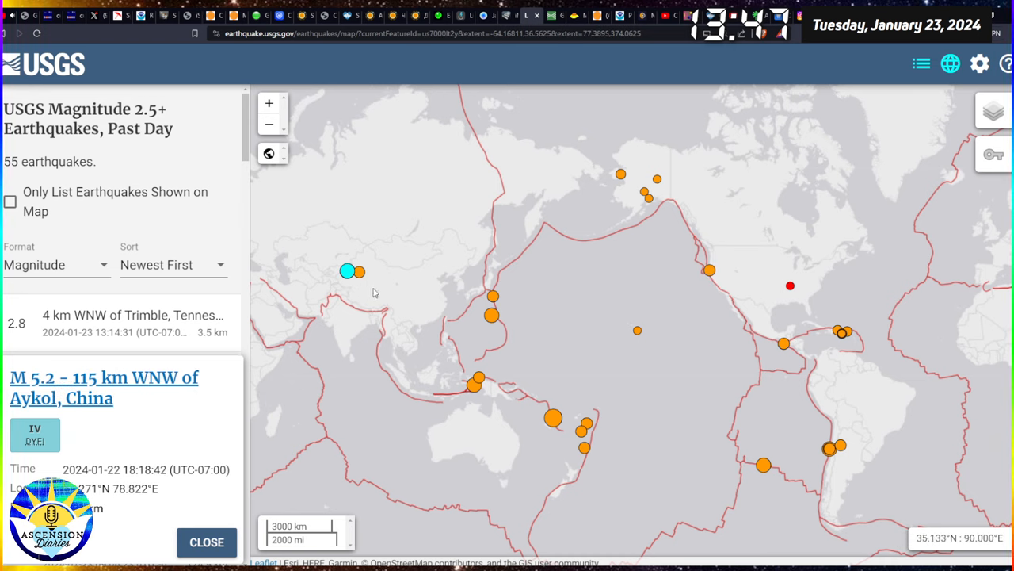
pyautogui.moveTo(336, 261)
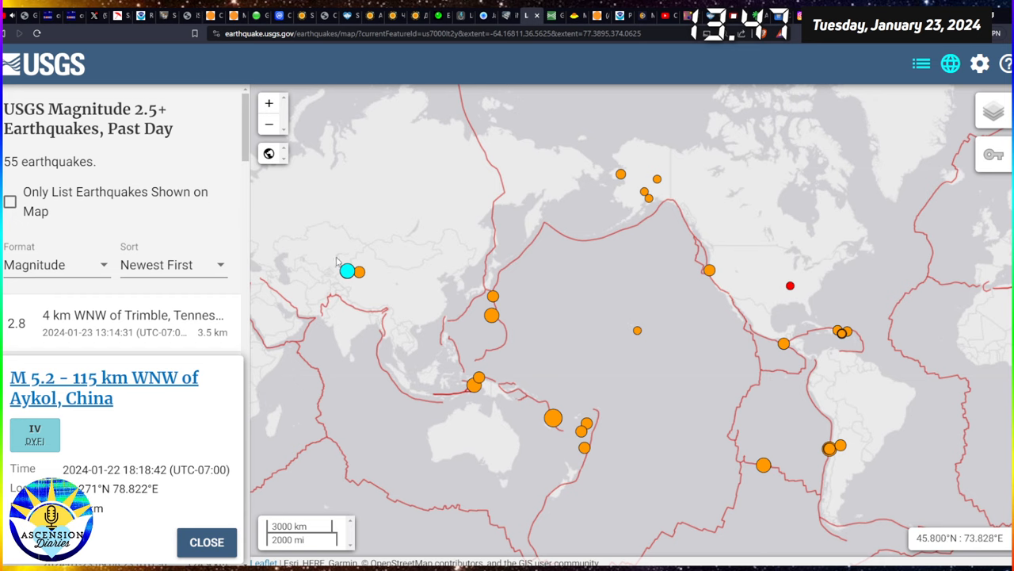
pyautogui.moveTo(342, 251)
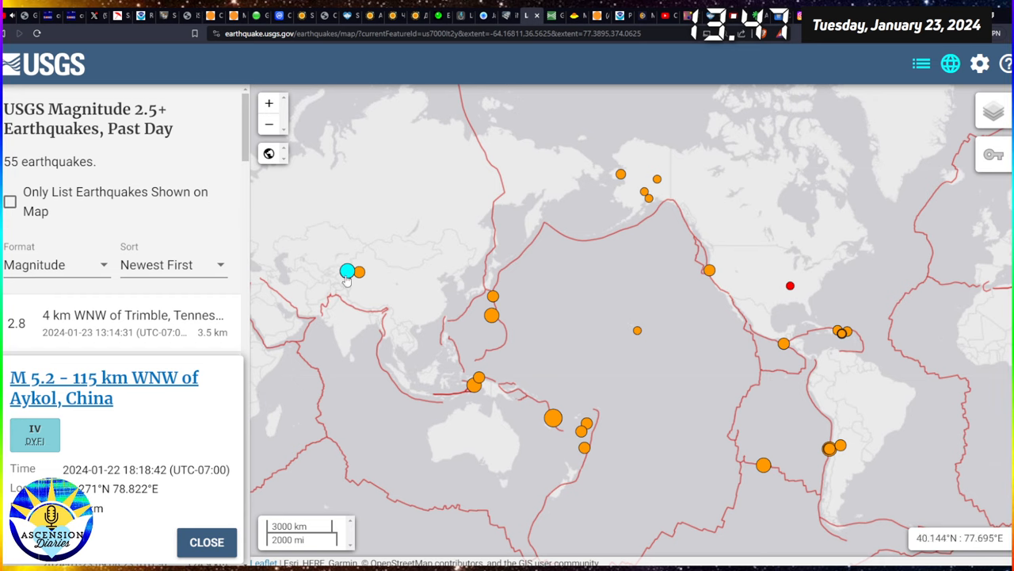
pyautogui.click(346, 273)
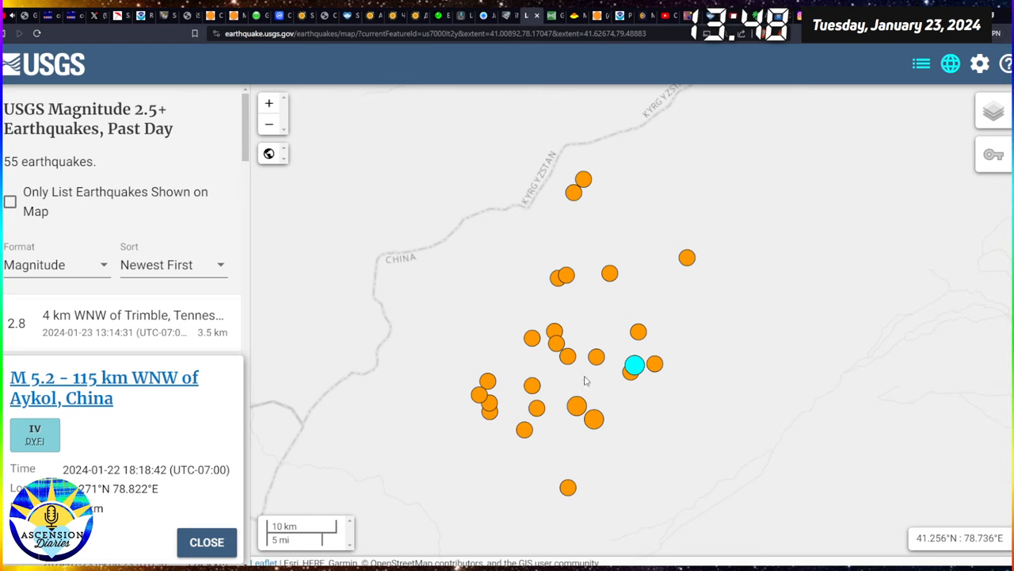
# - Zoom out from the Aykol cluster and show the M 4.2 quake details 124 km SE of Kuqa, China
pyautogui.click(581, 177)
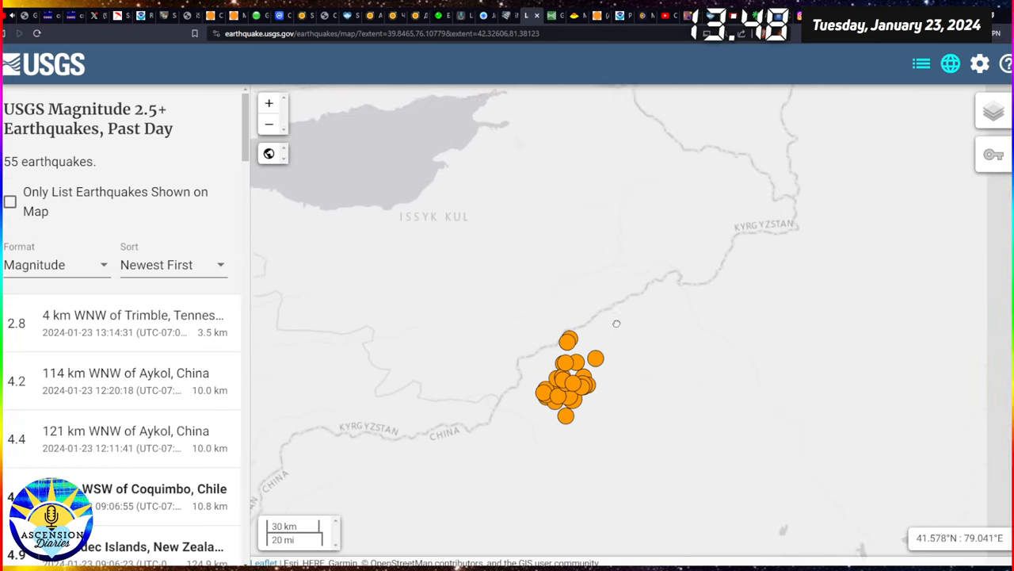
pyautogui.scroll(-3)
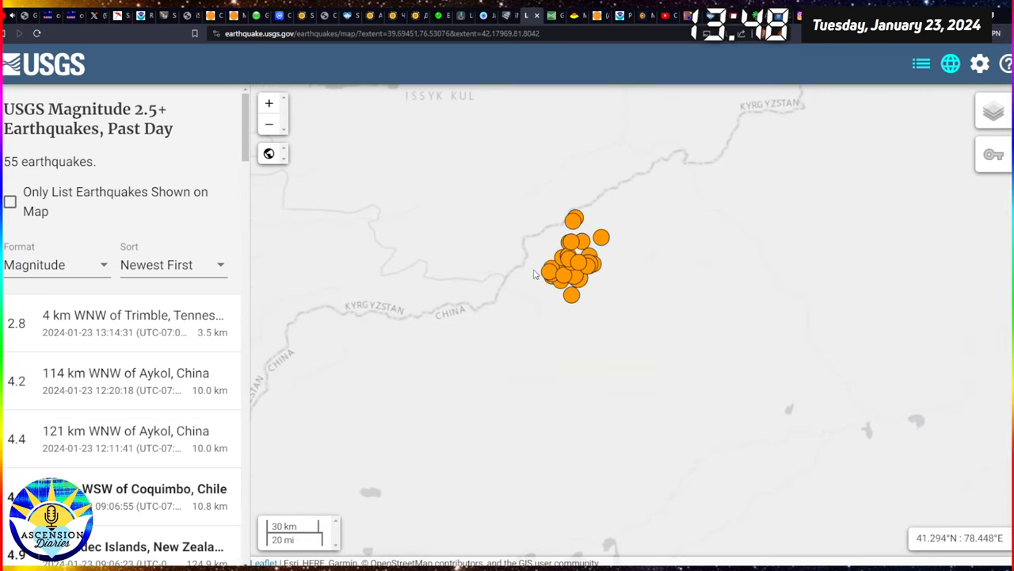
pyautogui.moveTo(590, 320)
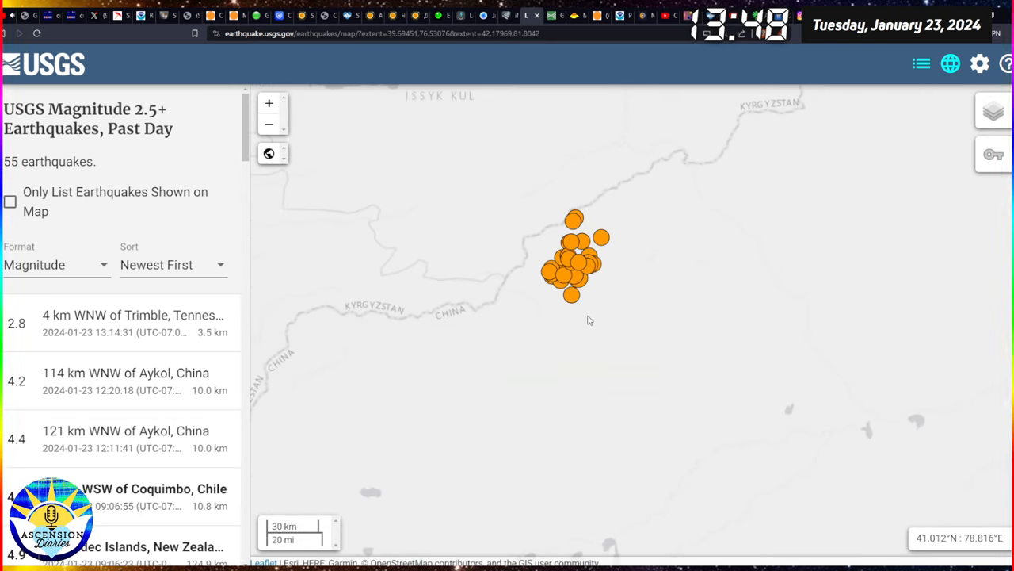
pyautogui.moveTo(571, 200)
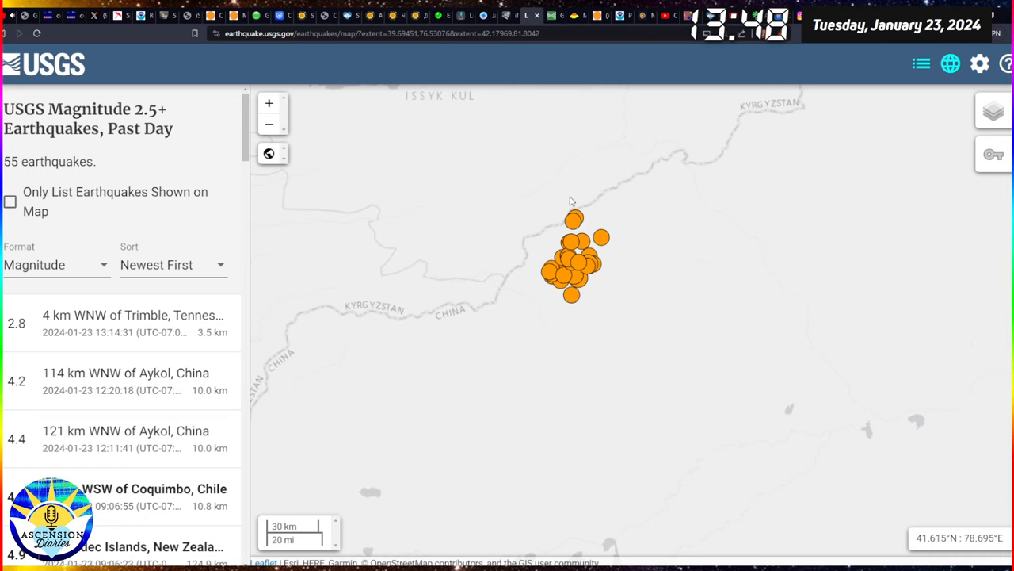
pyautogui.scroll(-3)
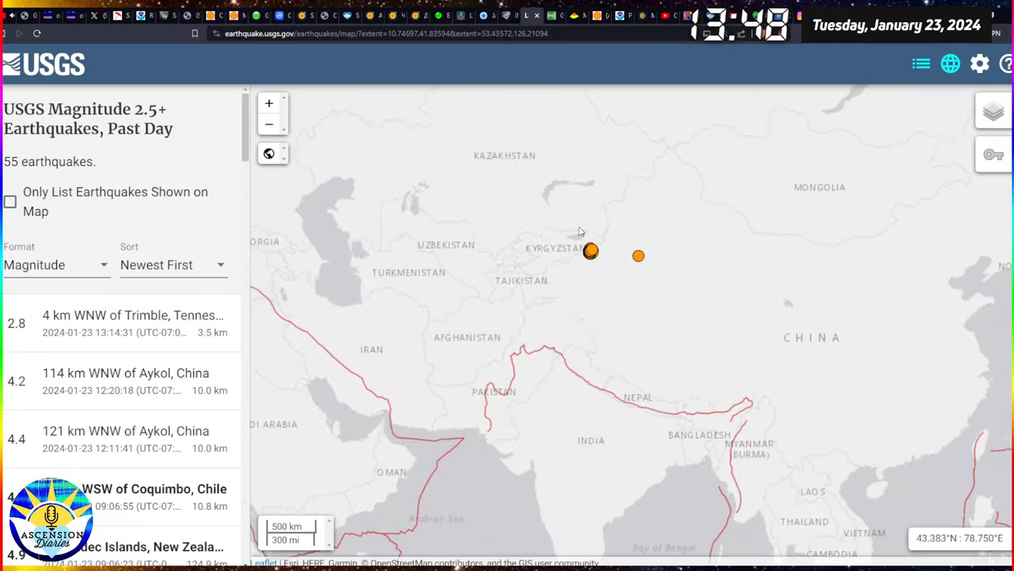
pyautogui.click(637, 255)
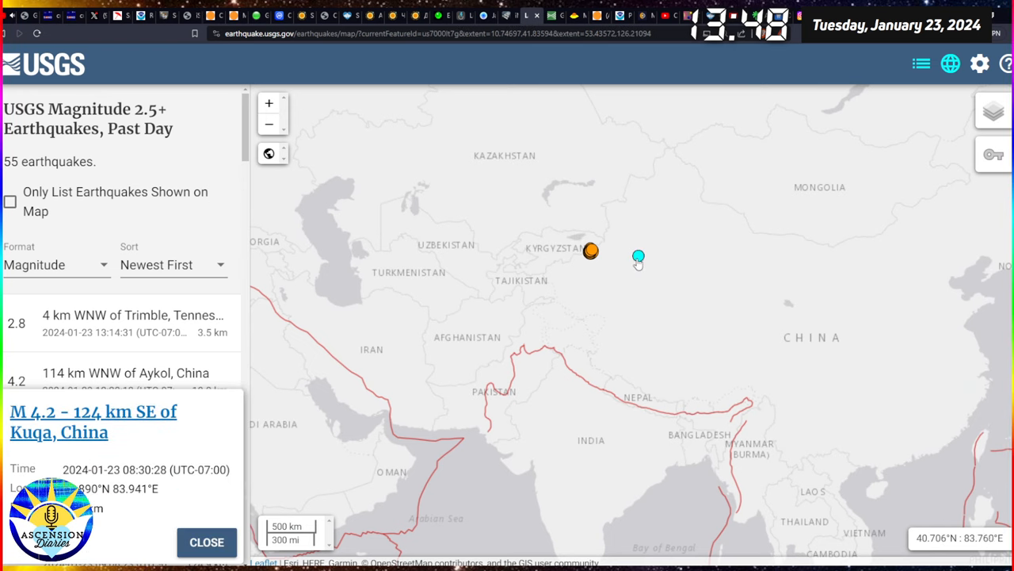
pyautogui.click(208, 542)
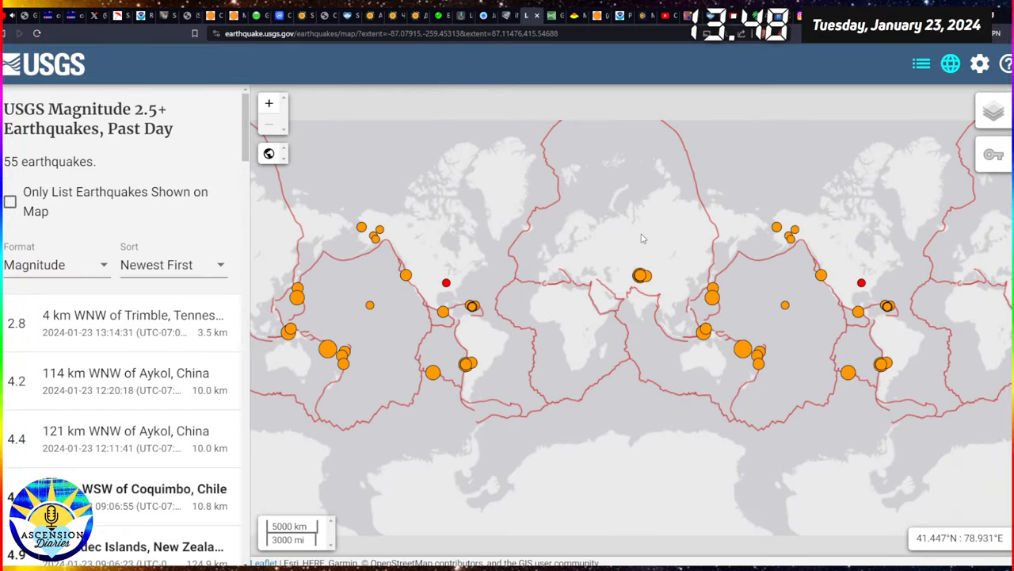
pyautogui.moveTo(660, 263)
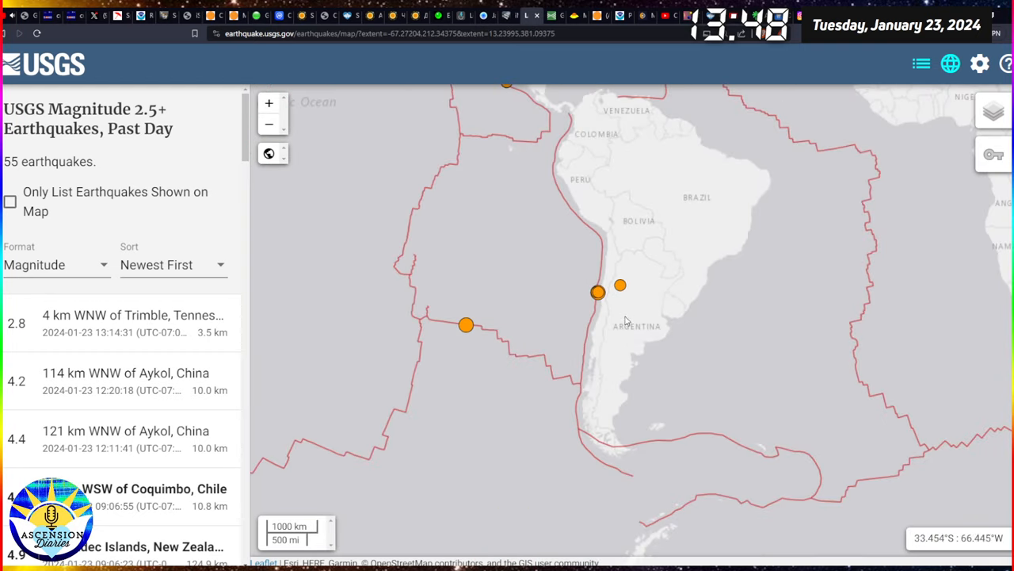
pyautogui.moveTo(631, 342)
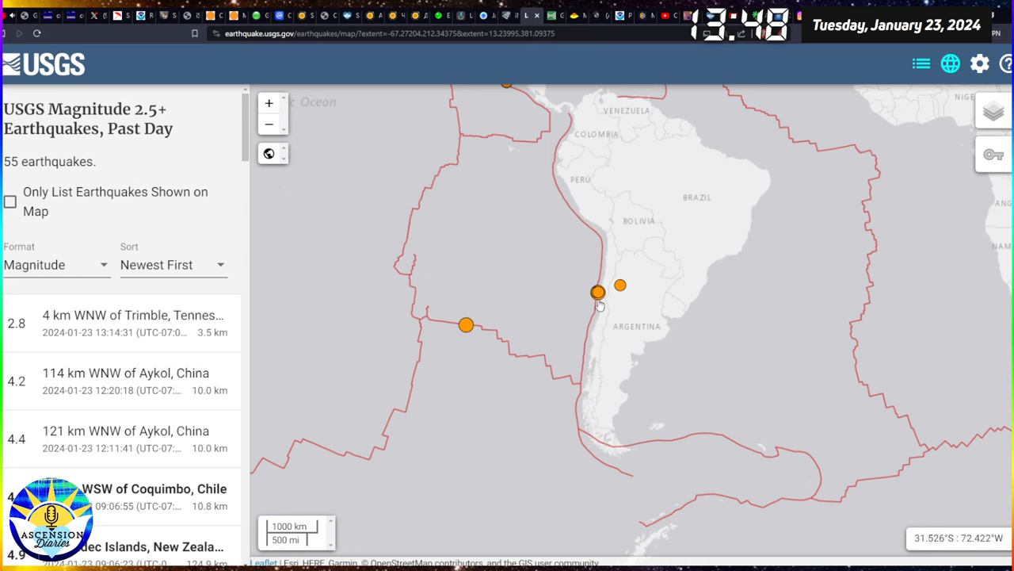
# - Show the M 5.3 Coquimbo, Chile quake and the M 4.4 Chilecito, Argentina quake popups
pyautogui.click(598, 292)
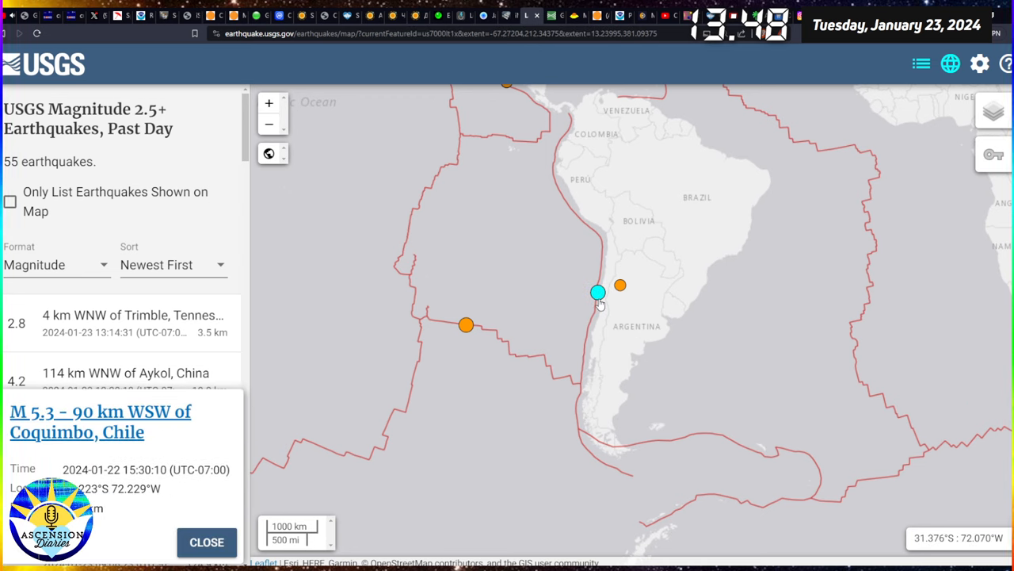
pyautogui.click(621, 285)
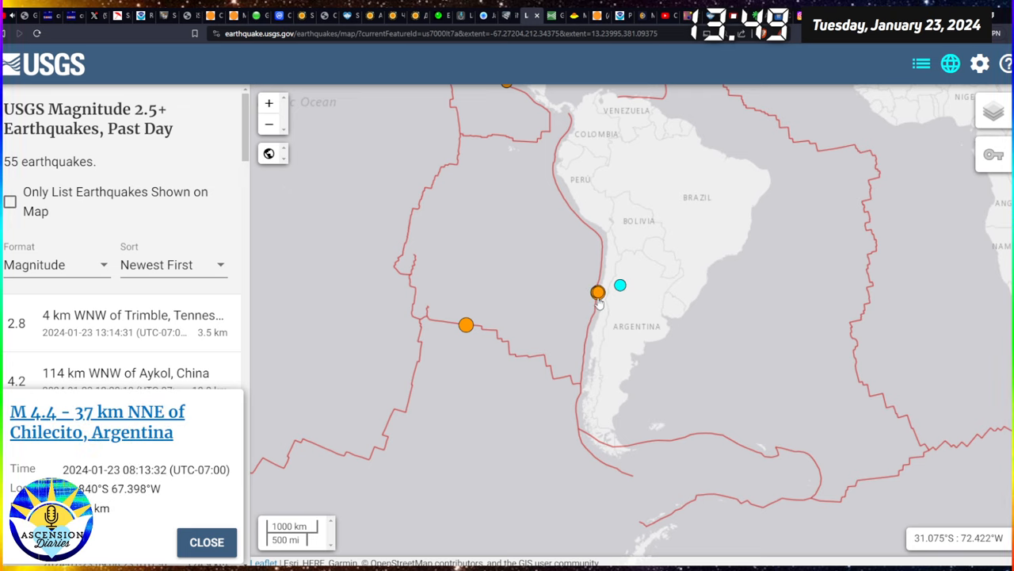
pyautogui.click(596, 290)
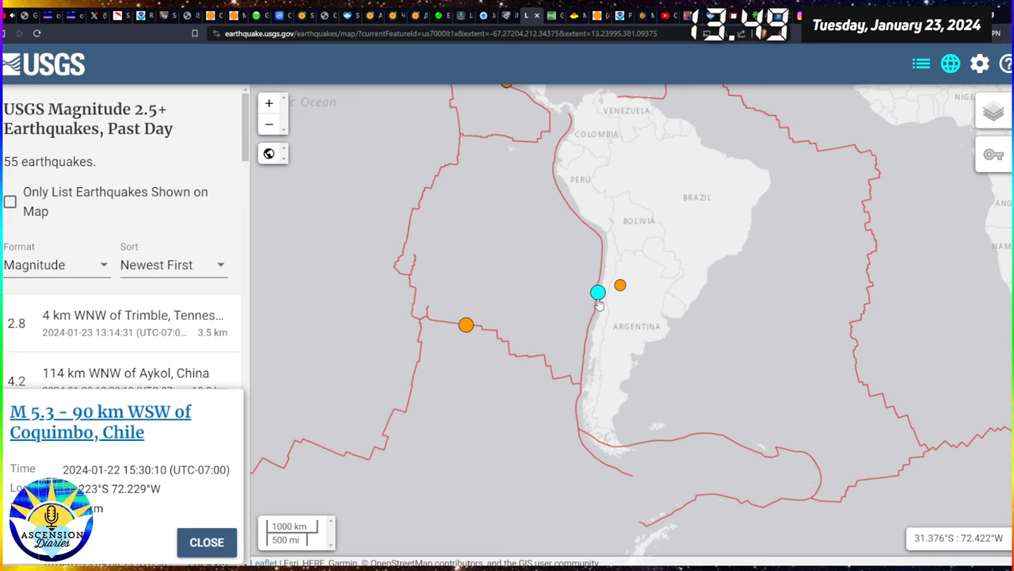
pyautogui.moveTo(626, 292)
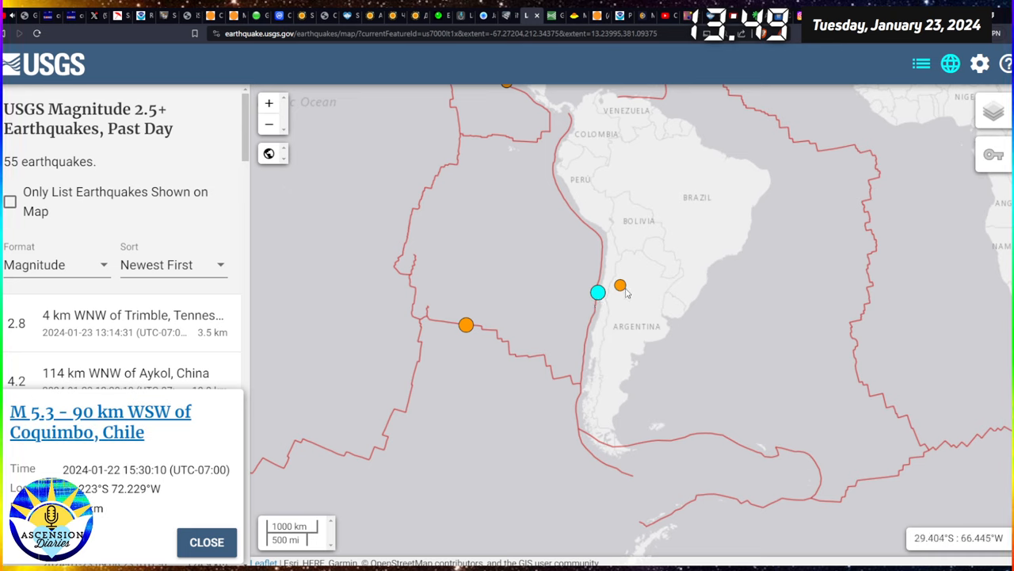
pyautogui.click(621, 285)
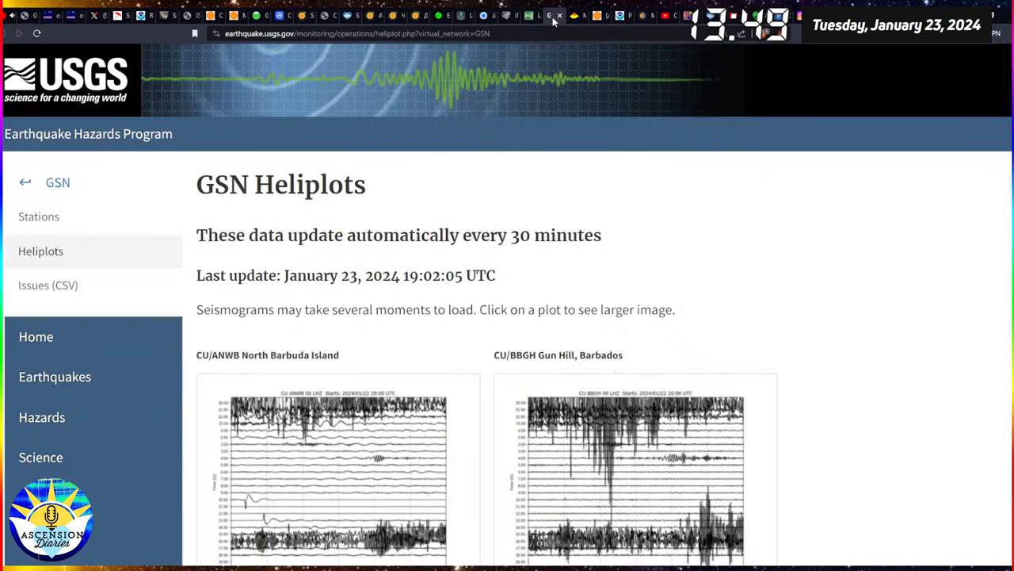
# - Scroll down through the GSN station seismogram heliplots one after another
pyautogui.scroll(-3)
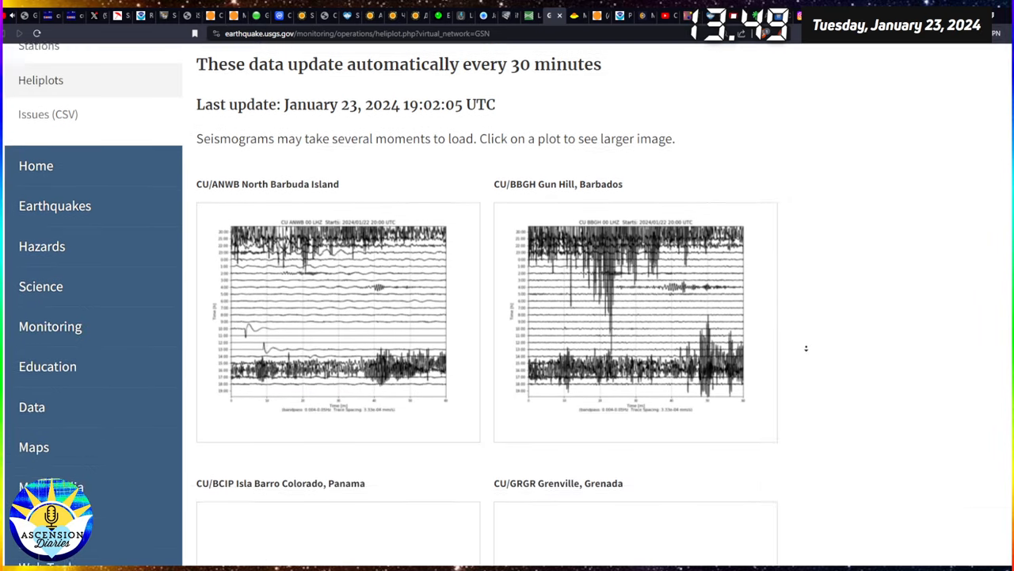
pyautogui.scroll(-3)
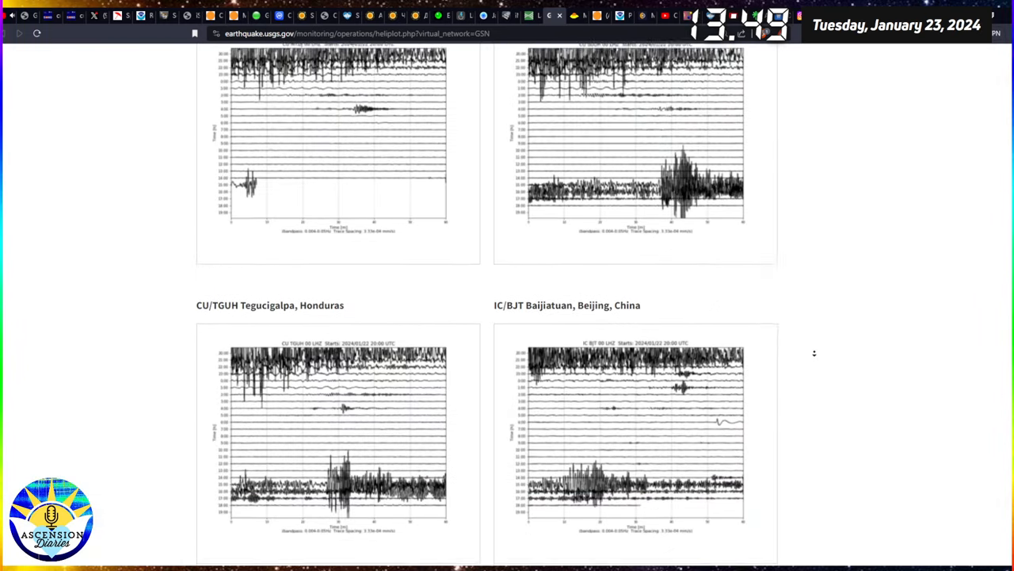
pyautogui.scroll(-3)
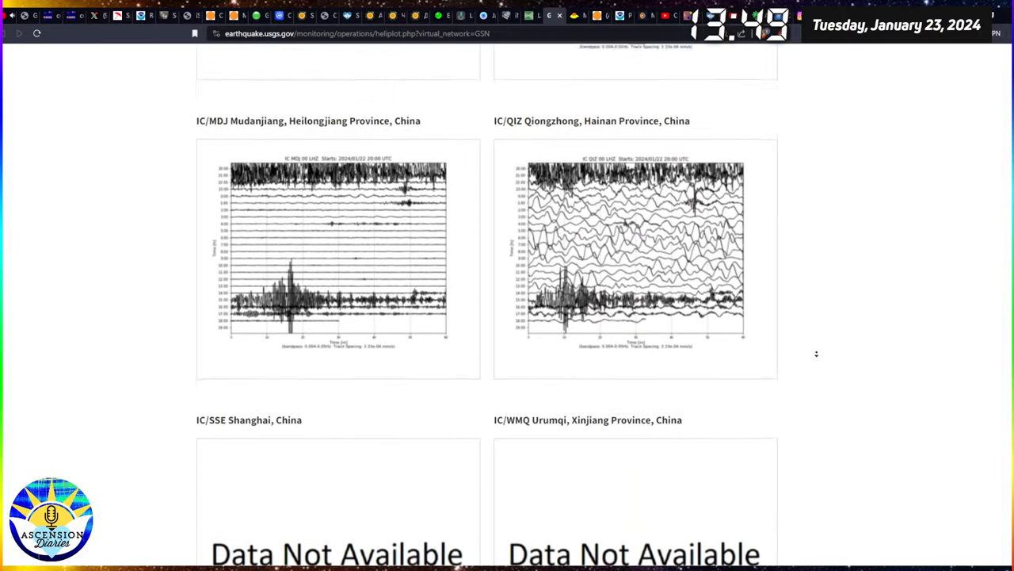
pyautogui.scroll(-3)
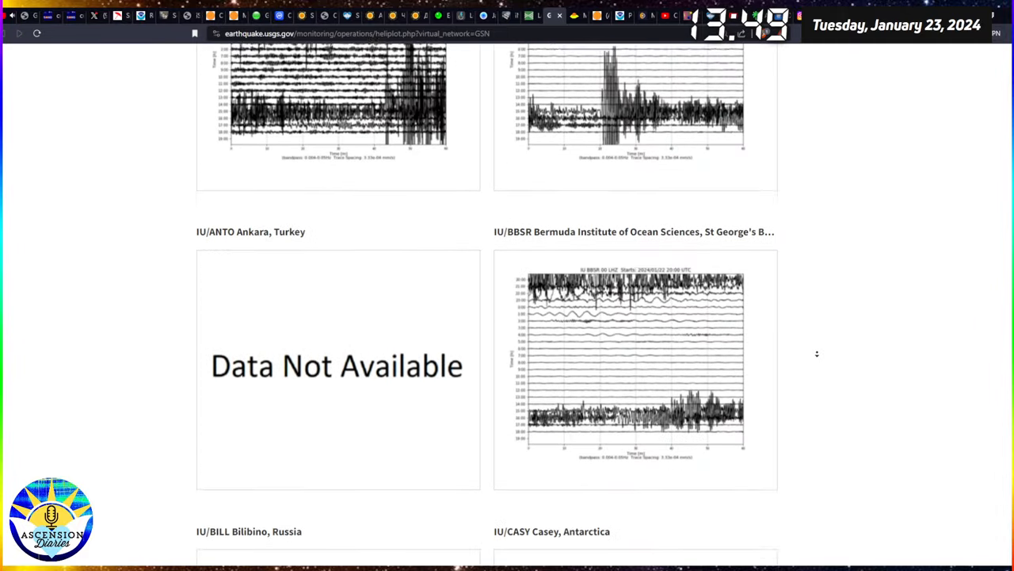
pyautogui.scroll(-3)
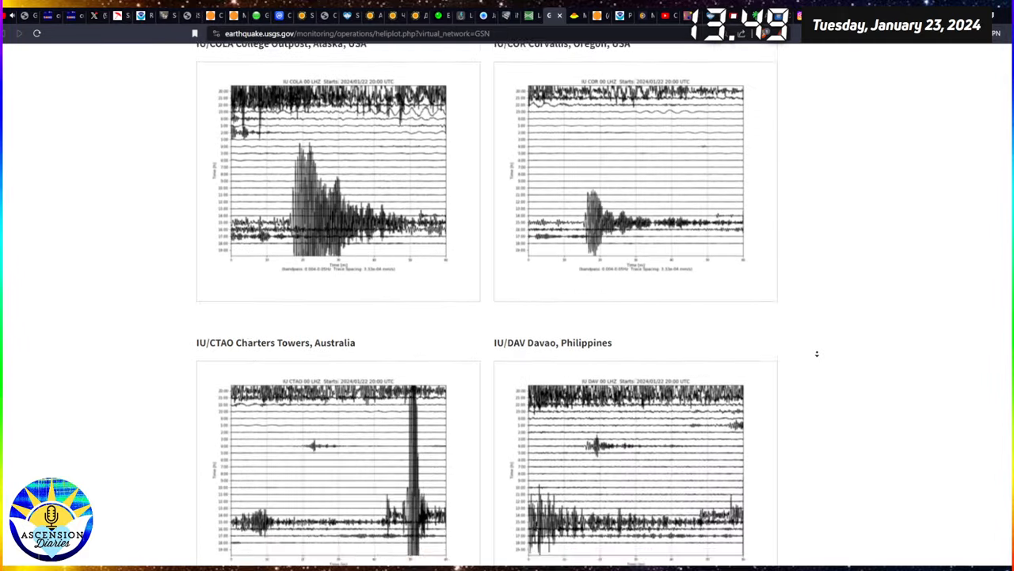
pyautogui.scroll(-3)
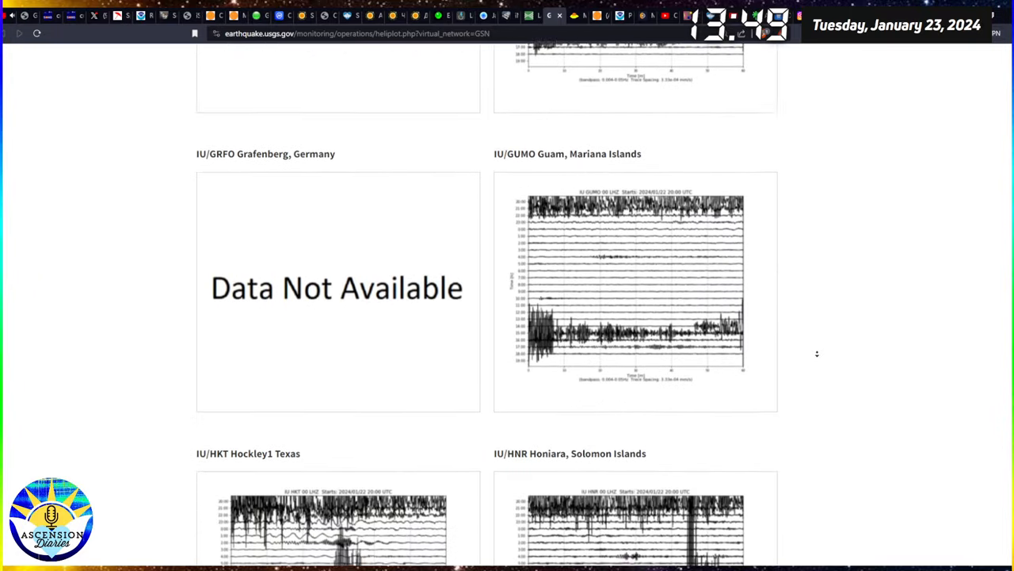
pyautogui.scroll(-3)
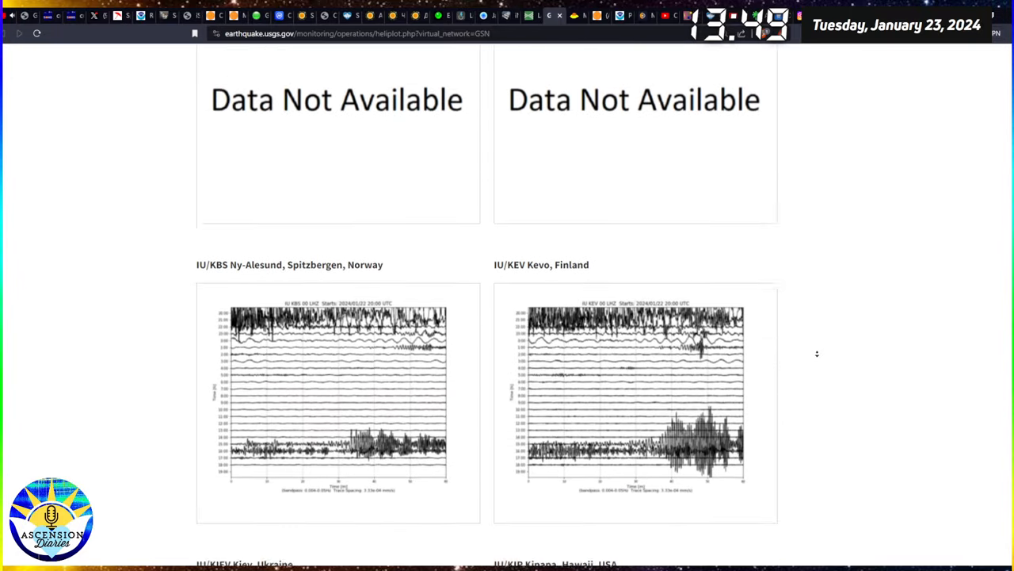
pyautogui.scroll(-3)
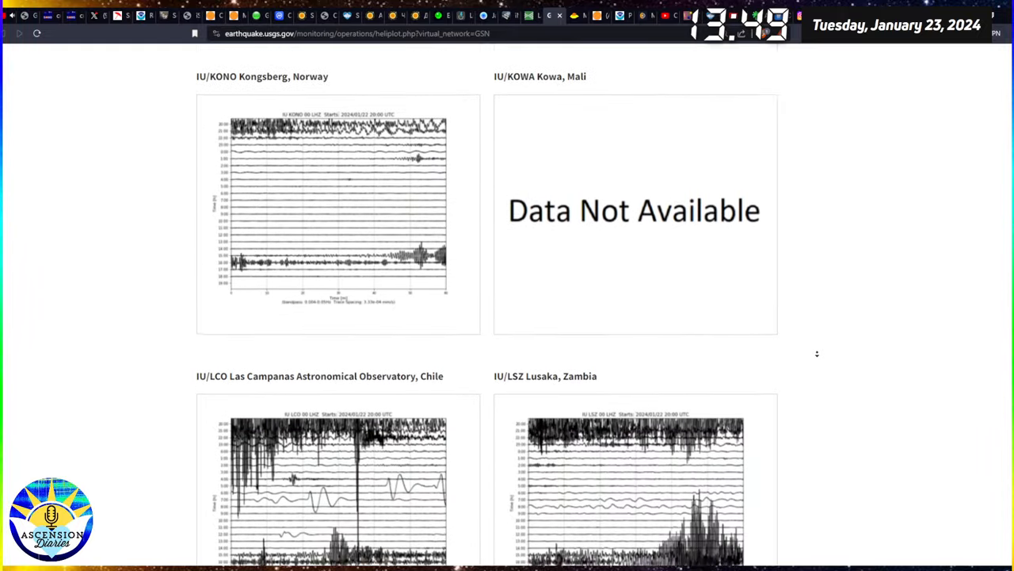
pyautogui.scroll(-3)
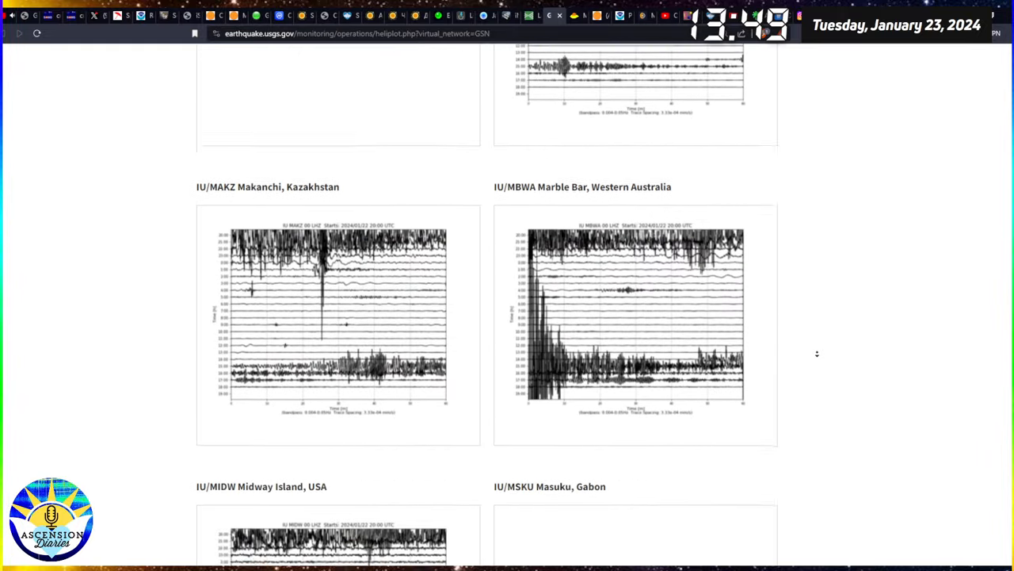
pyautogui.scroll(-3)
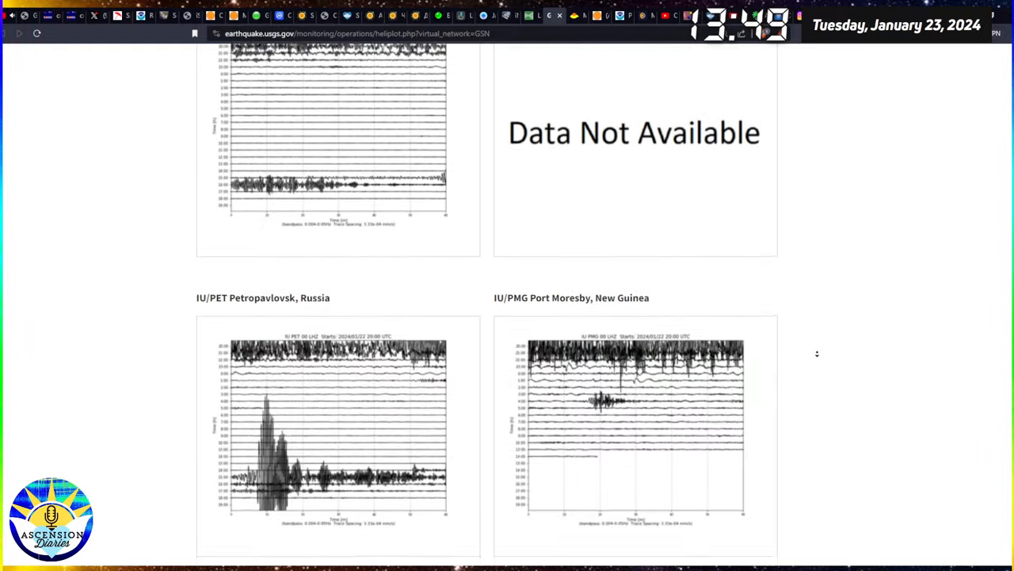
pyautogui.scroll(-3)
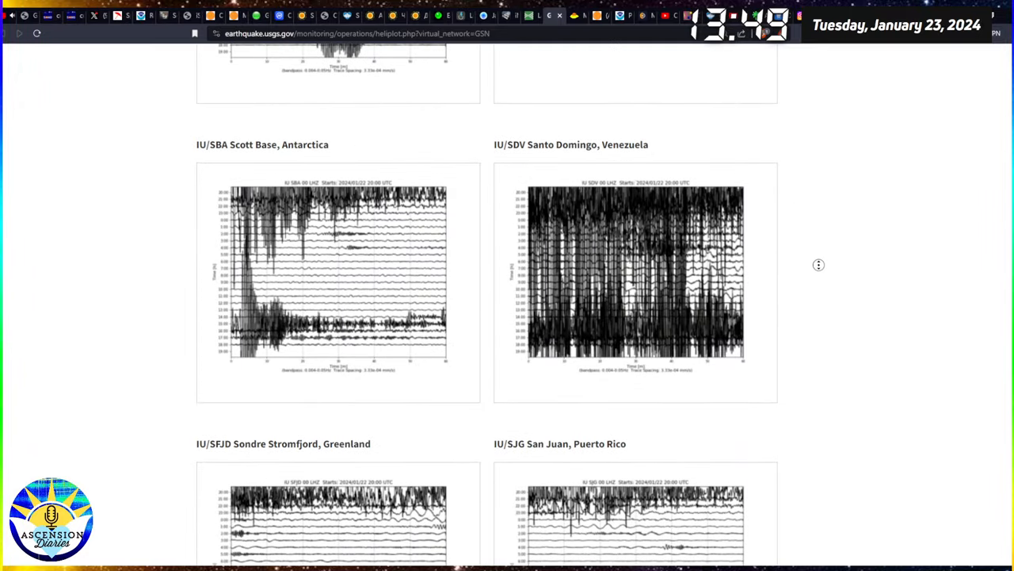
pyautogui.scroll(-3)
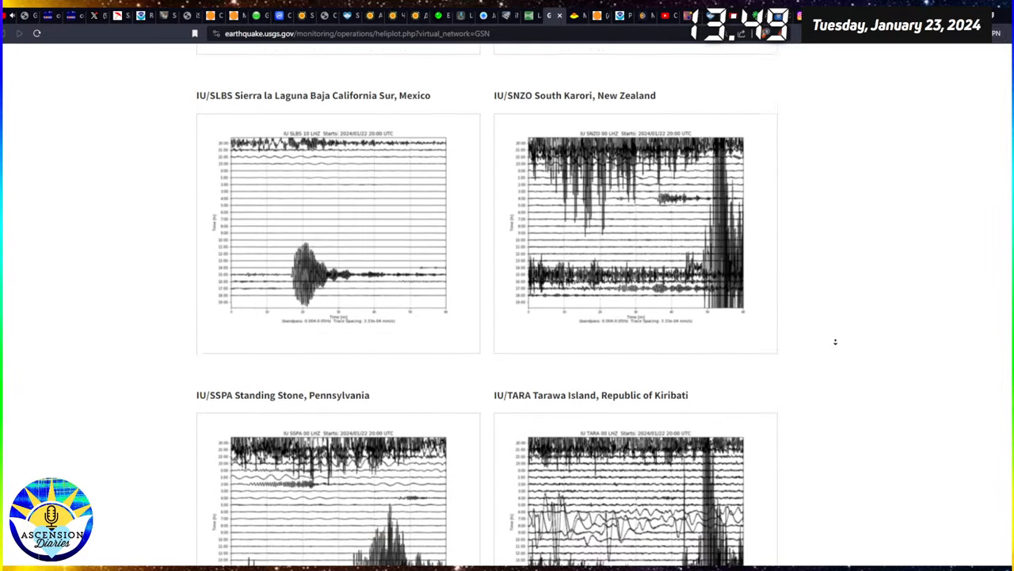
pyautogui.scroll(-3)
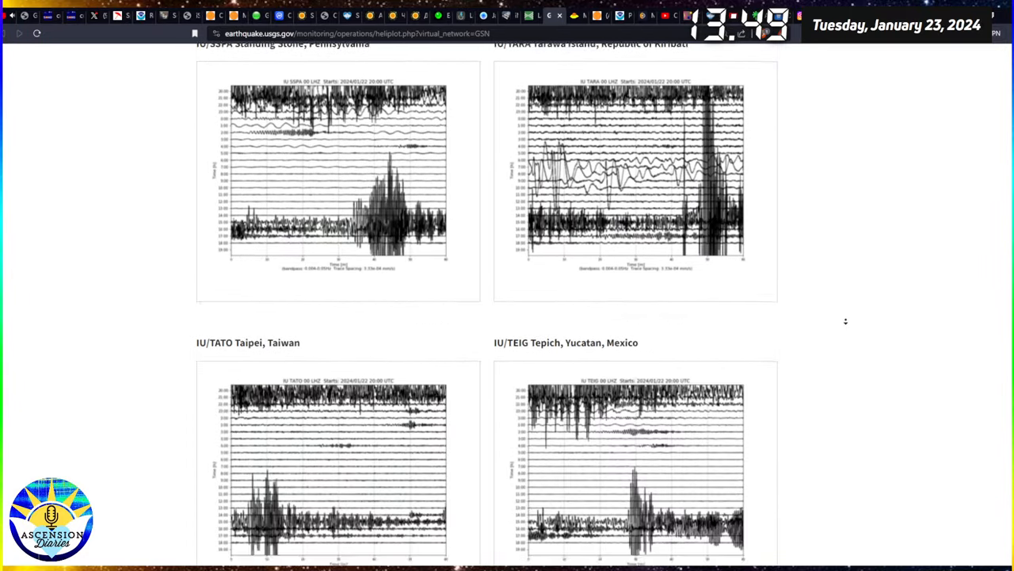
pyautogui.scroll(-3)
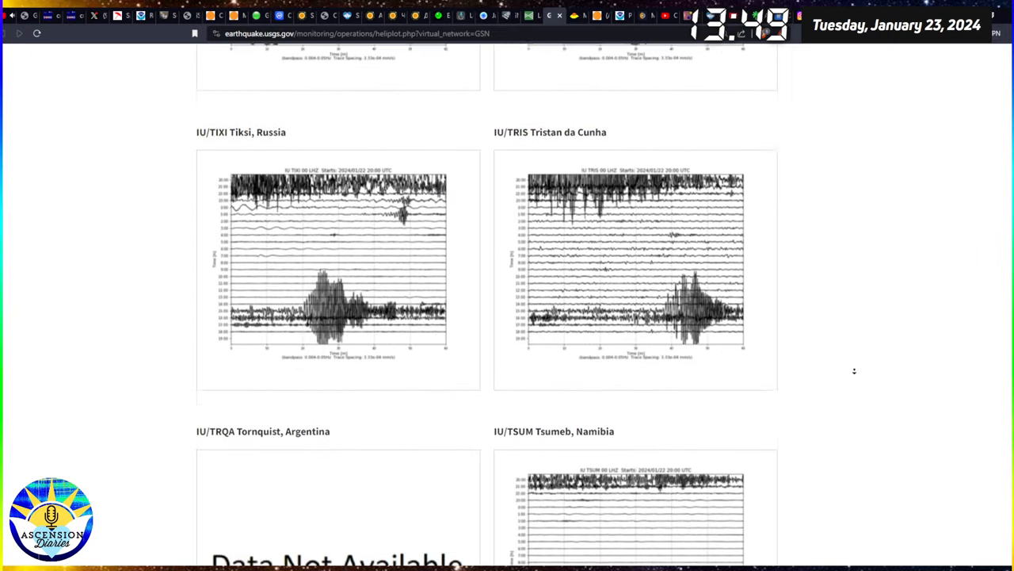
pyautogui.scroll(-3)
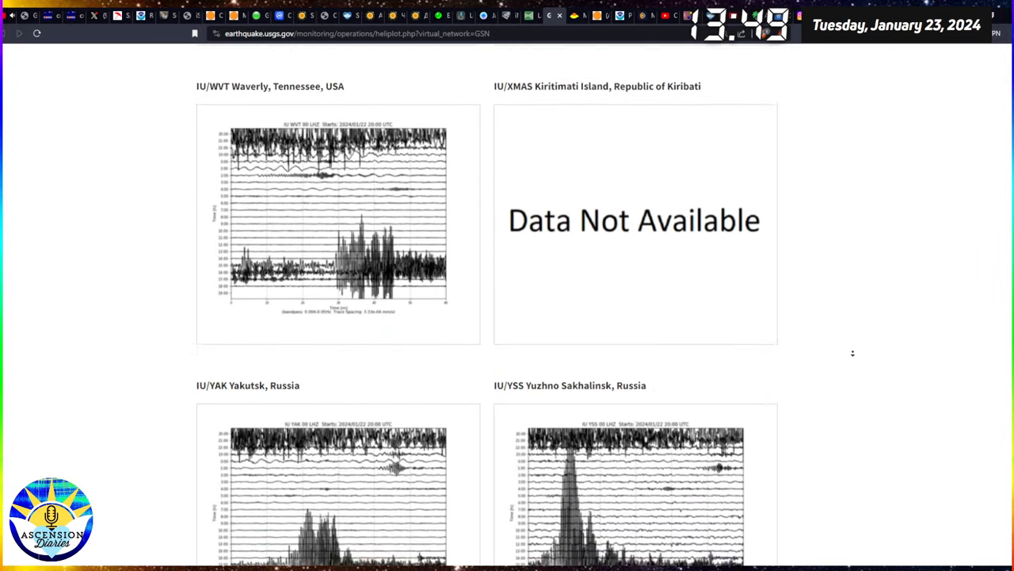
pyautogui.scroll(-3)
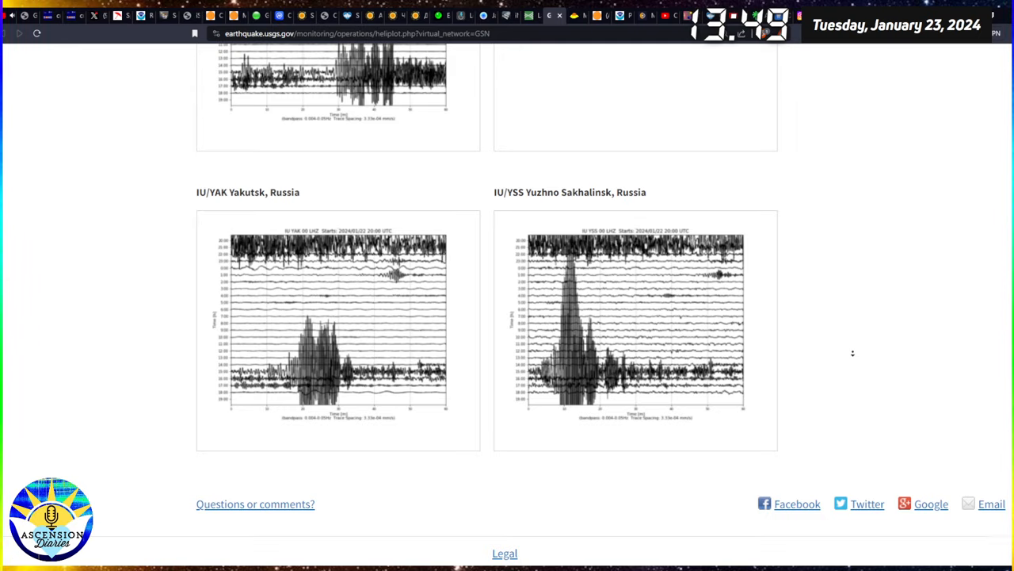
pyautogui.moveTo(846, 244)
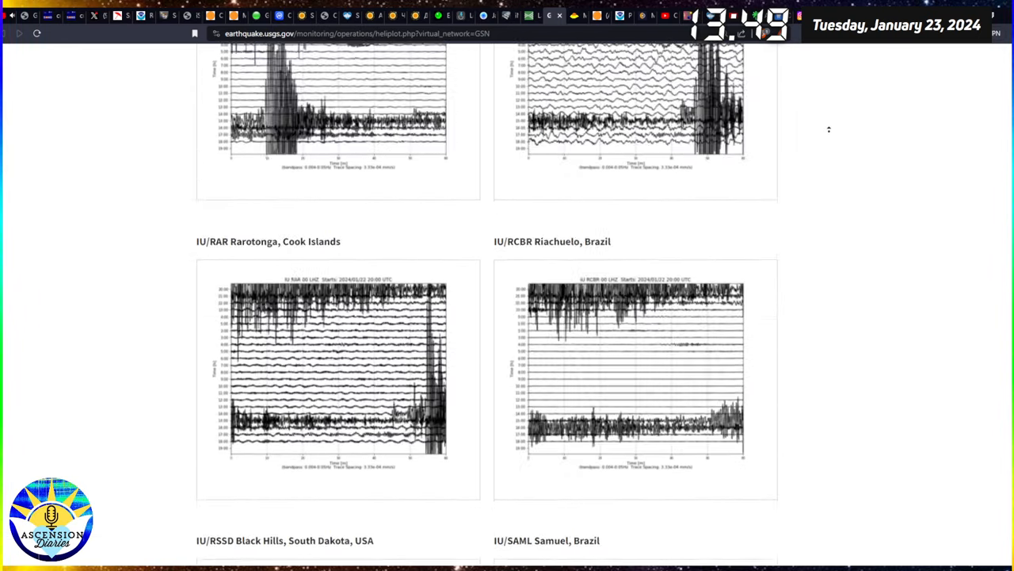
pyautogui.scroll(-3)
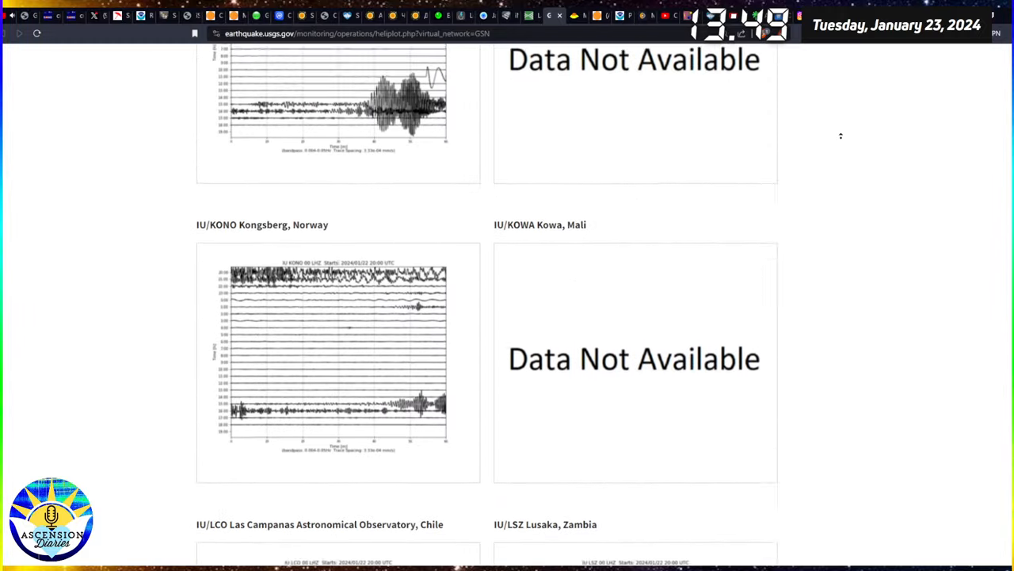
pyautogui.scroll(-3)
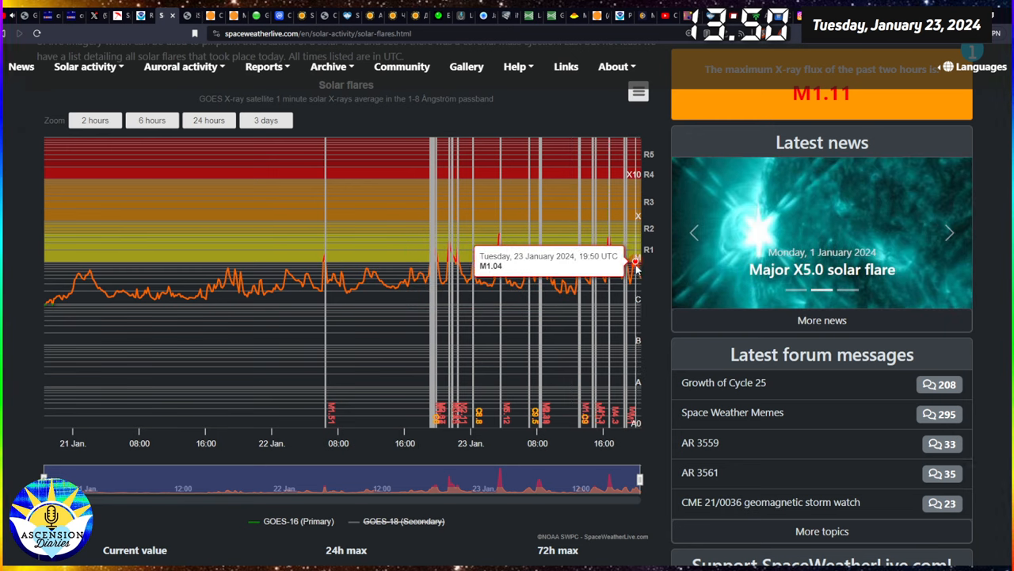
pyautogui.moveTo(611, 247)
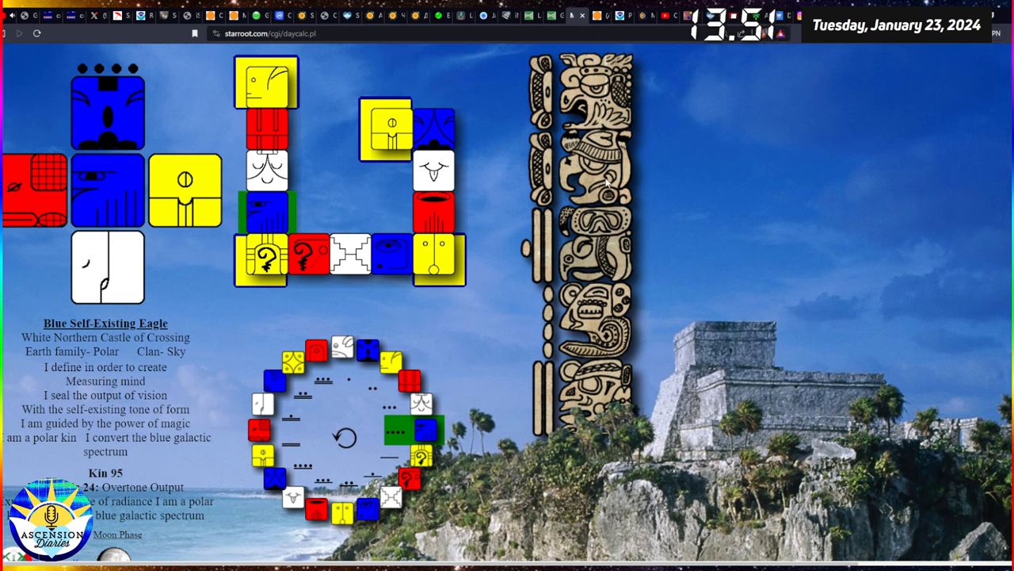
pyautogui.moveTo(748, 222)
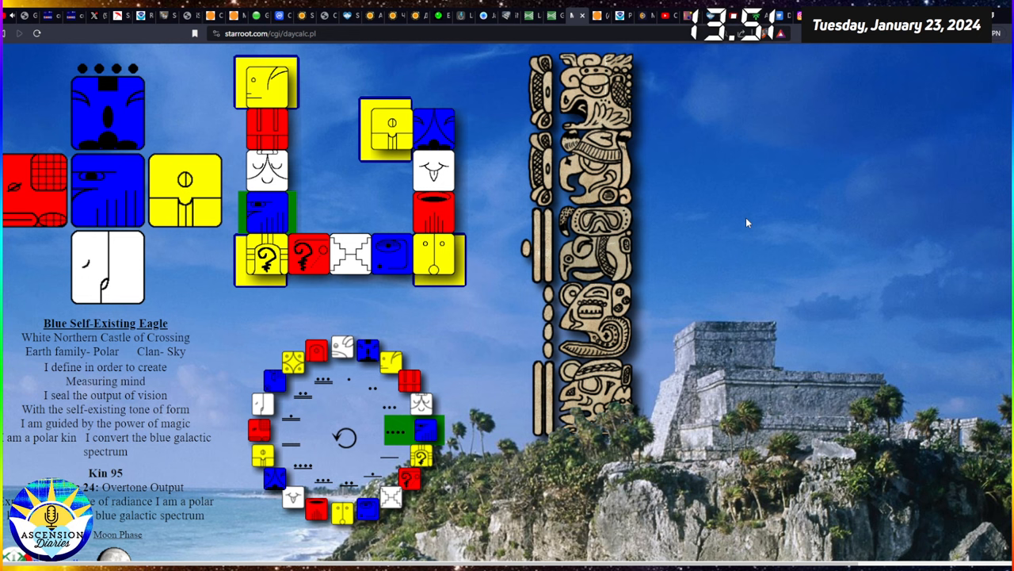
pyautogui.moveTo(732, 222)
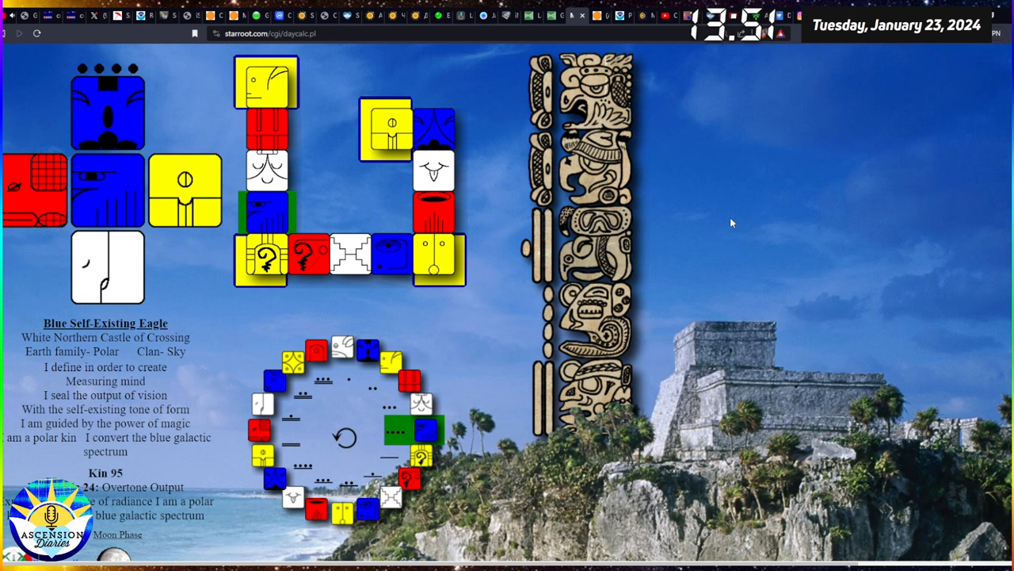
pyautogui.moveTo(754, 211)
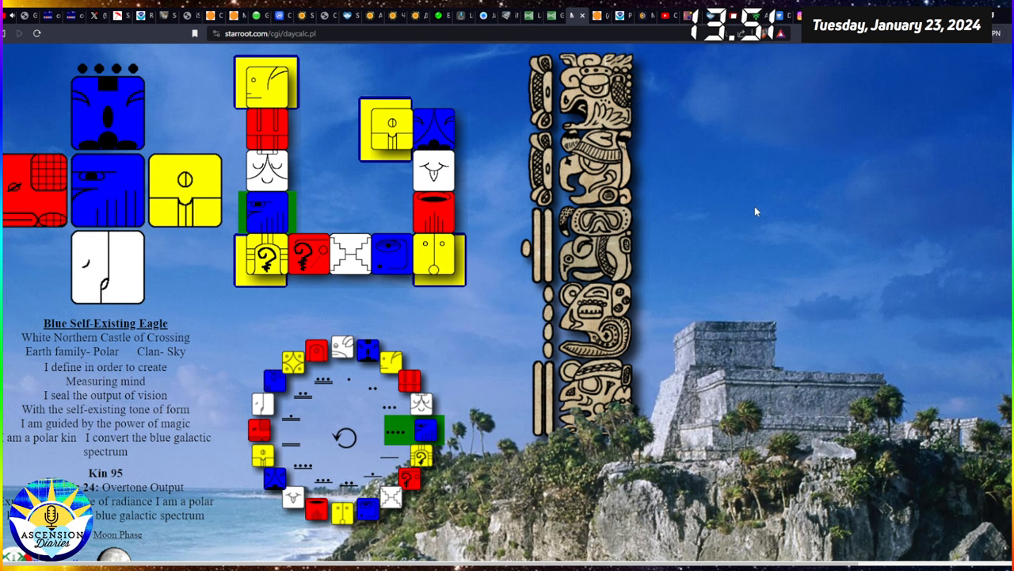
pyautogui.moveTo(726, 171)
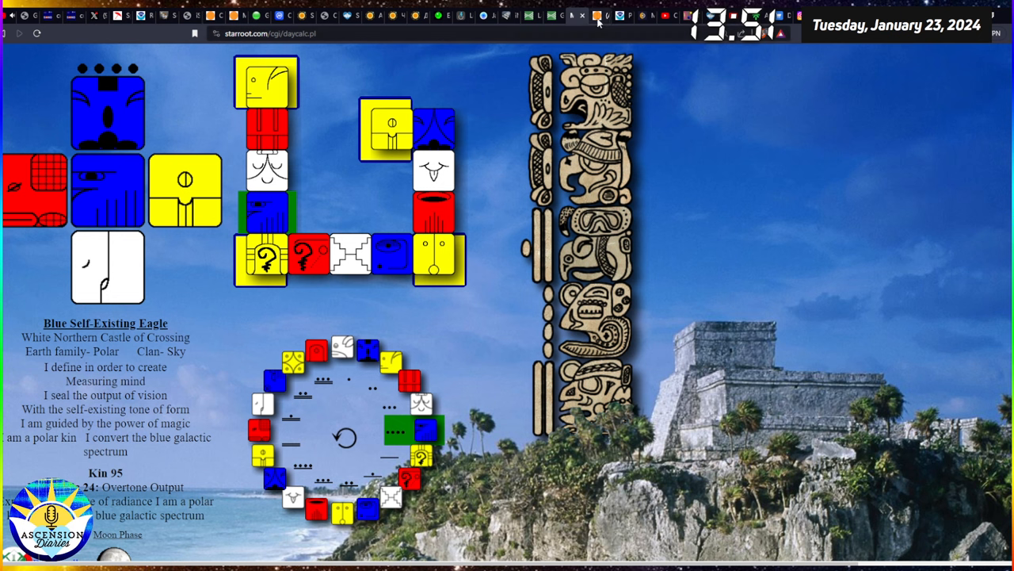
pyautogui.moveTo(664, 152)
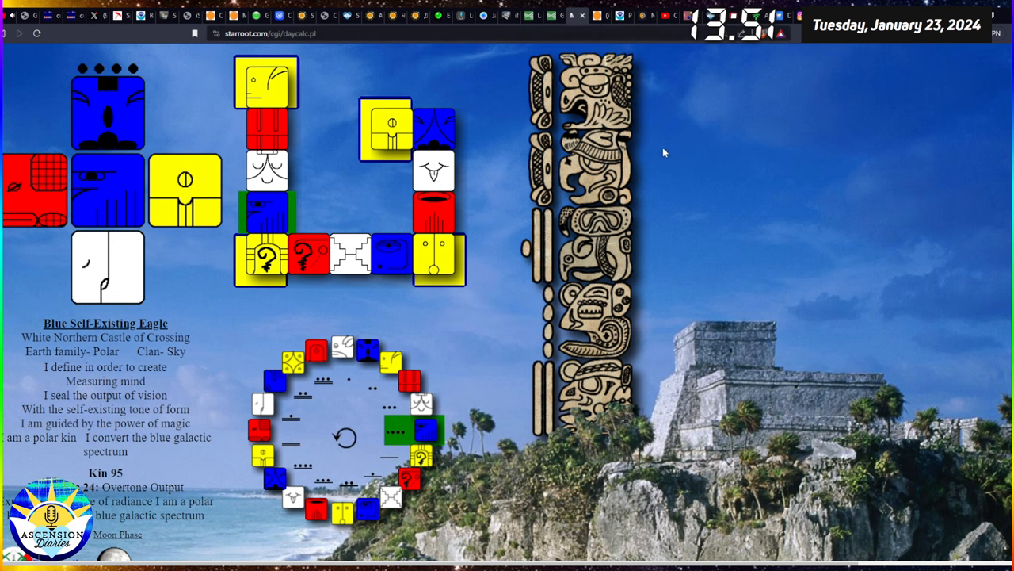
pyautogui.moveTo(867, 48)
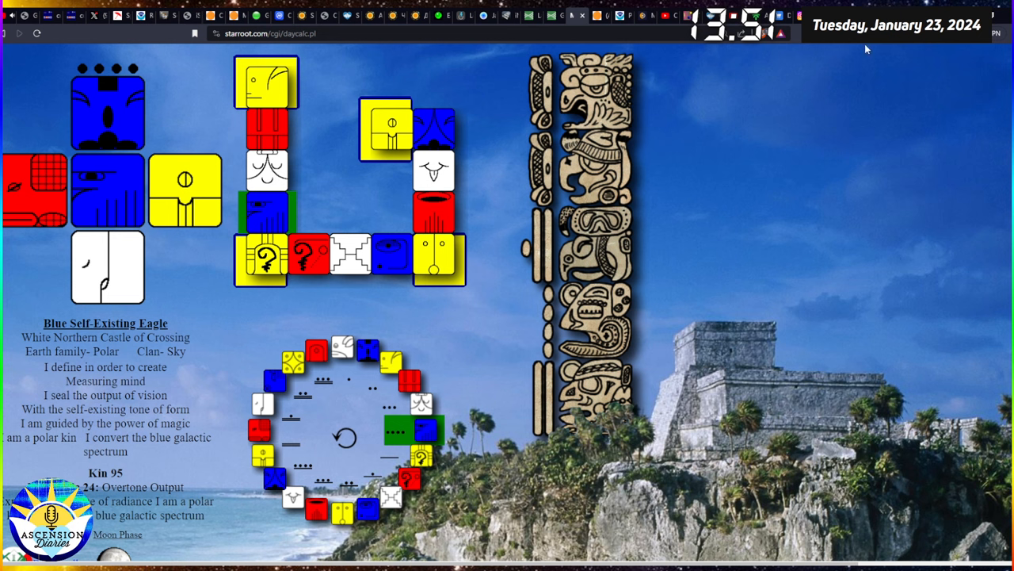
pyautogui.moveTo(867, 45)
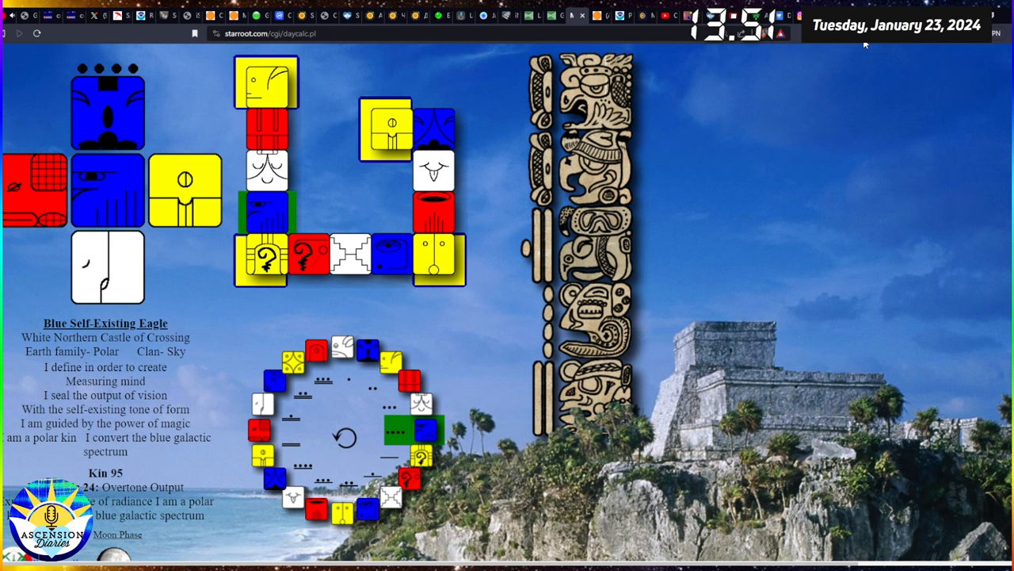
pyautogui.moveTo(588, 184)
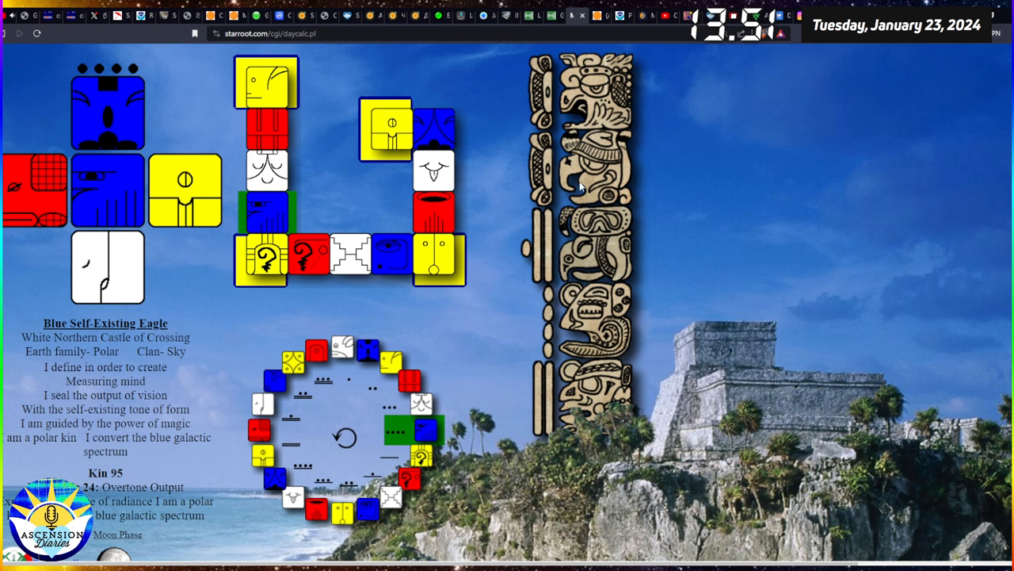
pyautogui.moveTo(651, 111)
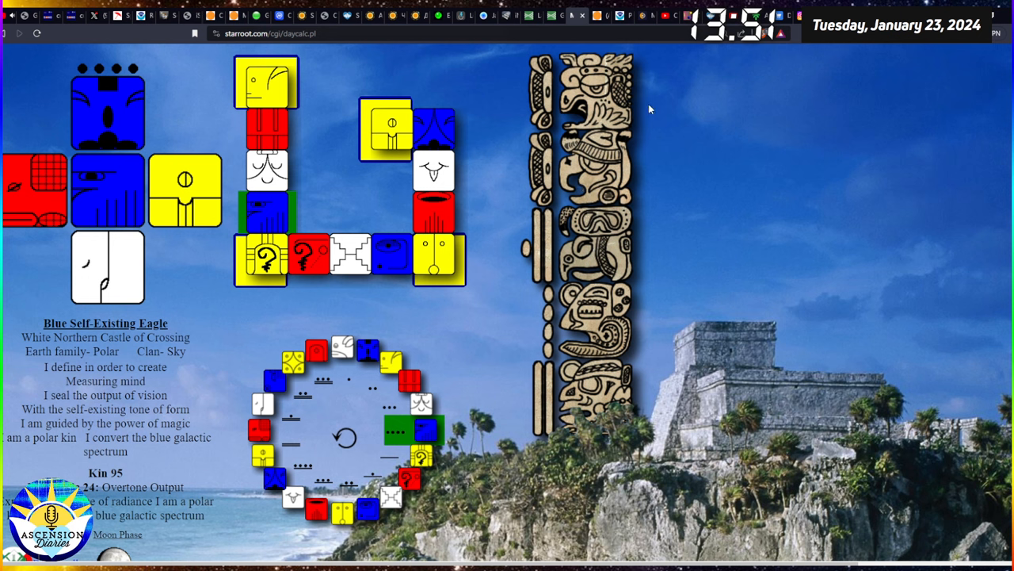
pyautogui.moveTo(602, 25)
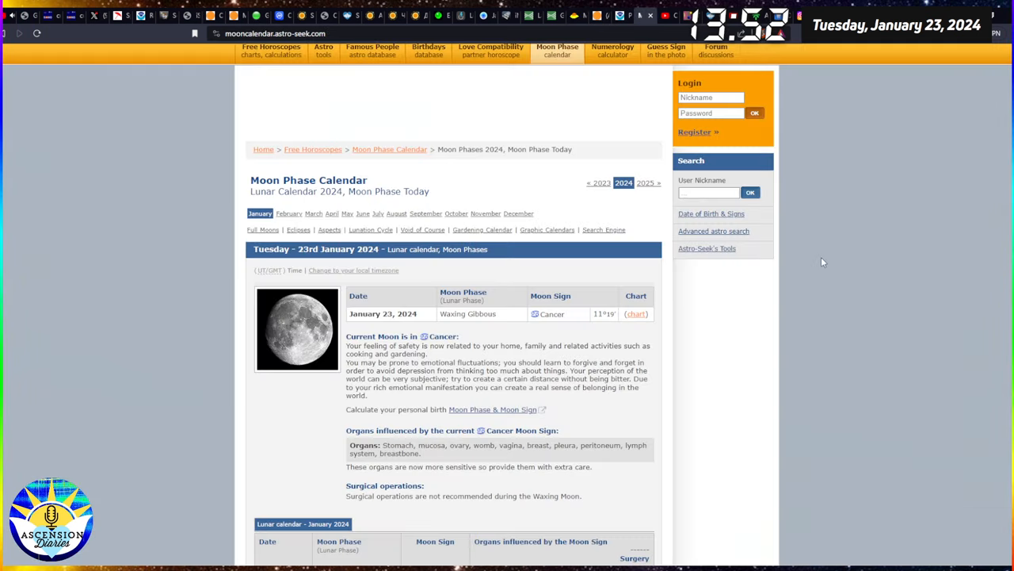
# - Scroll to today's Waxing Gibbous in Cancer phase and the January 2024 lunar table
pyautogui.scroll(-3)
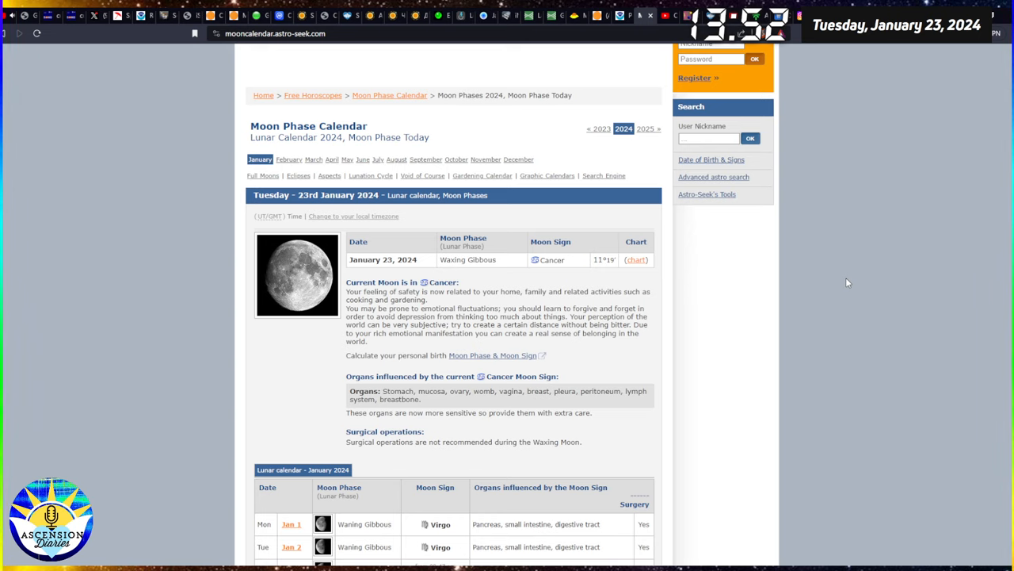
pyautogui.moveTo(843, 289)
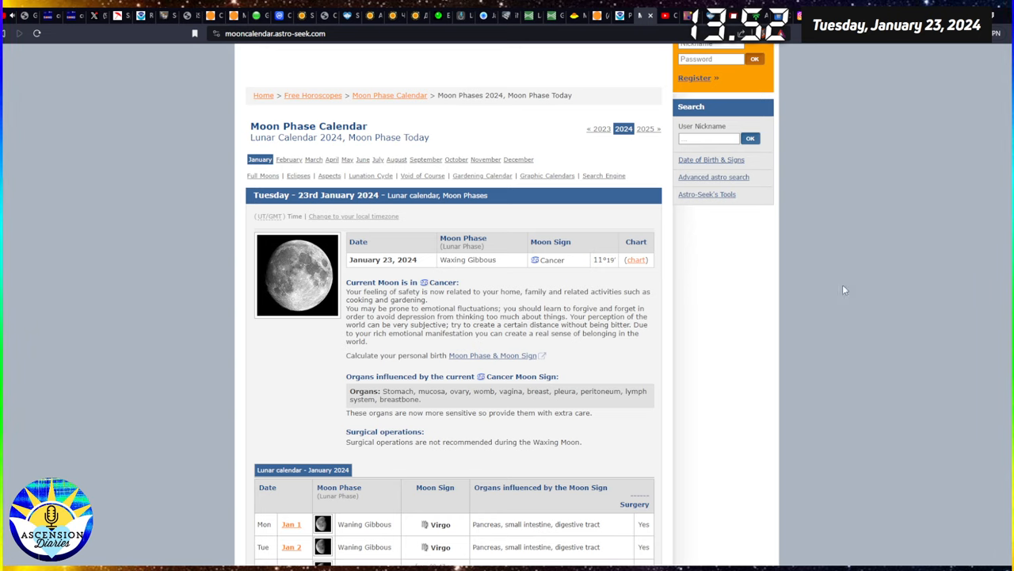
pyautogui.moveTo(811, 303)
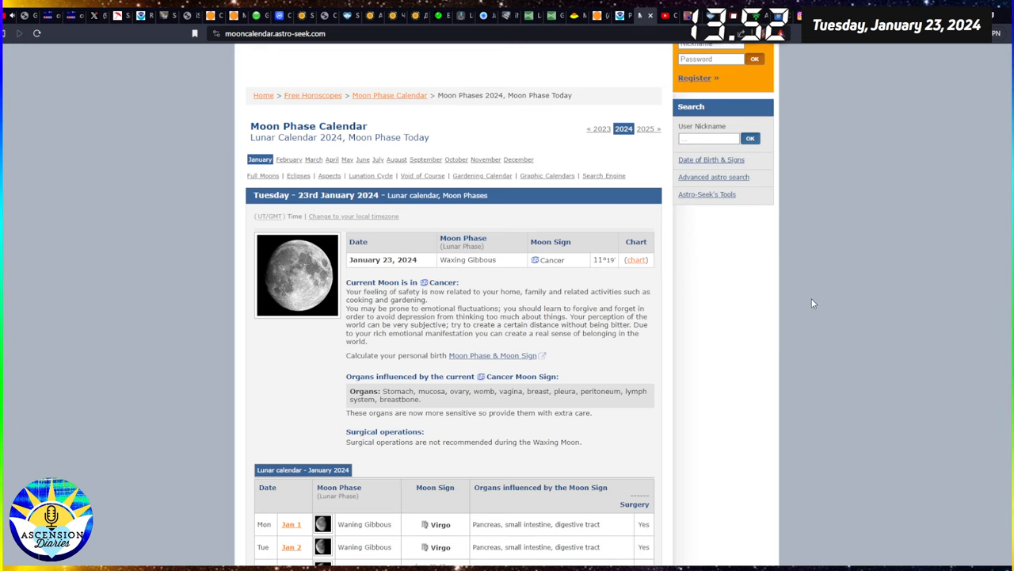
pyautogui.moveTo(833, 248)
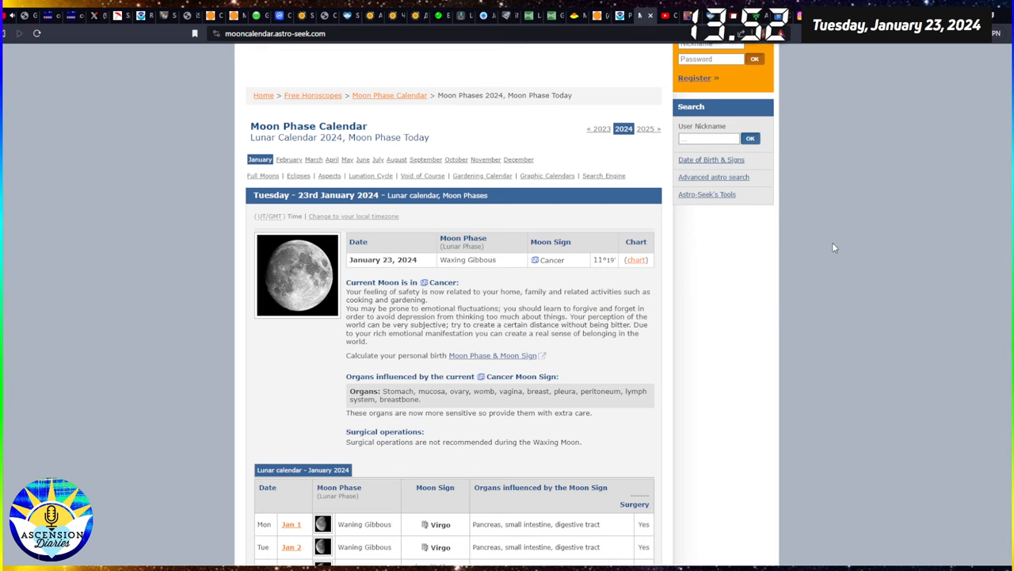
pyautogui.moveTo(802, 257)
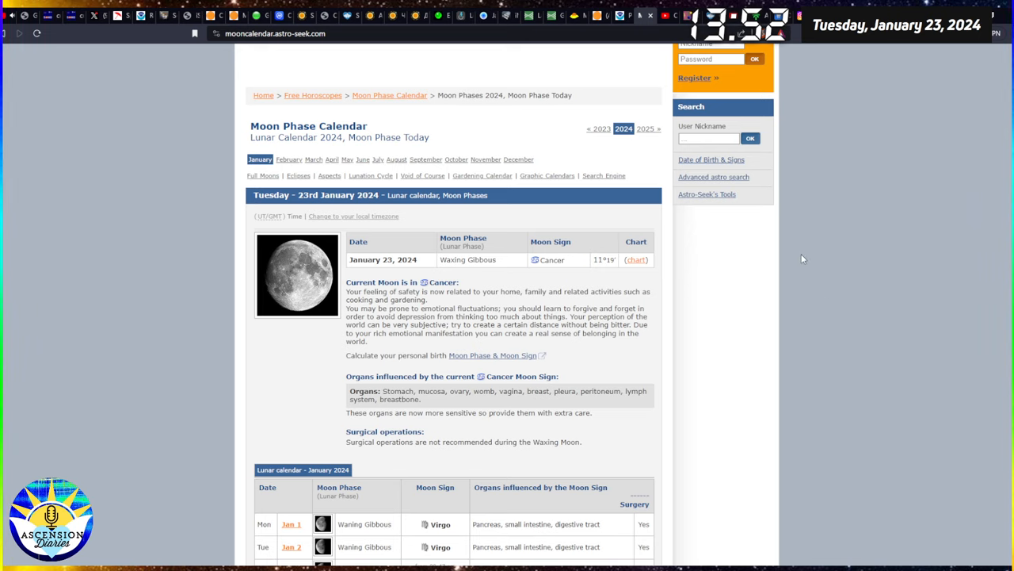
pyautogui.moveTo(808, 252)
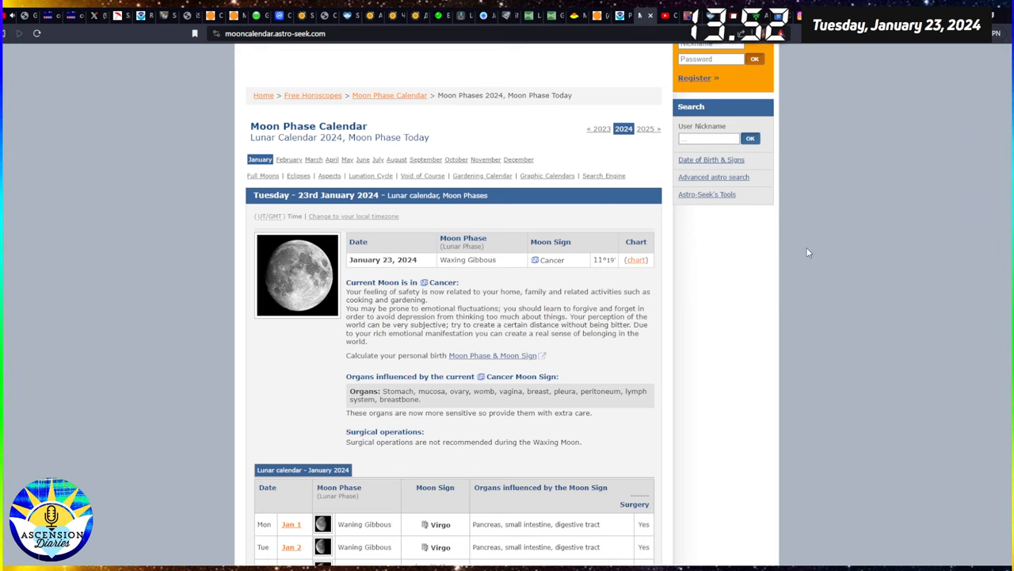
pyautogui.moveTo(802, 99)
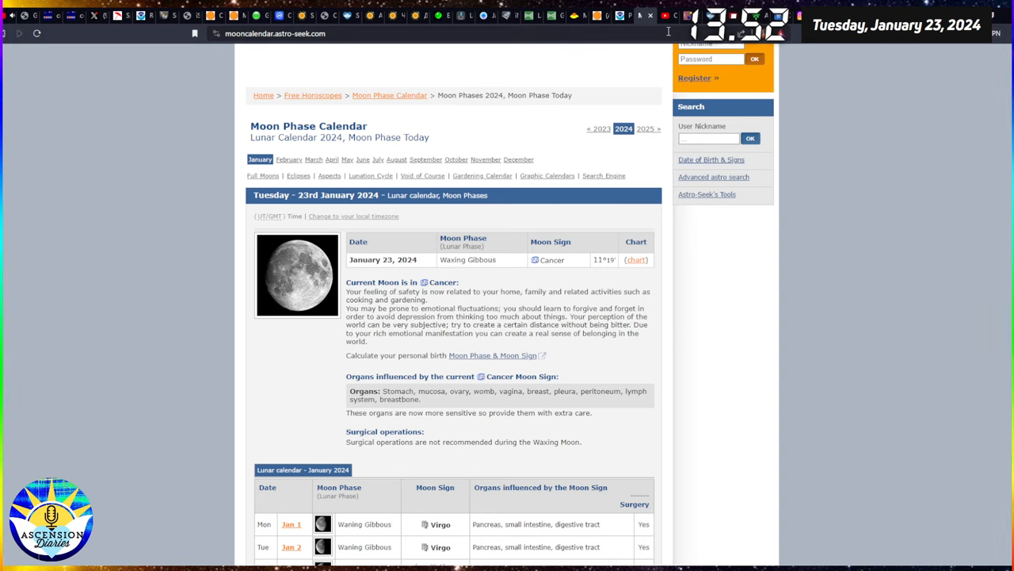
pyautogui.moveTo(667, 29)
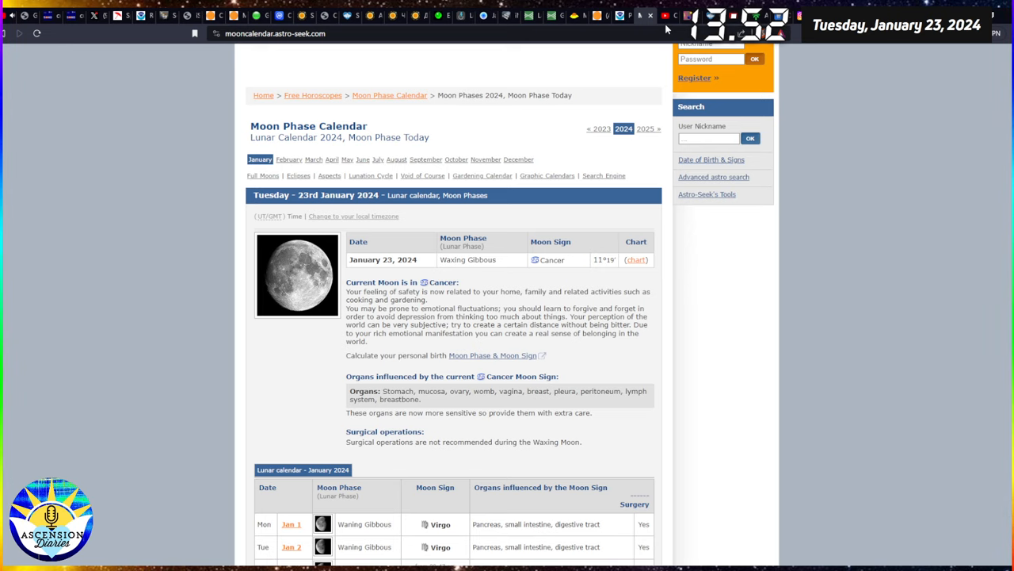
pyautogui.moveTo(669, 23)
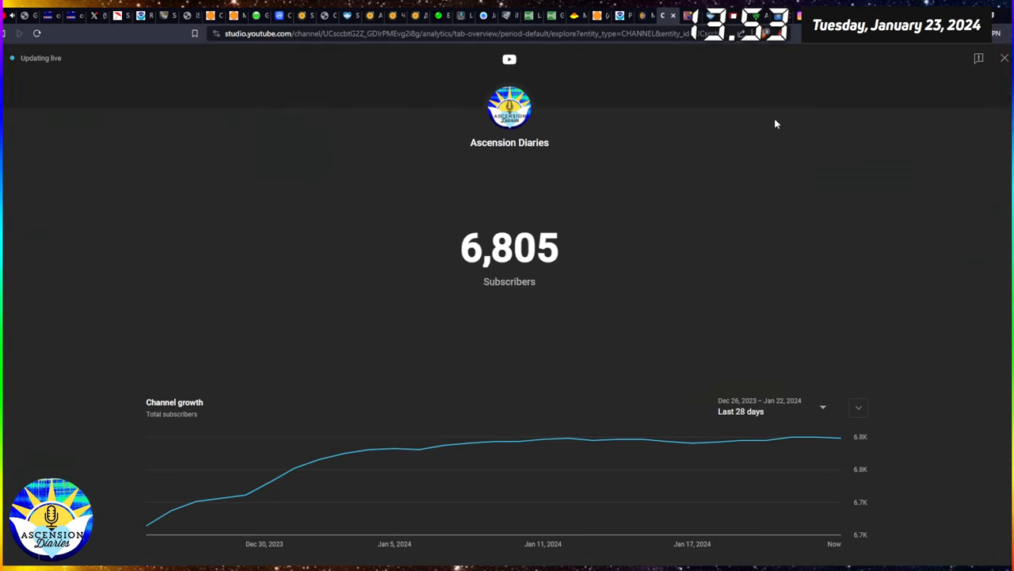
pyautogui.moveTo(813, 169)
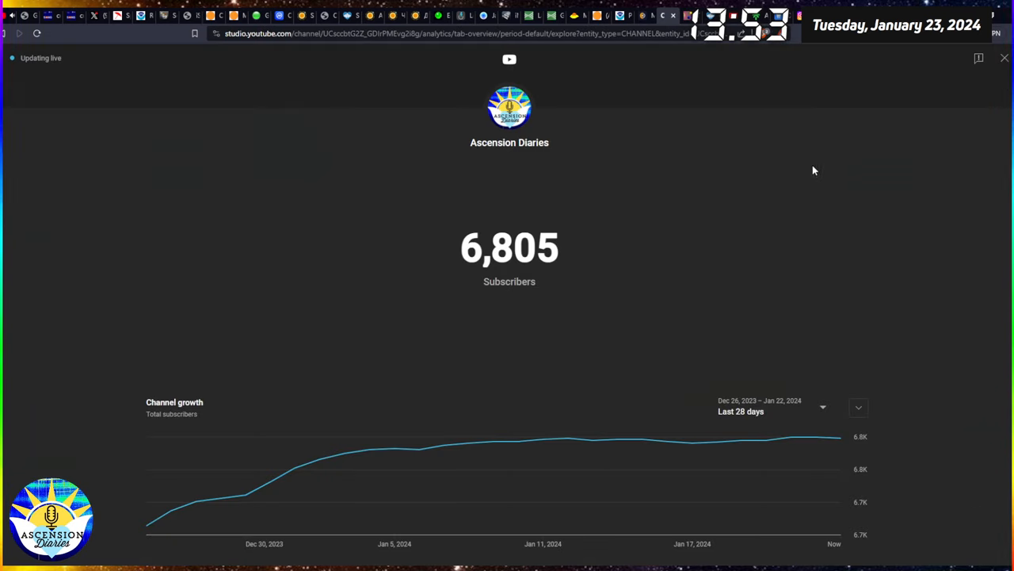
pyautogui.moveTo(828, 111)
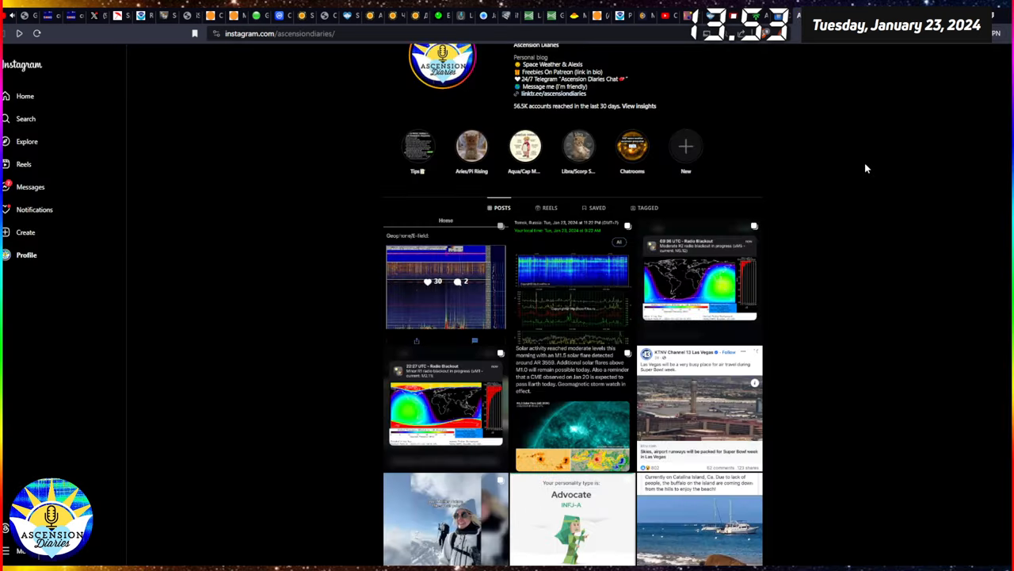
pyautogui.moveTo(828, 301)
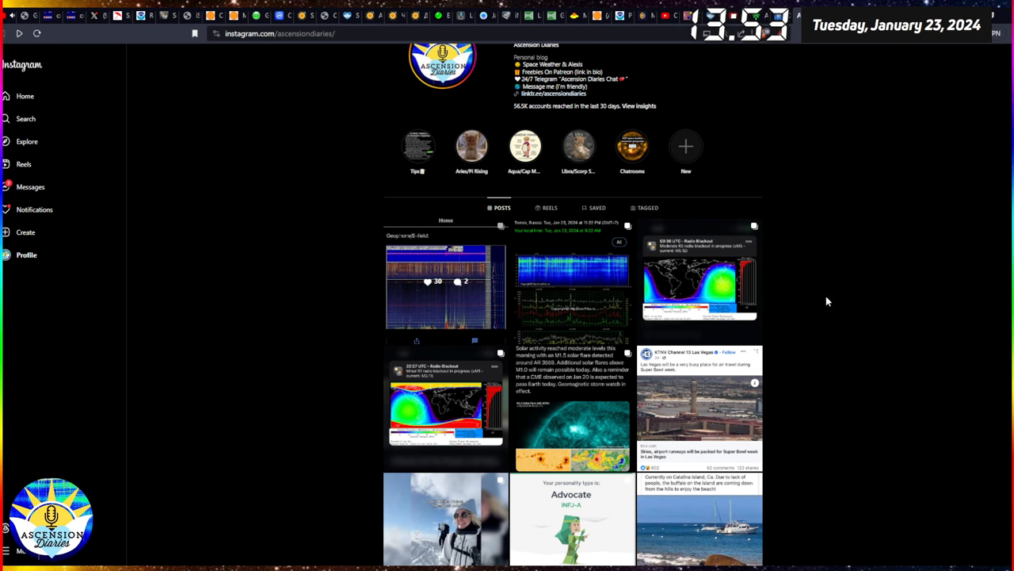
pyautogui.click(699, 412)
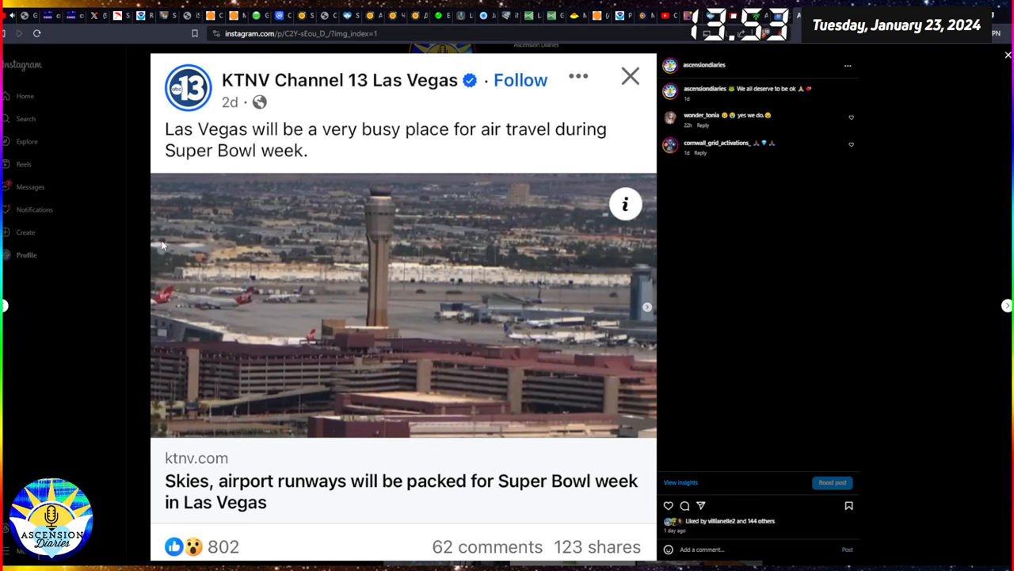
pyautogui.moveTo(127, 240)
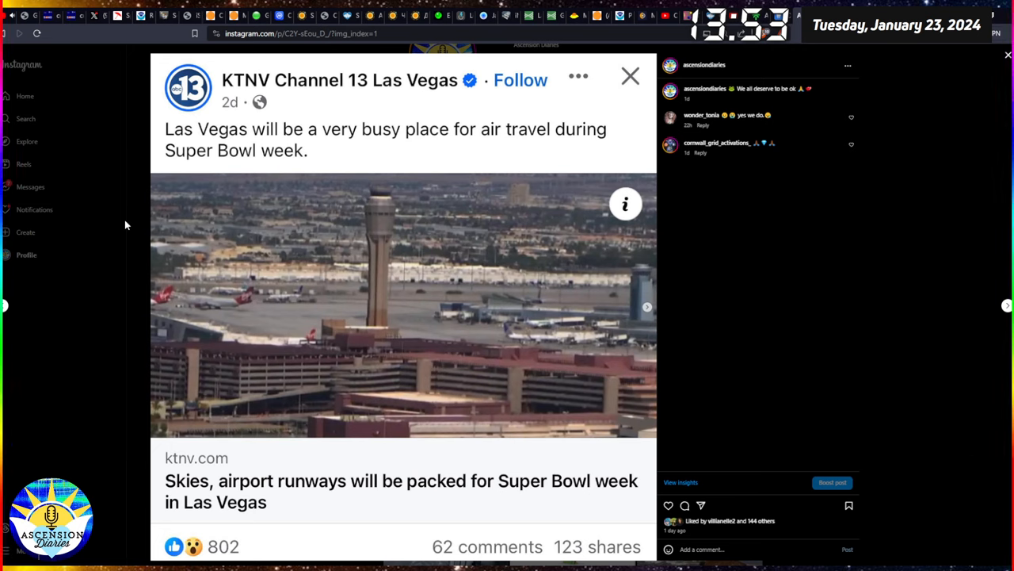
pyautogui.moveTo(133, 206)
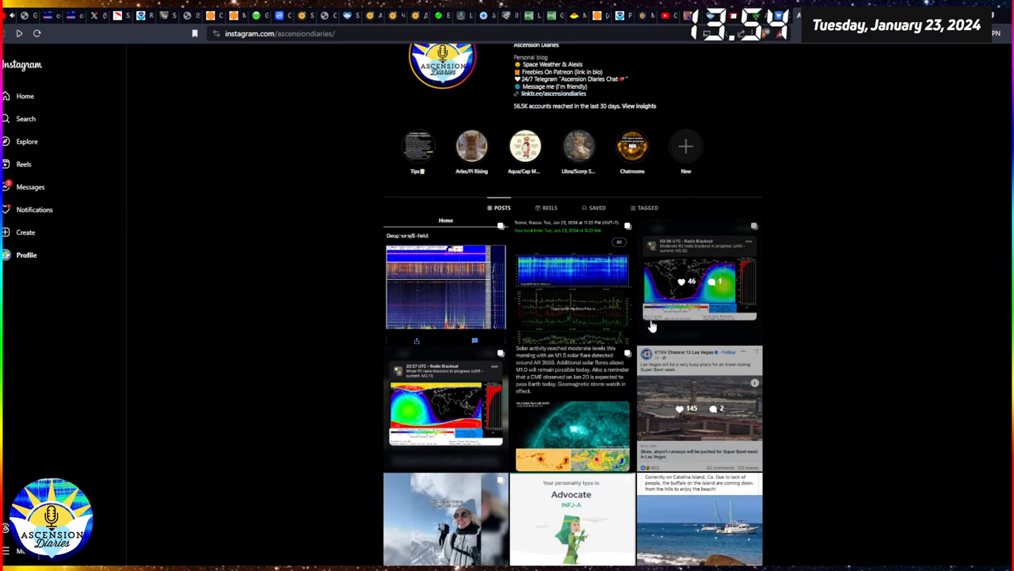
pyautogui.click(699, 404)
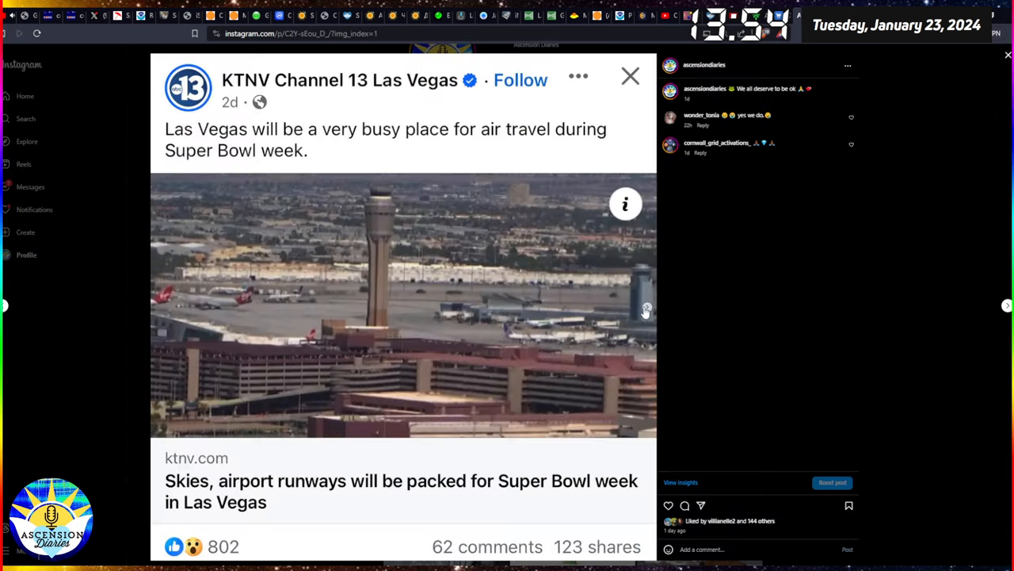
pyautogui.click(629, 76)
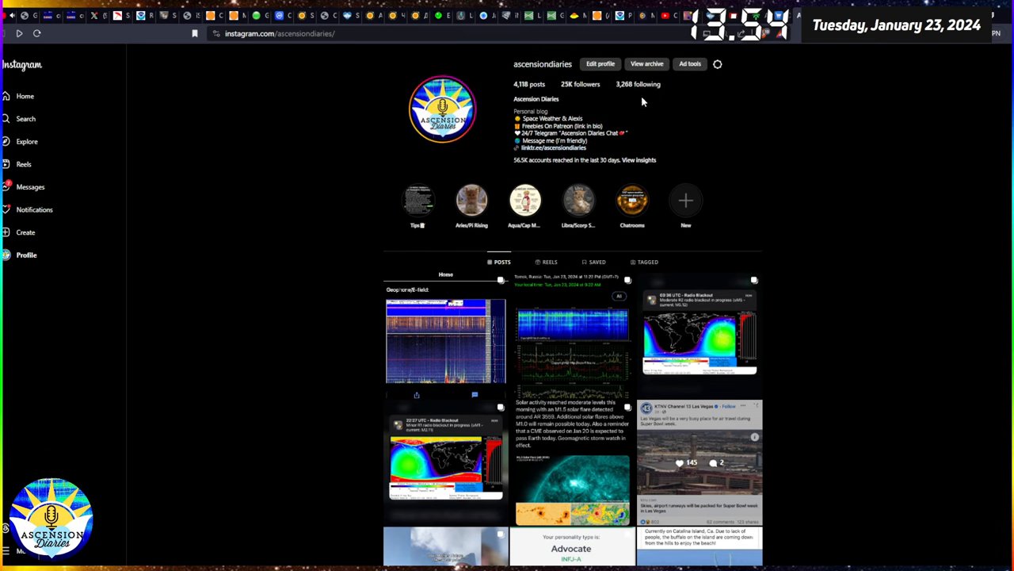
pyautogui.moveTo(263, 22)
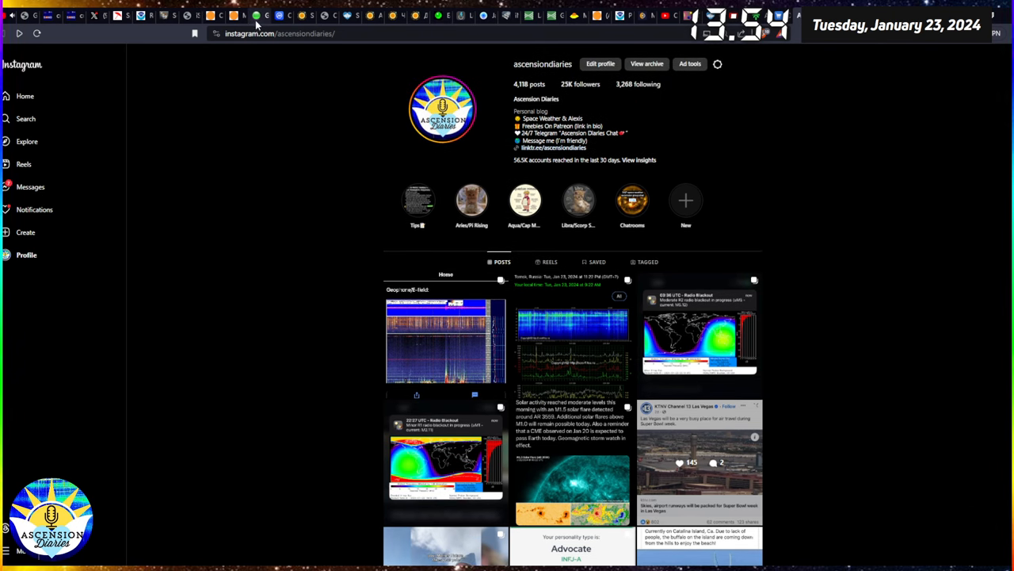